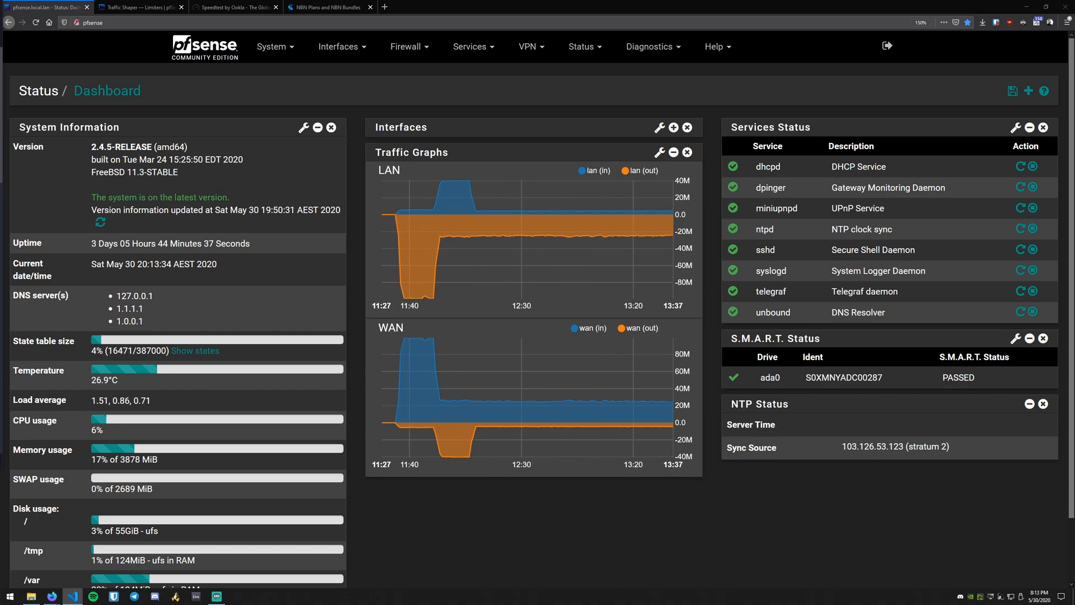
{"action": "mouse_move", "coordinate": [129, 12]}
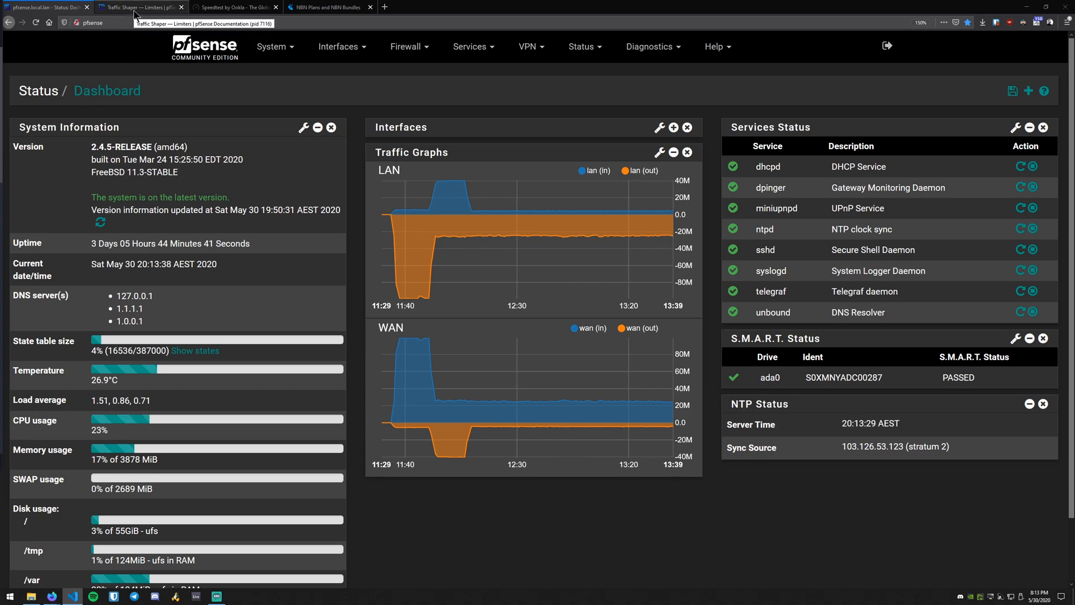
- Read through the Netgate Docs Limiters page: uses, how limiters work, creating limiters
{"action": "left_click", "coordinate": [135, 8]}
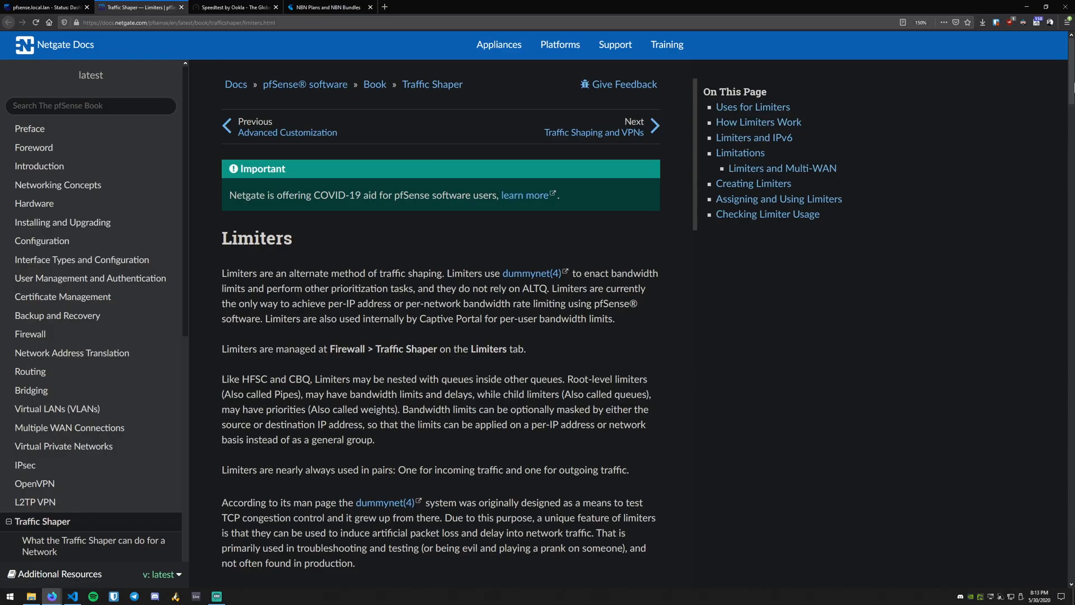
{"action": "scroll", "scroll_direction": "down", "scroll_amount": 3}
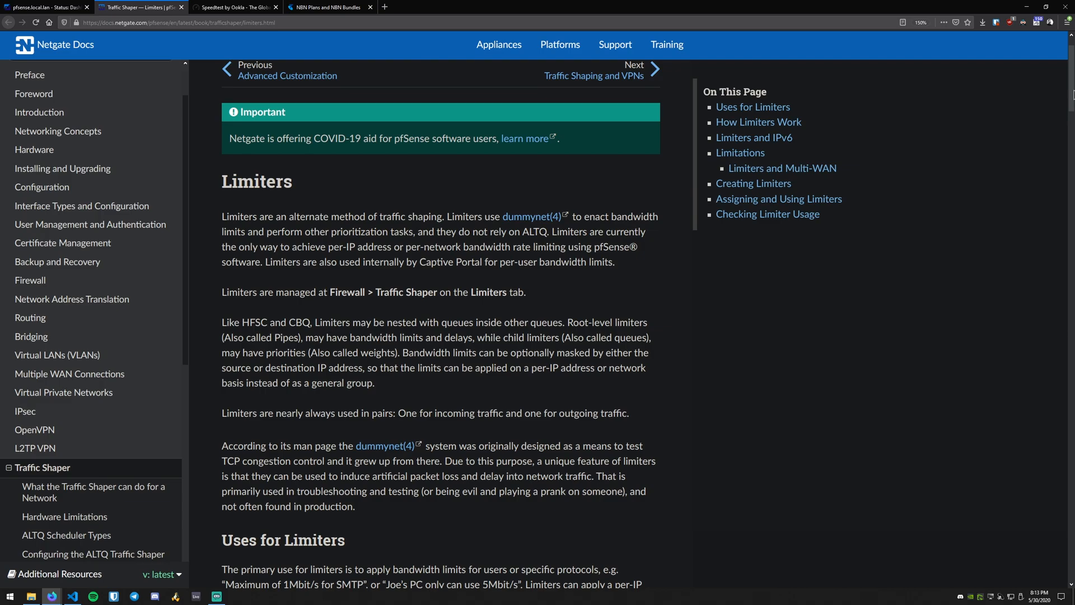
{"action": "scroll", "scroll_direction": "down", "scroll_amount": 3}
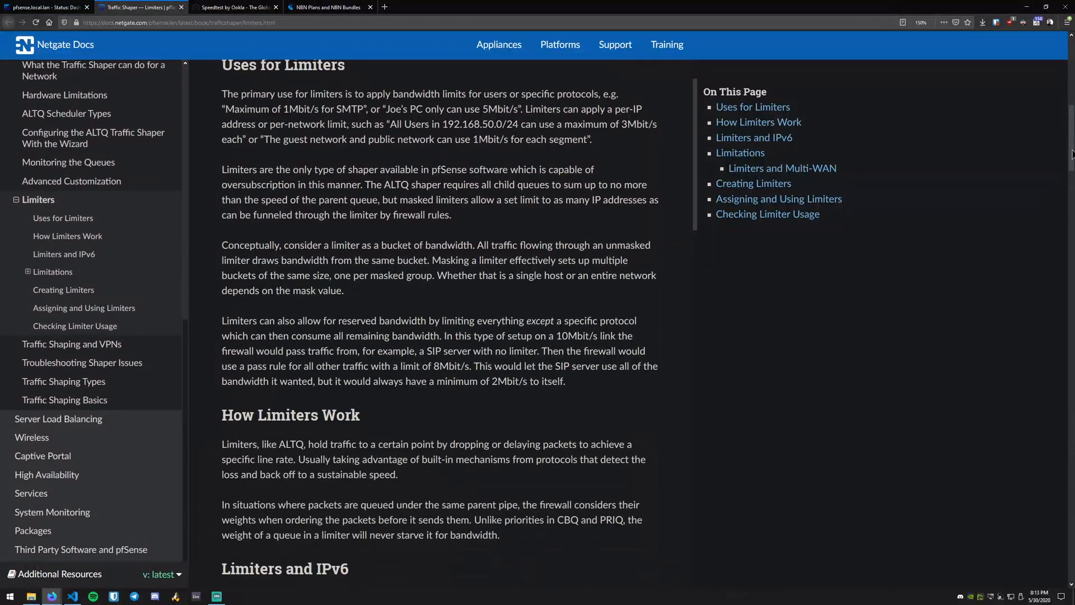
{"action": "scroll", "scroll_direction": "down", "scroll_amount": 3}
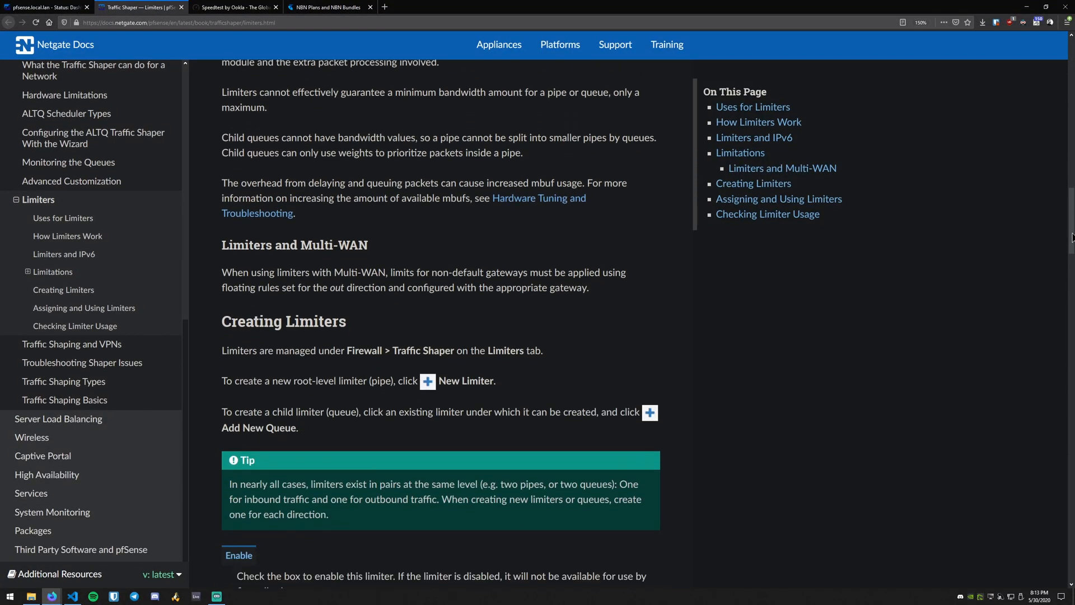
{"action": "scroll", "scroll_direction": "down", "scroll_amount": 3}
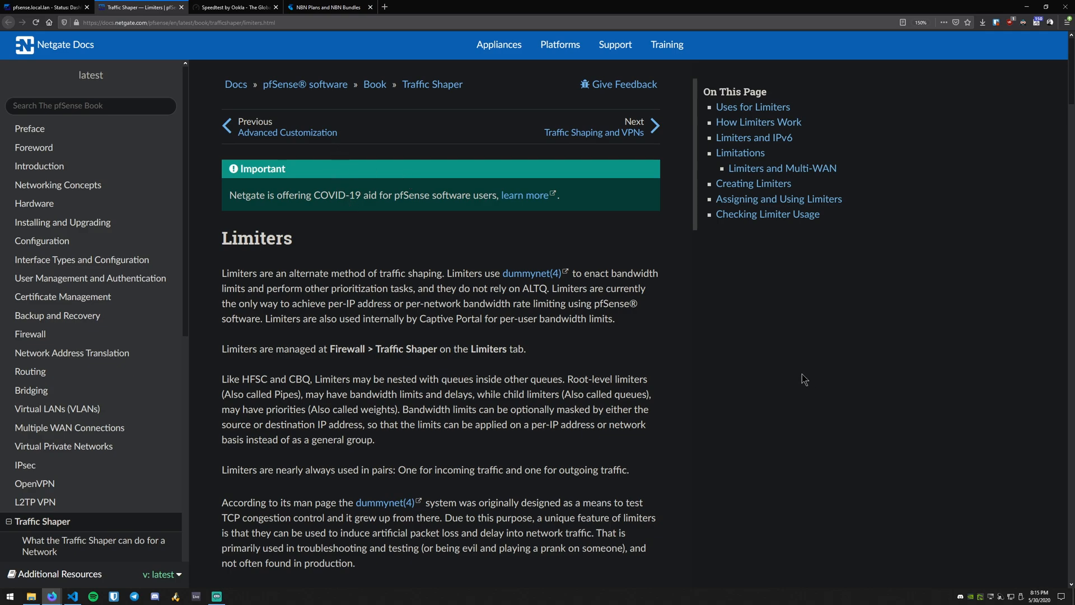
{"action": "mouse_move", "coordinate": [760, 322]}
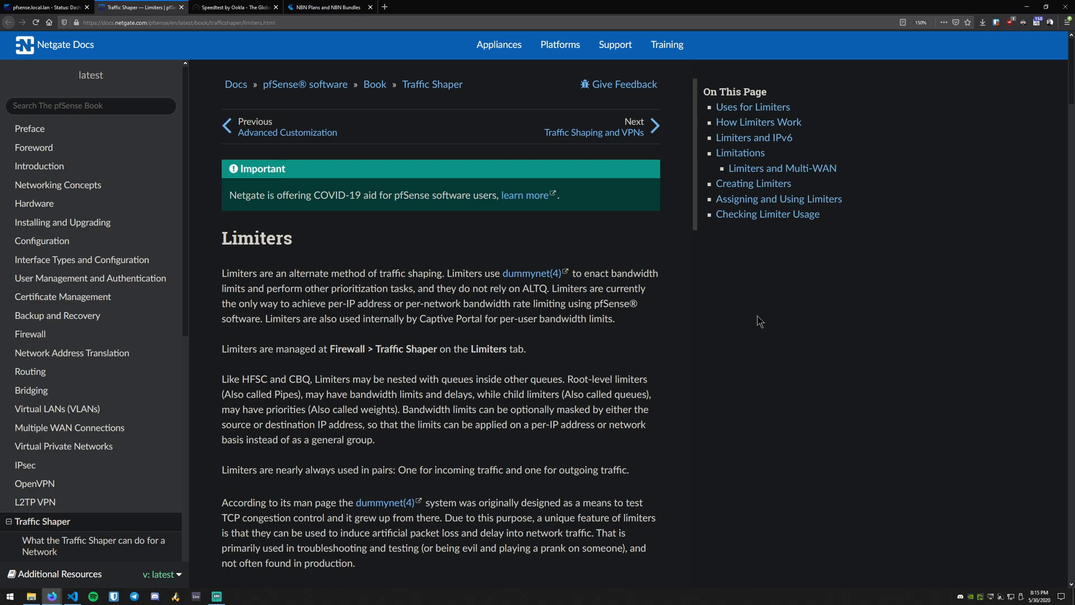
- Compare the Speedtest 87.69 down / 33.88 up result against Telstra's NBN plan speed tiers
{"action": "left_click", "coordinate": [233, 6]}
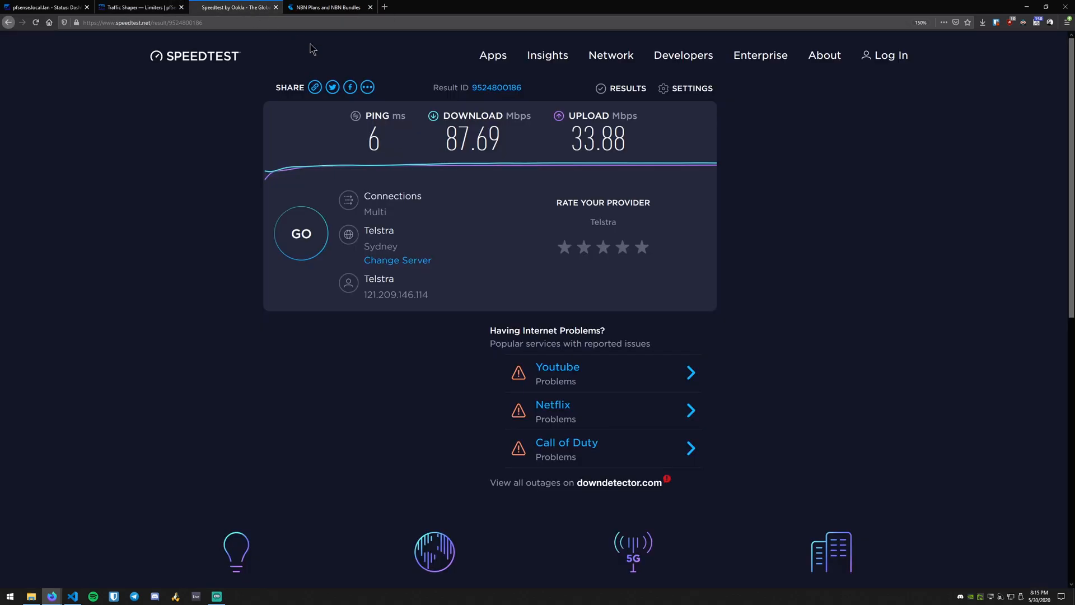
{"action": "mouse_move", "coordinate": [431, 140]}
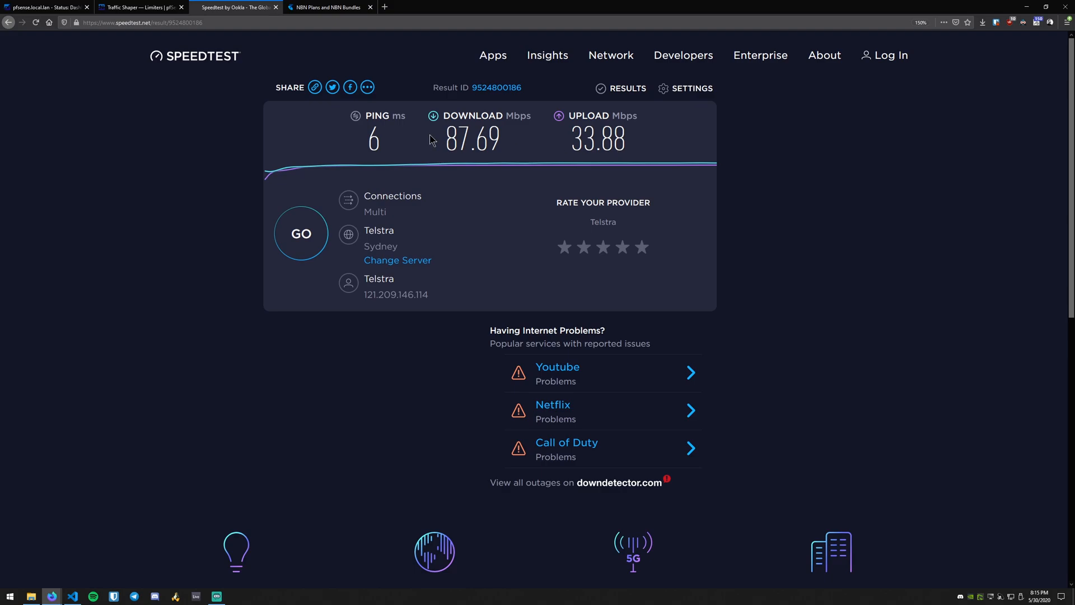
{"action": "mouse_move", "coordinate": [585, 149]}
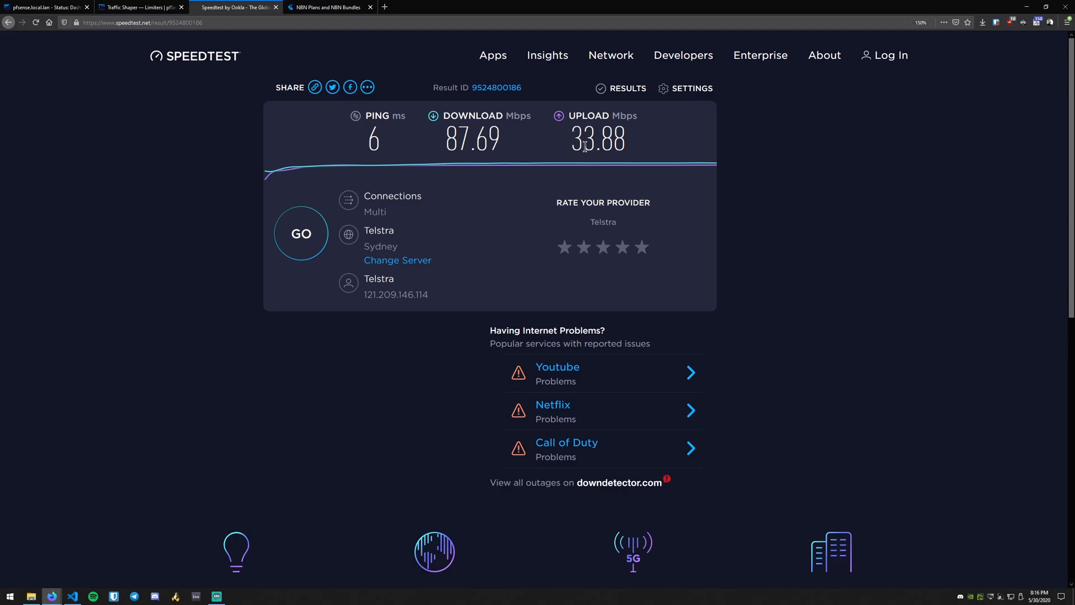
{"action": "mouse_move", "coordinate": [335, 8]}
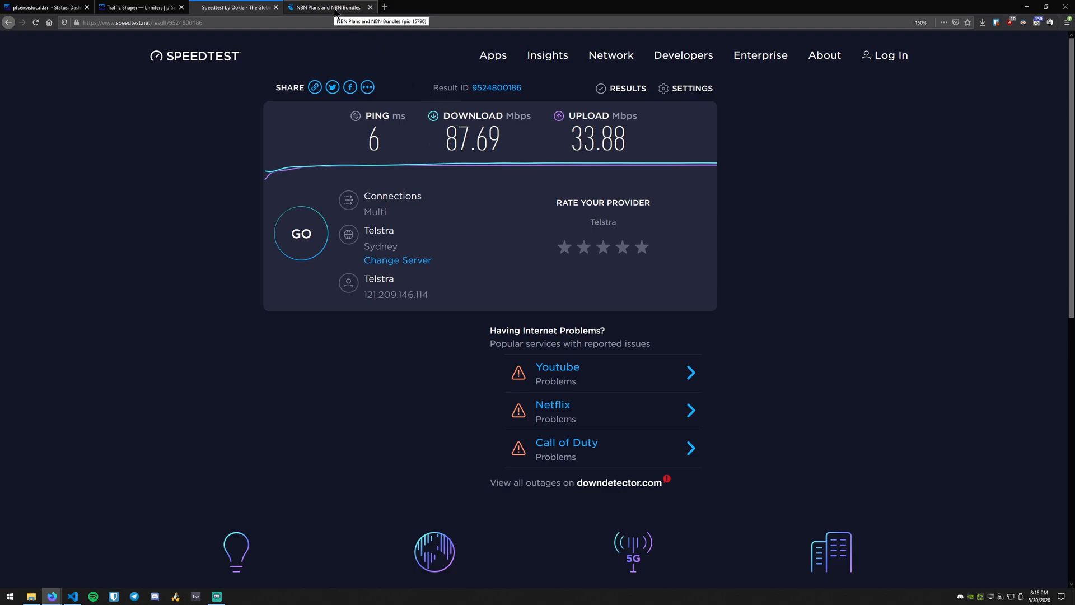
{"action": "left_click", "coordinate": [329, 8]}
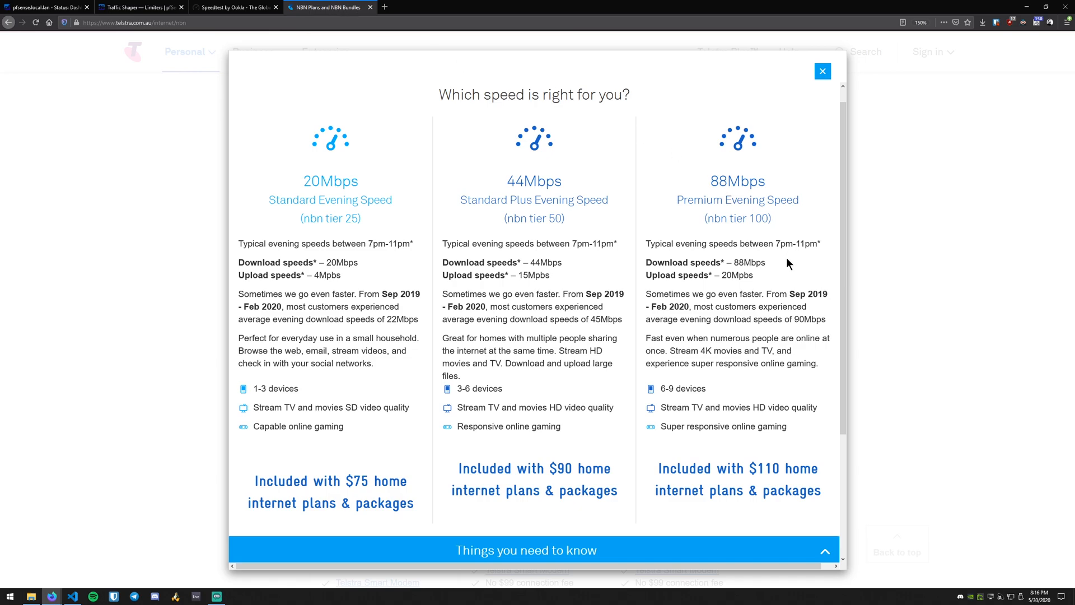
{"action": "mouse_move", "coordinate": [767, 277]}
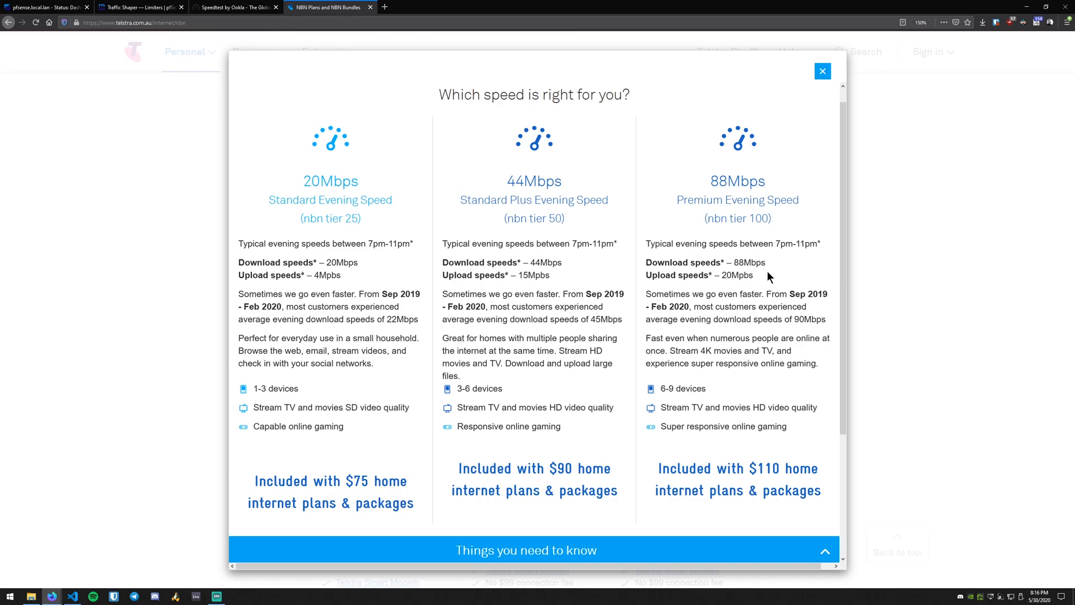
{"action": "mouse_move", "coordinate": [764, 285]}
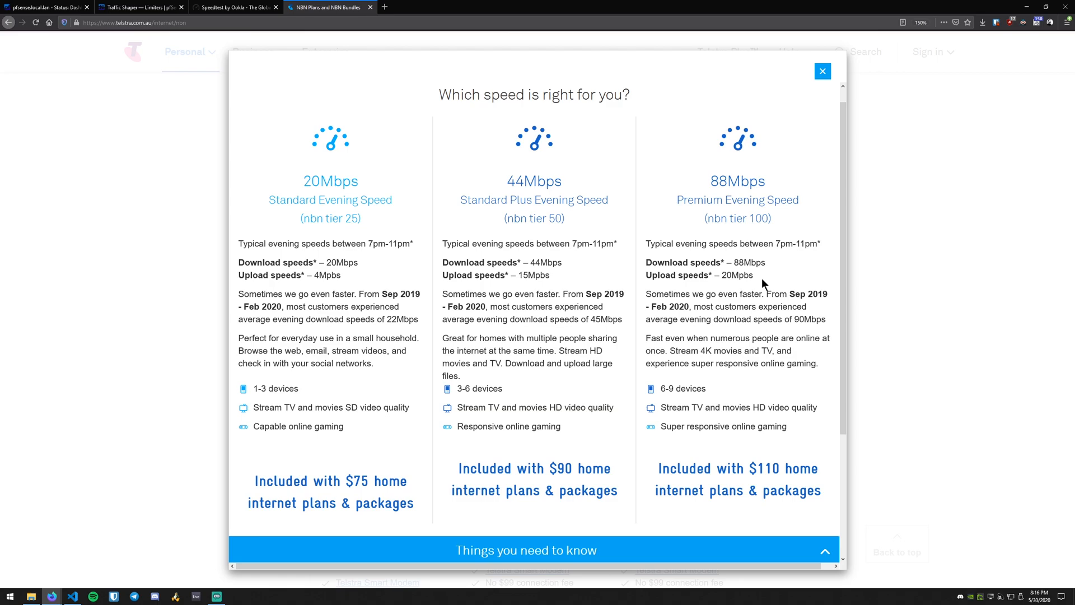
{"action": "mouse_move", "coordinate": [766, 285]}
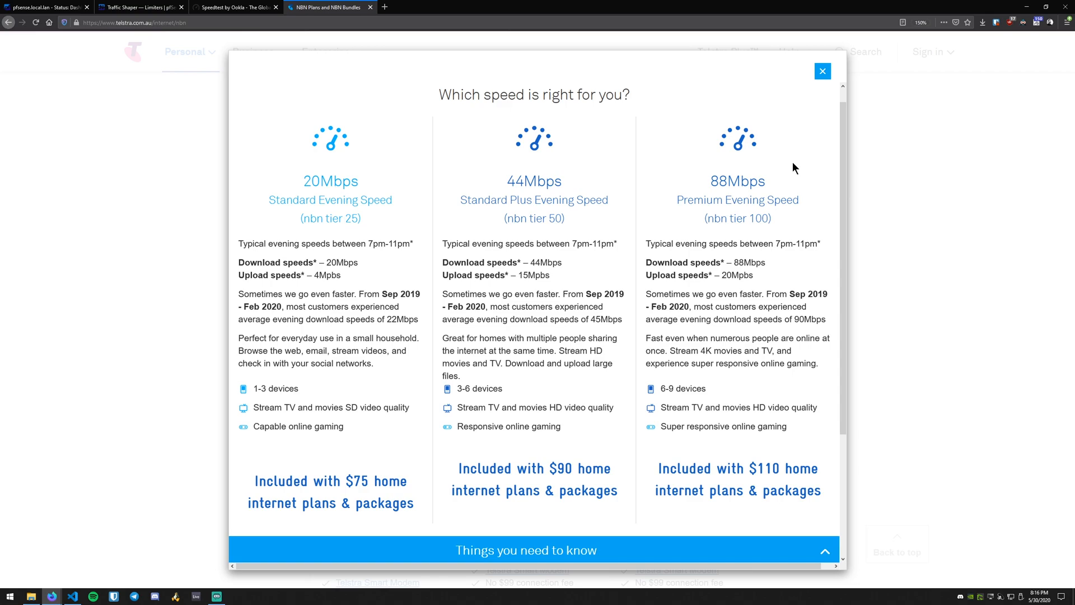
{"action": "mouse_move", "coordinate": [728, 262]}
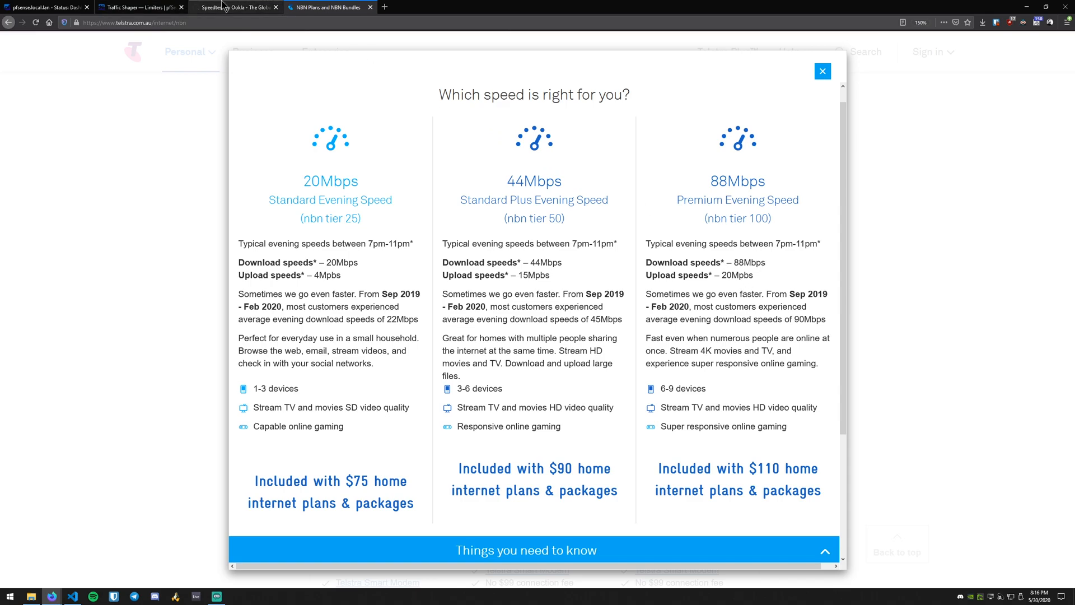
{"action": "left_click", "coordinate": [231, 7]}
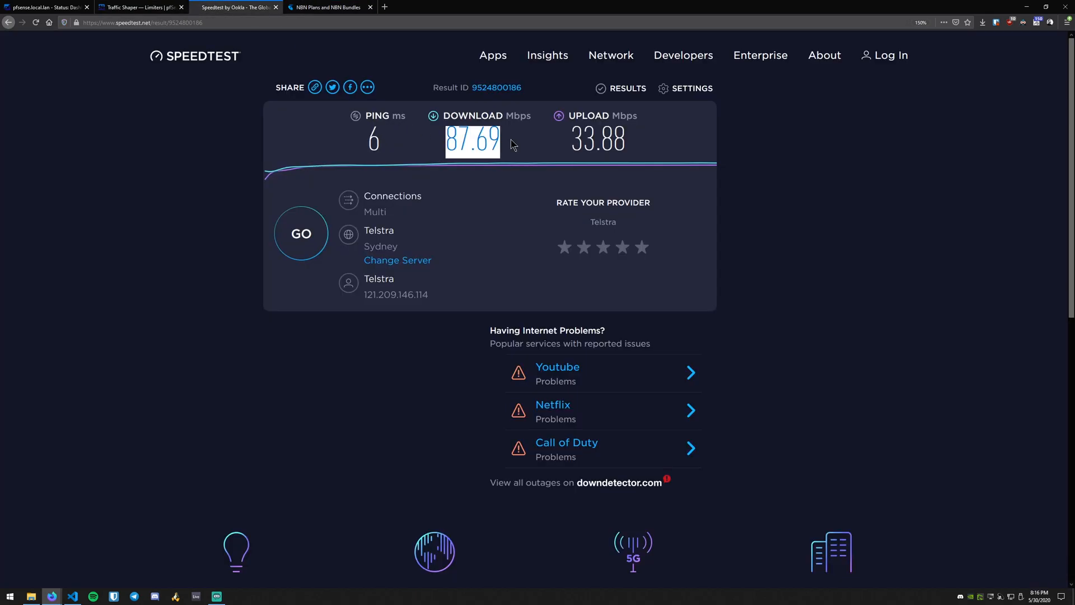
{"action": "mouse_move", "coordinate": [572, 136]}
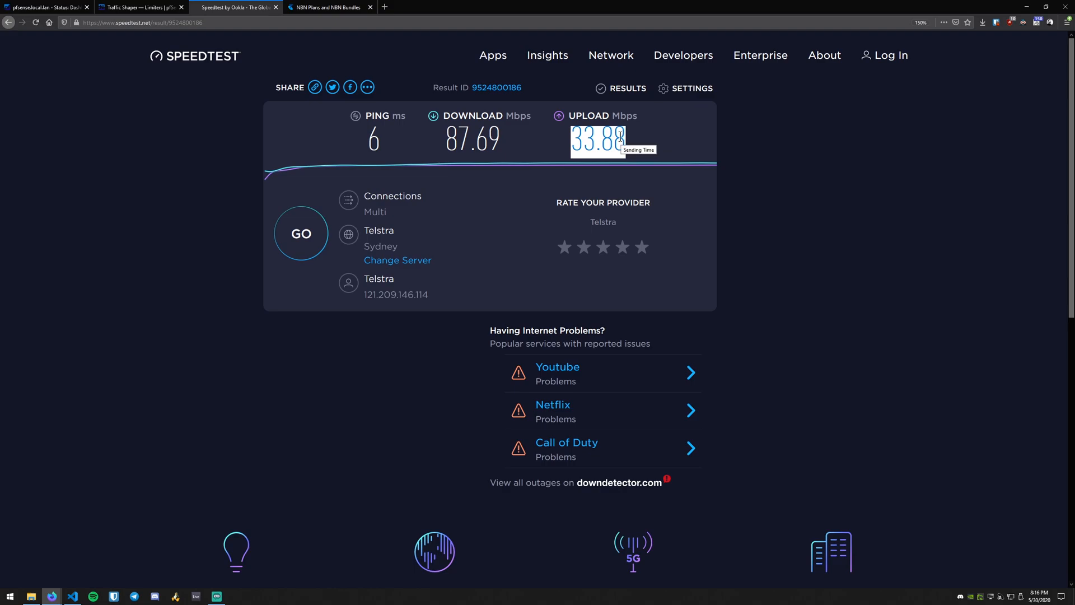
{"action": "mouse_move", "coordinate": [337, 8]}
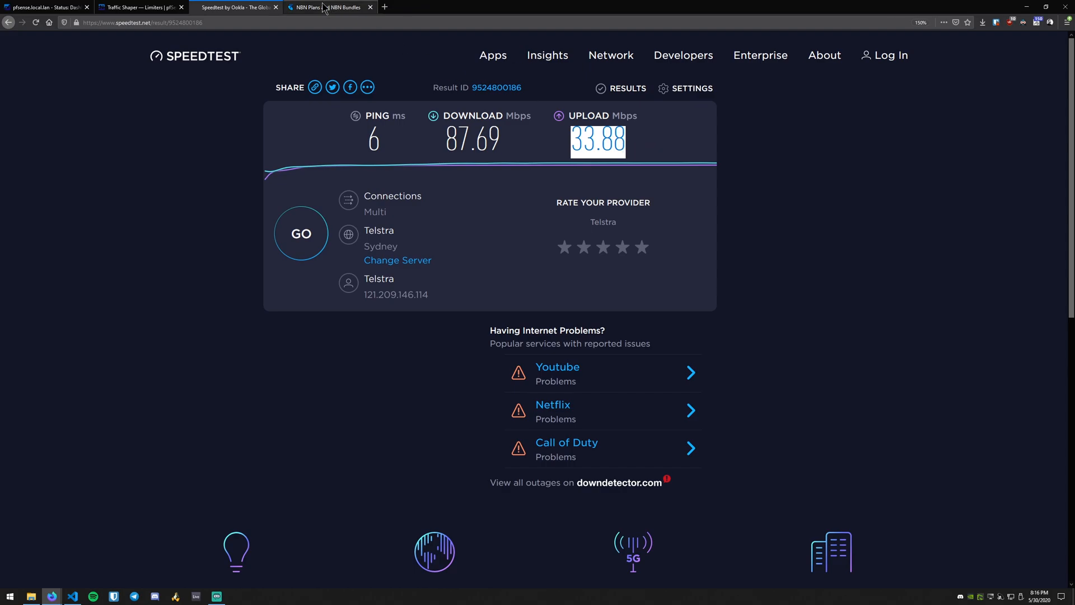
{"action": "left_click", "coordinate": [334, 6]}
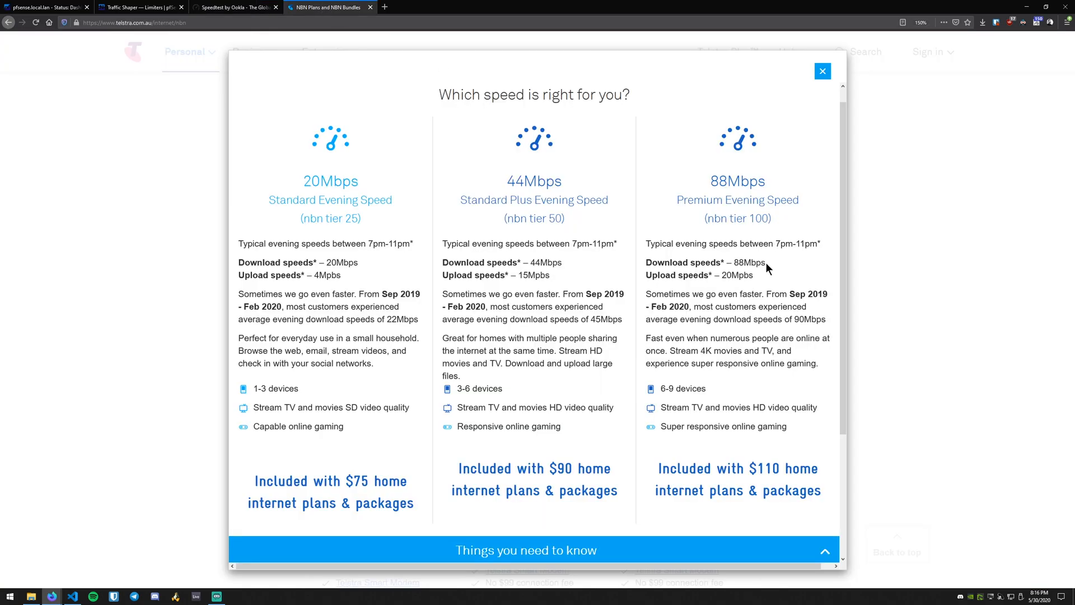
{"action": "mouse_move", "coordinate": [885, 271]}
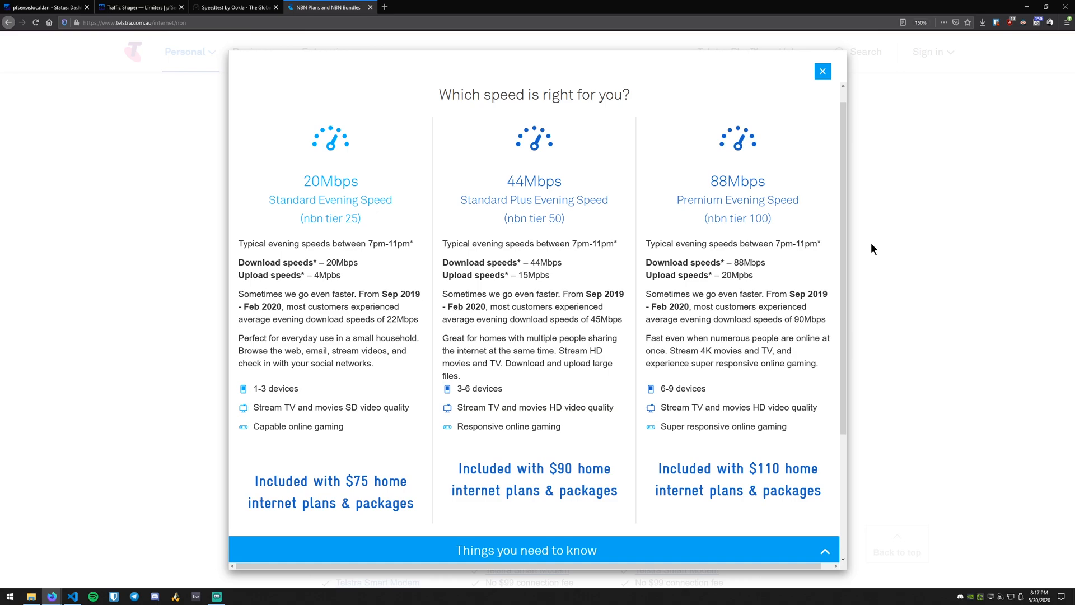
{"action": "mouse_move", "coordinate": [882, 282]}
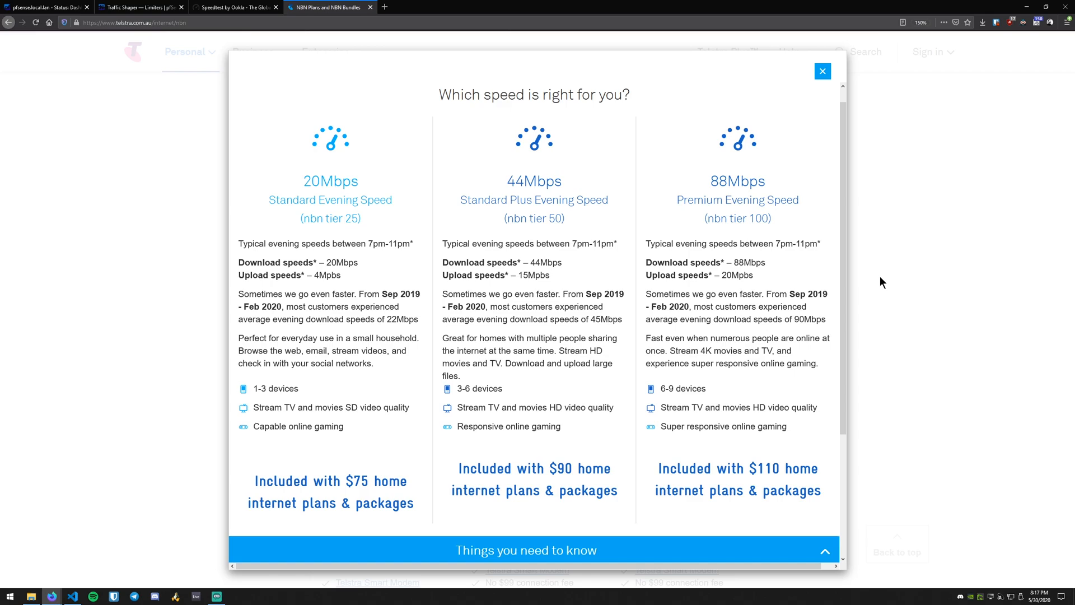
- Go to Firewall > Traffic Shaper > Limiters in pfSense, currently with no limiters defined
{"action": "left_click", "coordinate": [47, 9]}
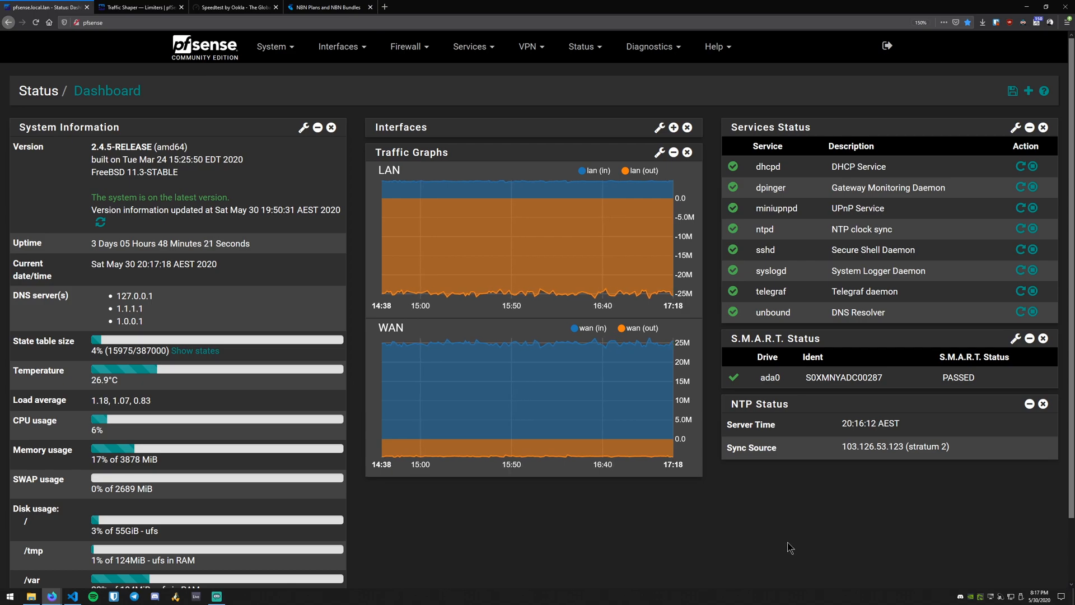
{"action": "mouse_move", "coordinate": [450, 134]}
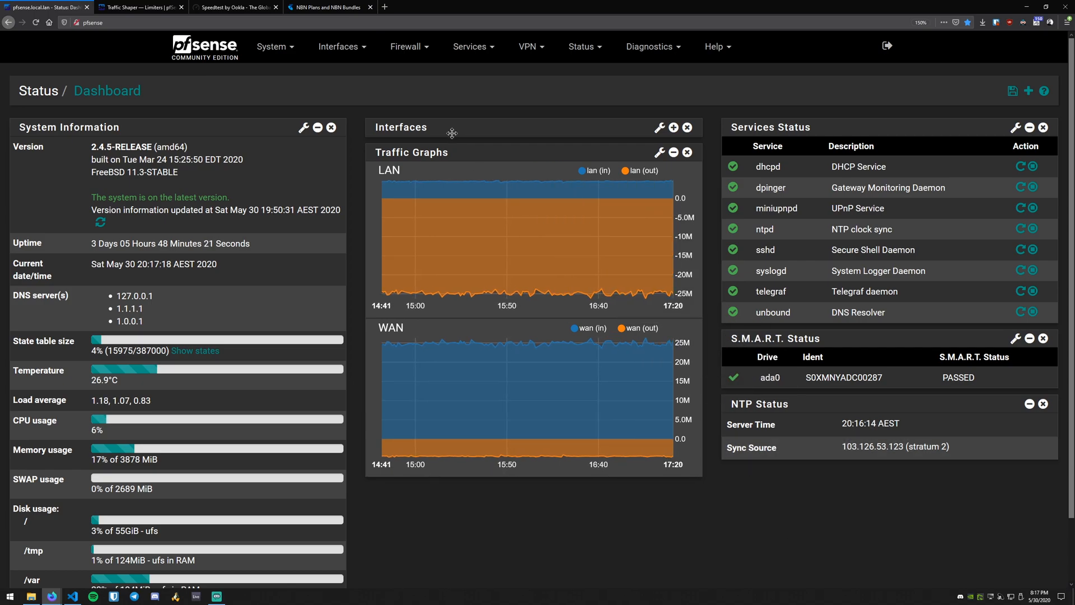
{"action": "left_click", "coordinate": [406, 47]}
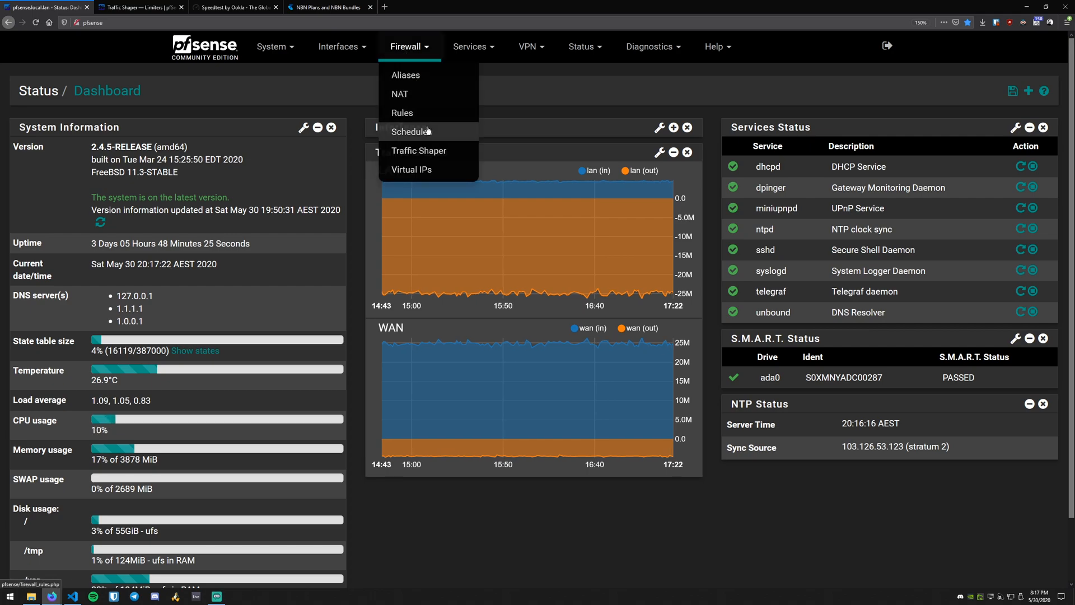
{"action": "left_click", "coordinate": [419, 150]}
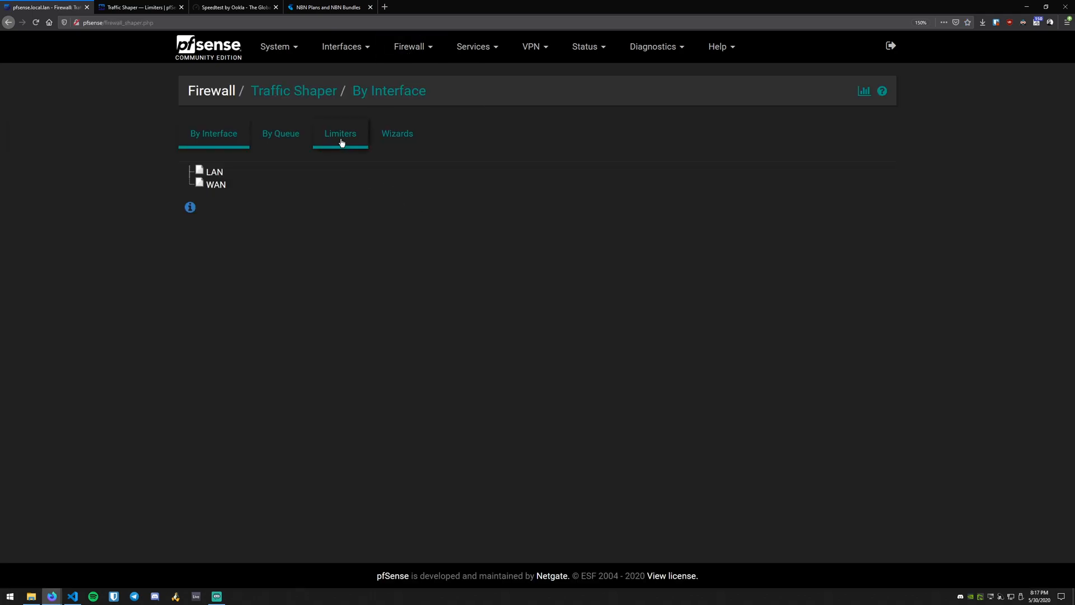
{"action": "left_click", "coordinate": [339, 133]}
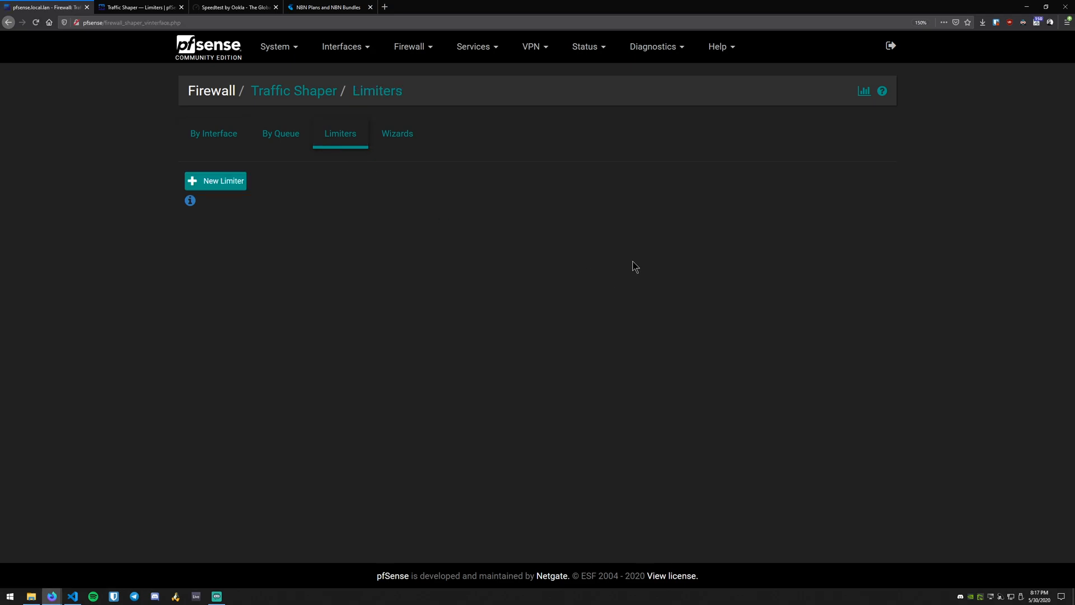
{"action": "mouse_move", "coordinate": [258, 186]}
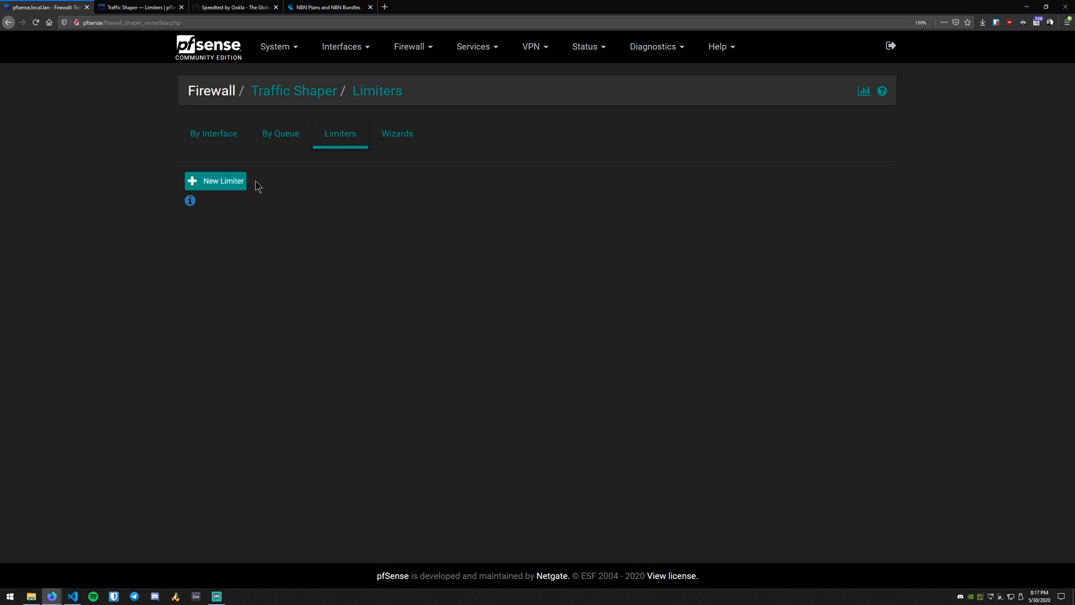
- Start a new enabled limiter named download-limit-50Mb
{"action": "left_click", "coordinate": [215, 180]}
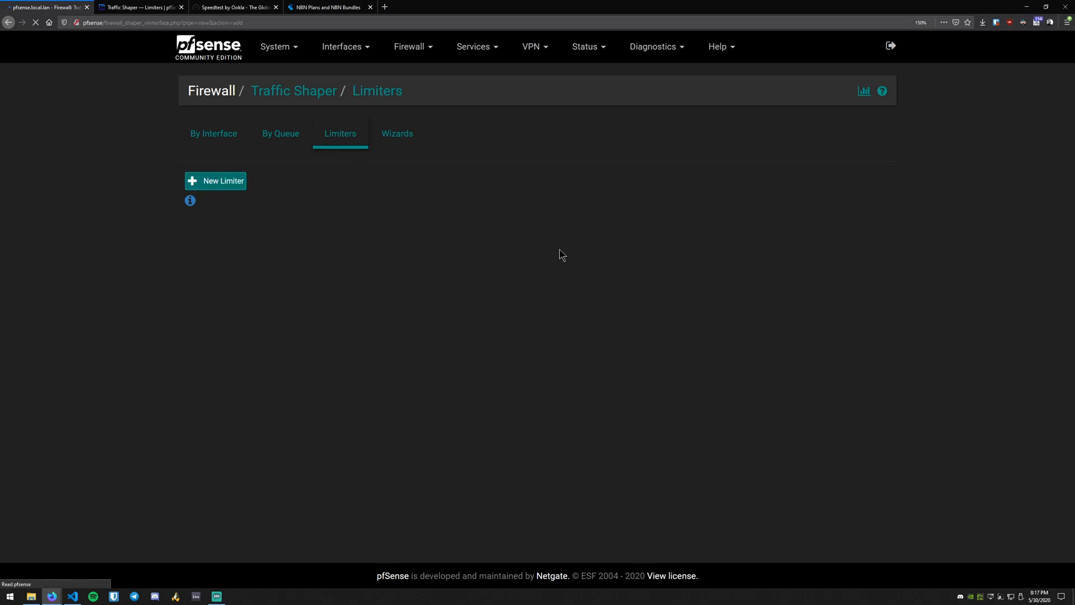
{"action": "left_click", "coordinate": [215, 180]}
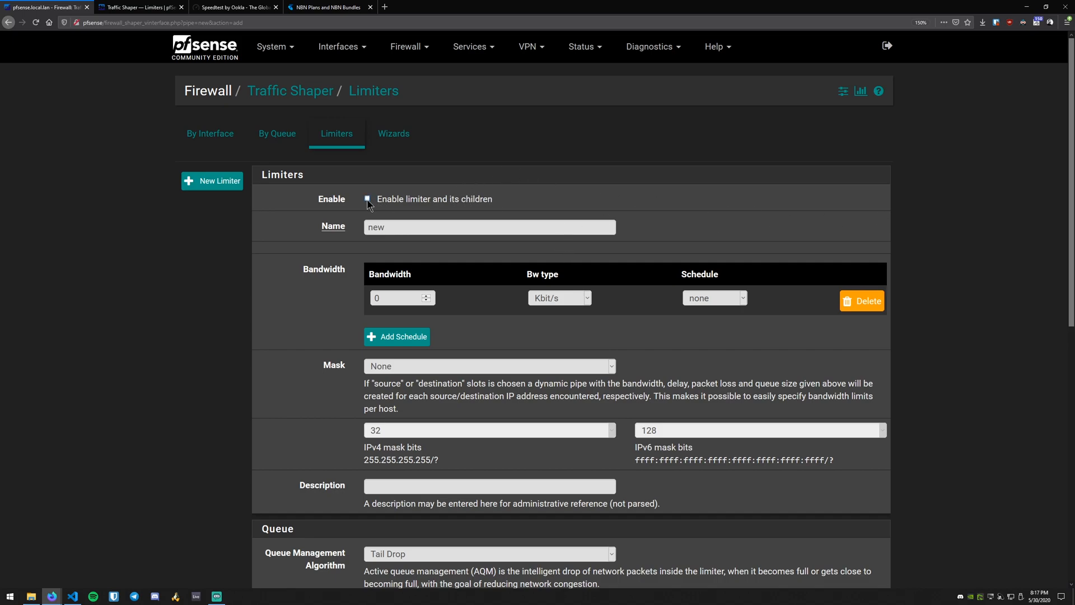
{"action": "left_click", "coordinate": [367, 199]}
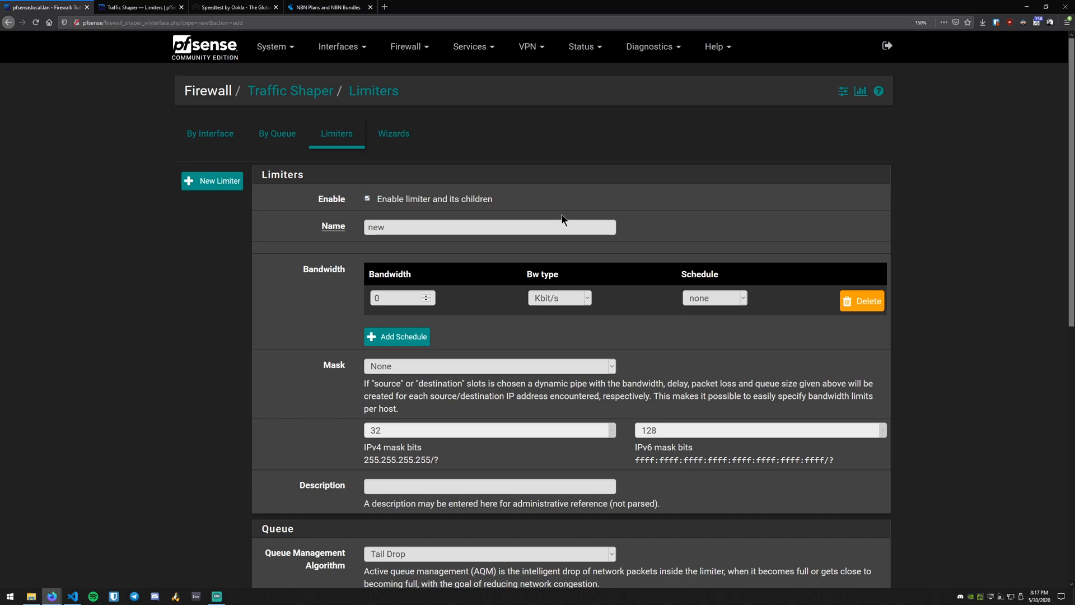
{"action": "mouse_move", "coordinate": [902, 223]}
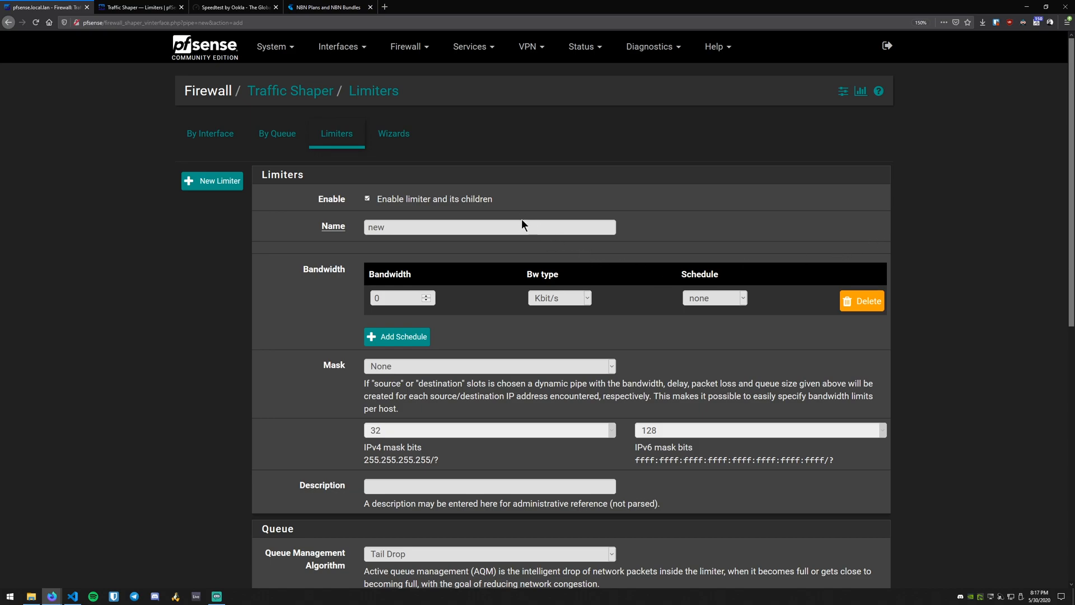
{"action": "double_click", "coordinate": [376, 227]}
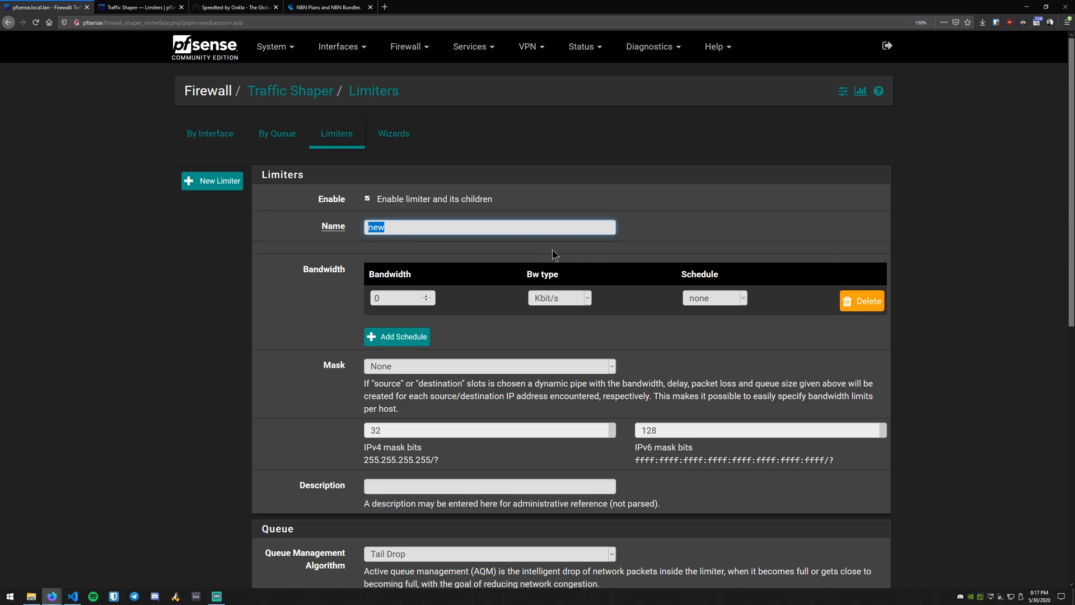
{"action": "key", "text": "Delete"}
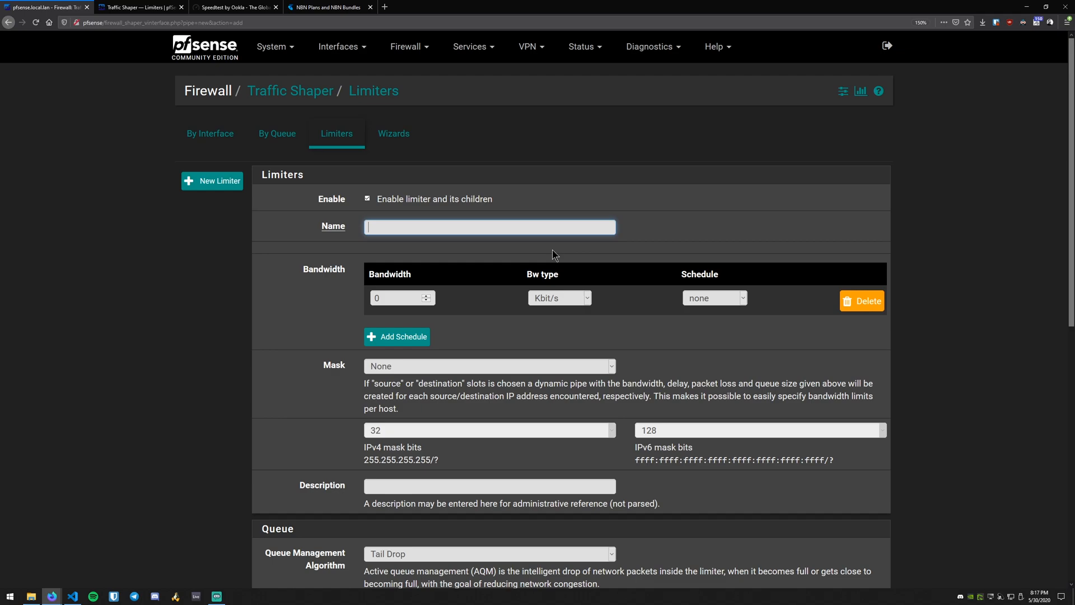
{"action": "type", "text": "dow"}
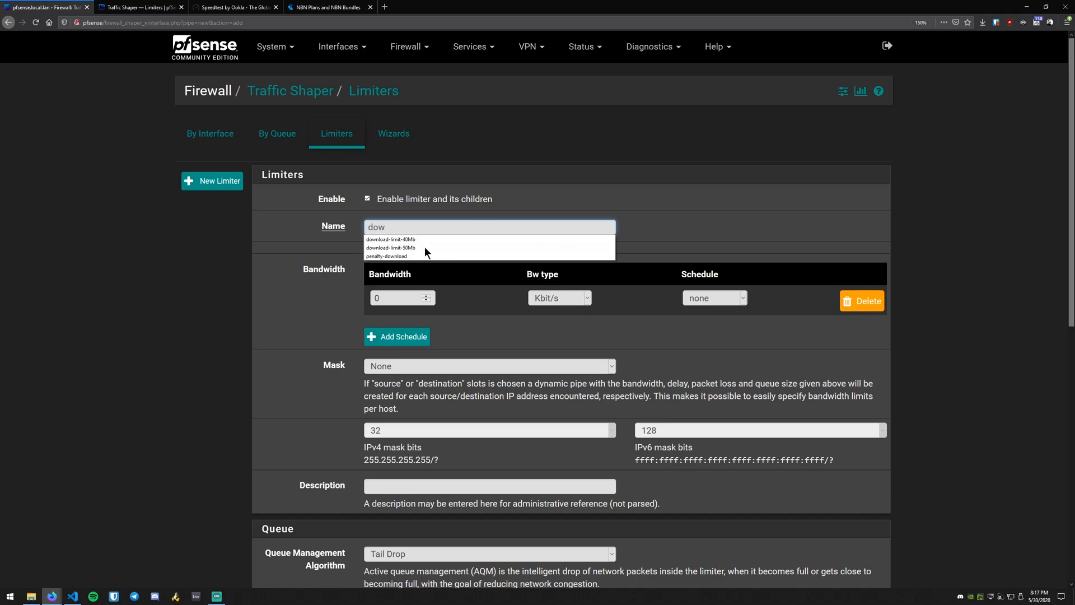
{"action": "left_click", "coordinate": [390, 247]}
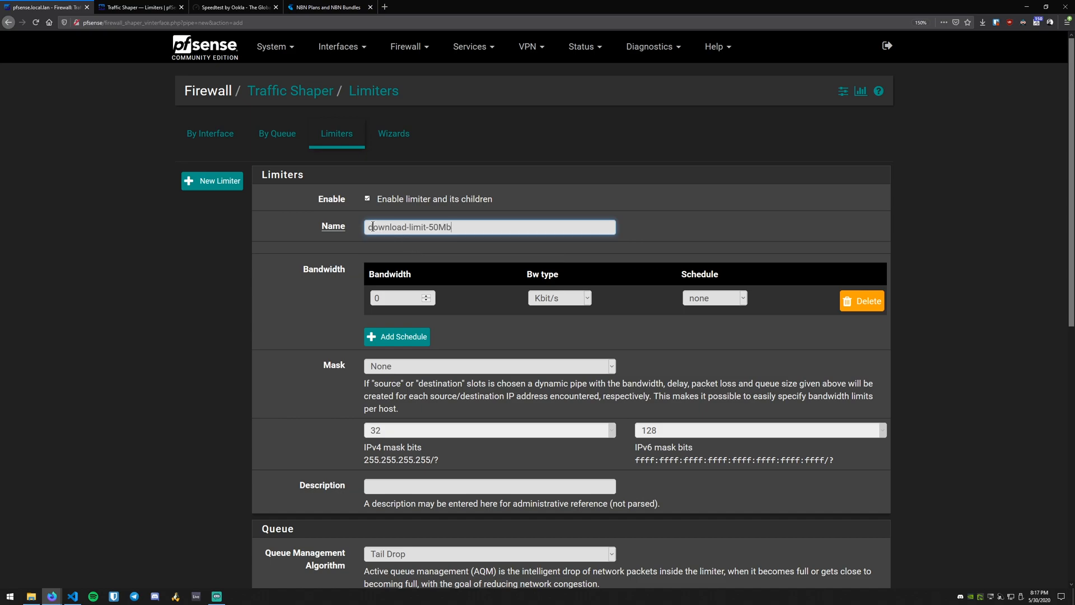
{"action": "double_click", "coordinate": [387, 226]}
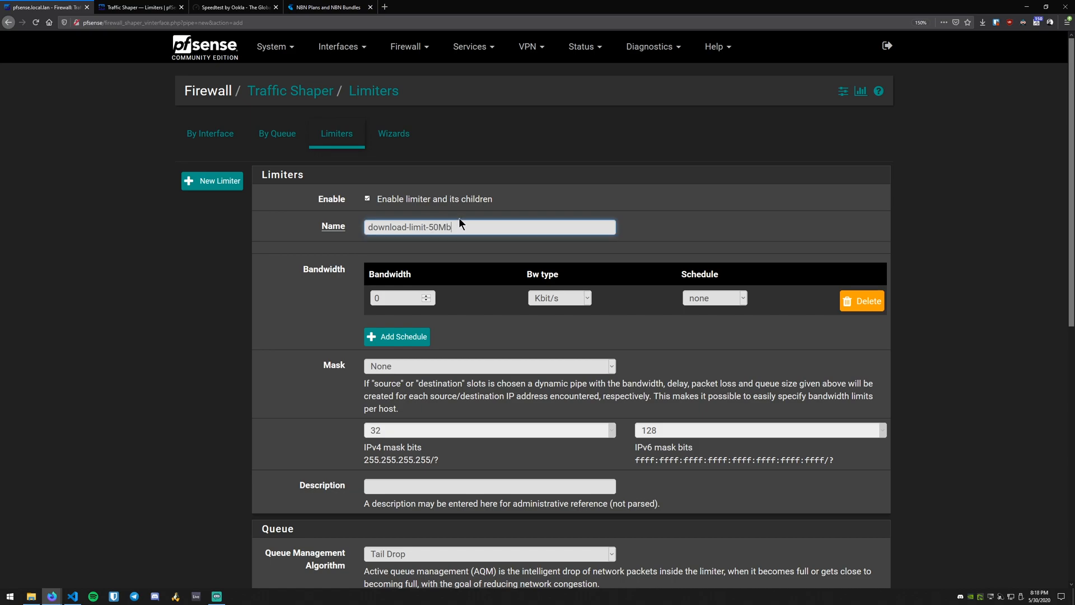
{"action": "double_click", "coordinate": [439, 227]}
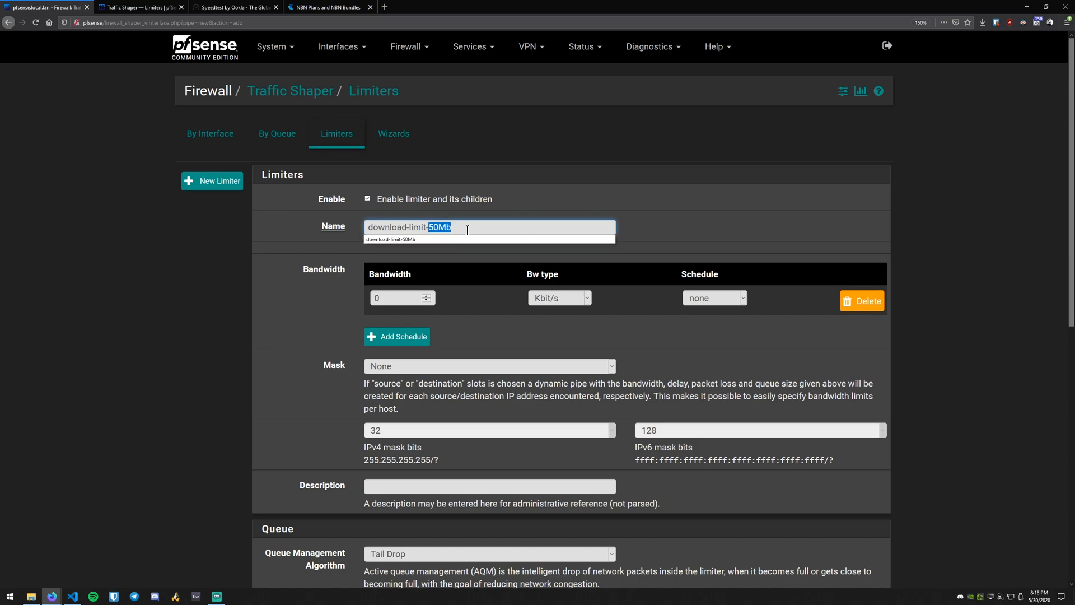
- Set its bandwidth to 50 Mbit/s and save the download limiter
{"action": "left_click", "coordinate": [560, 298]}
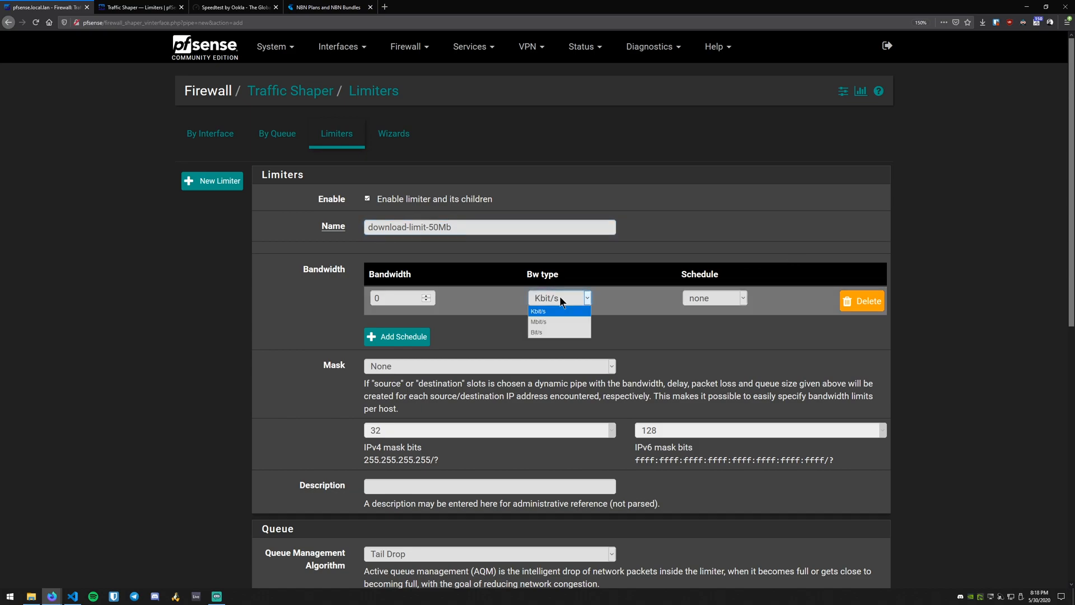
{"action": "left_click", "coordinate": [538, 321]}
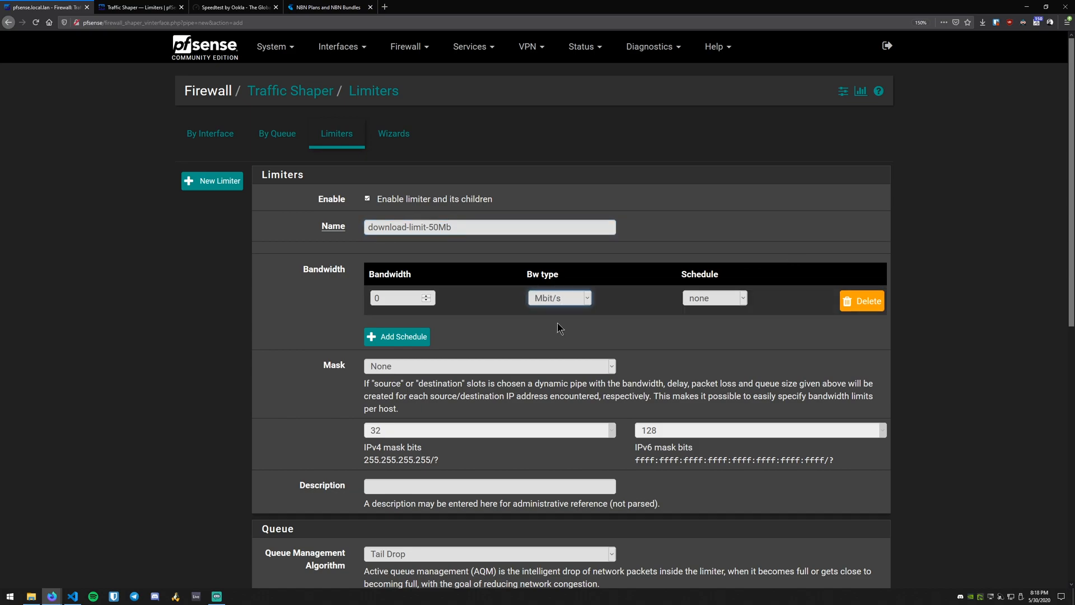
{"action": "left_click", "coordinate": [397, 298]}
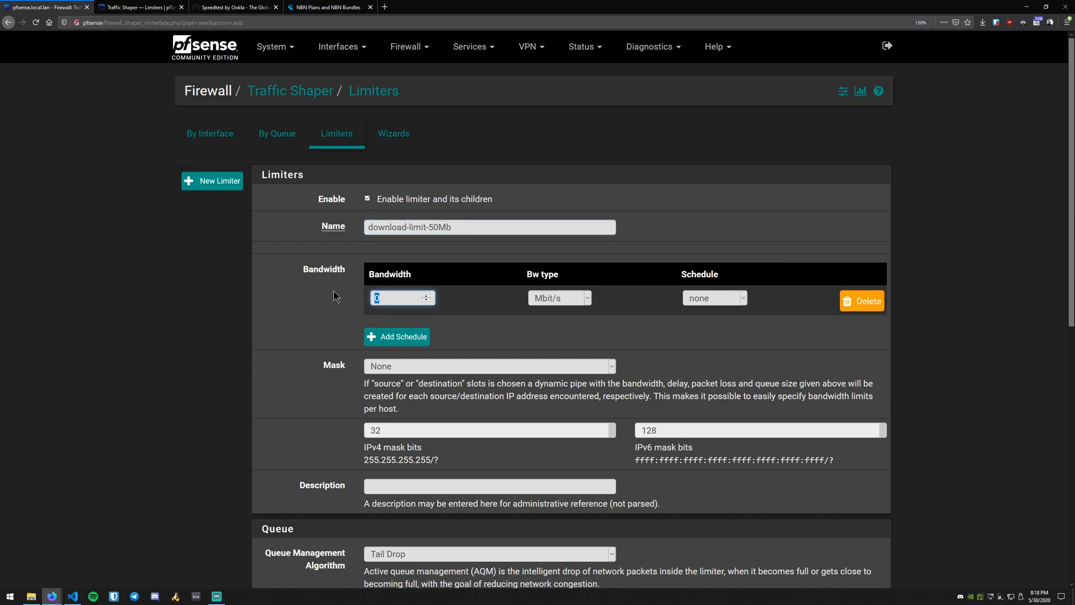
{"action": "type", "text": "50"}
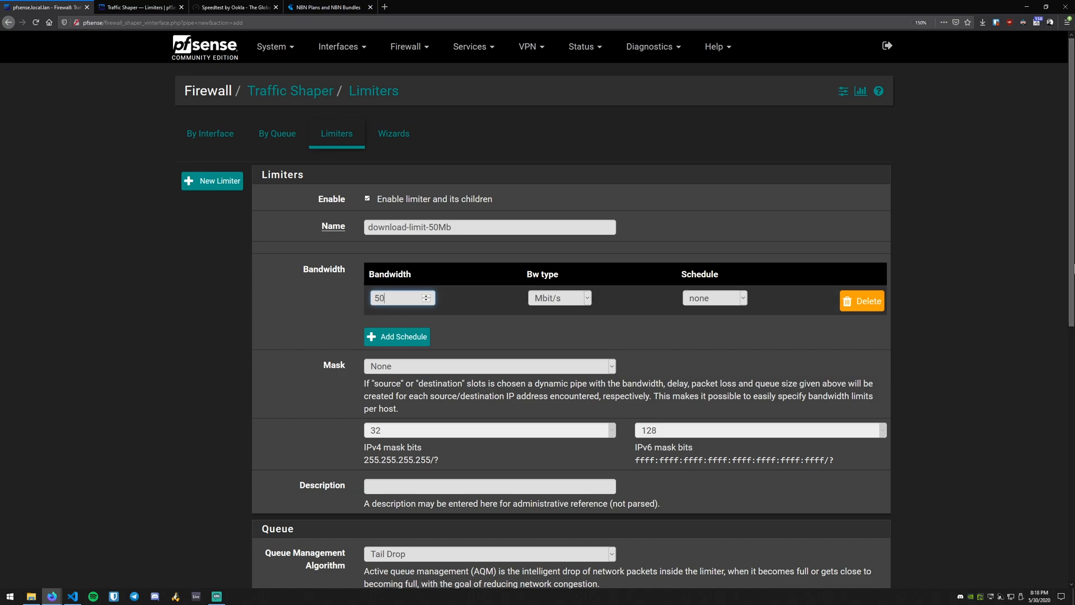
{"action": "scroll", "scroll_direction": "down", "scroll_amount": 3}
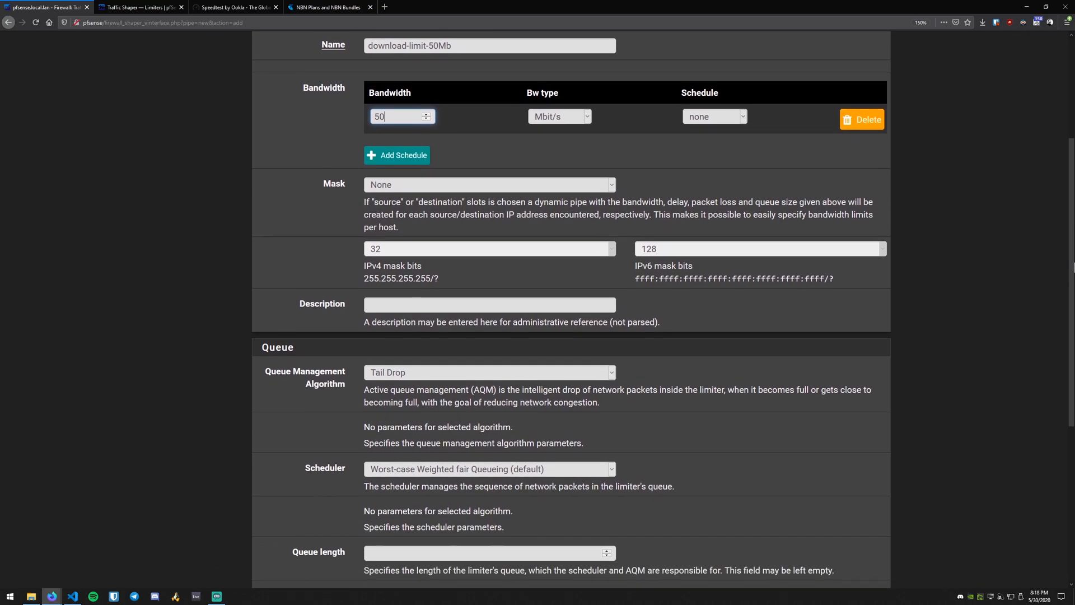
{"action": "scroll", "scroll_direction": "down", "scroll_amount": 3}
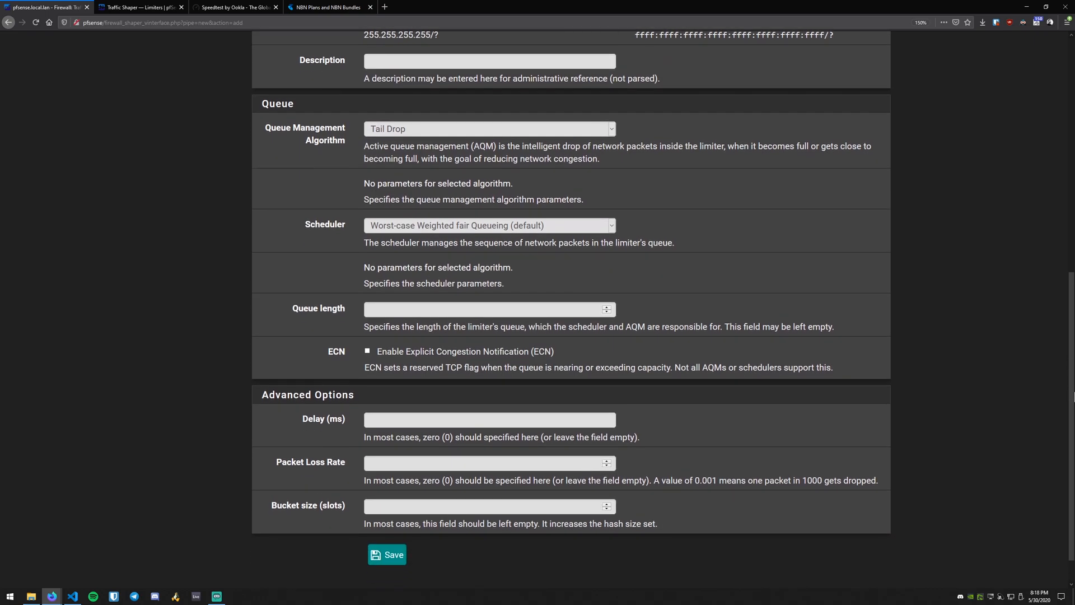
{"action": "scroll", "scroll_direction": "down", "scroll_amount": 3}
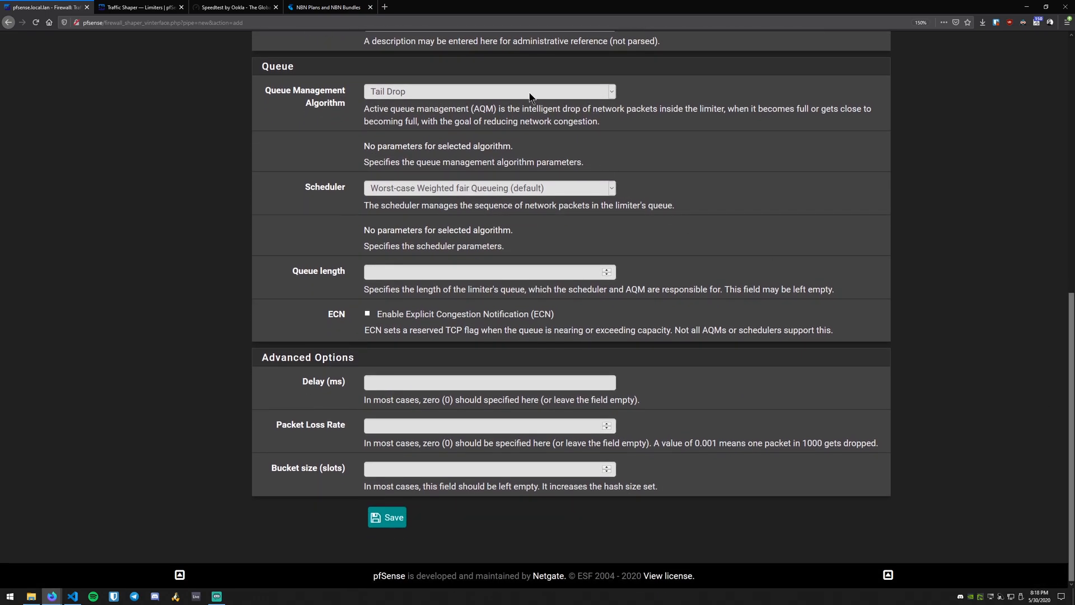
{"action": "mouse_move", "coordinate": [397, 108]}
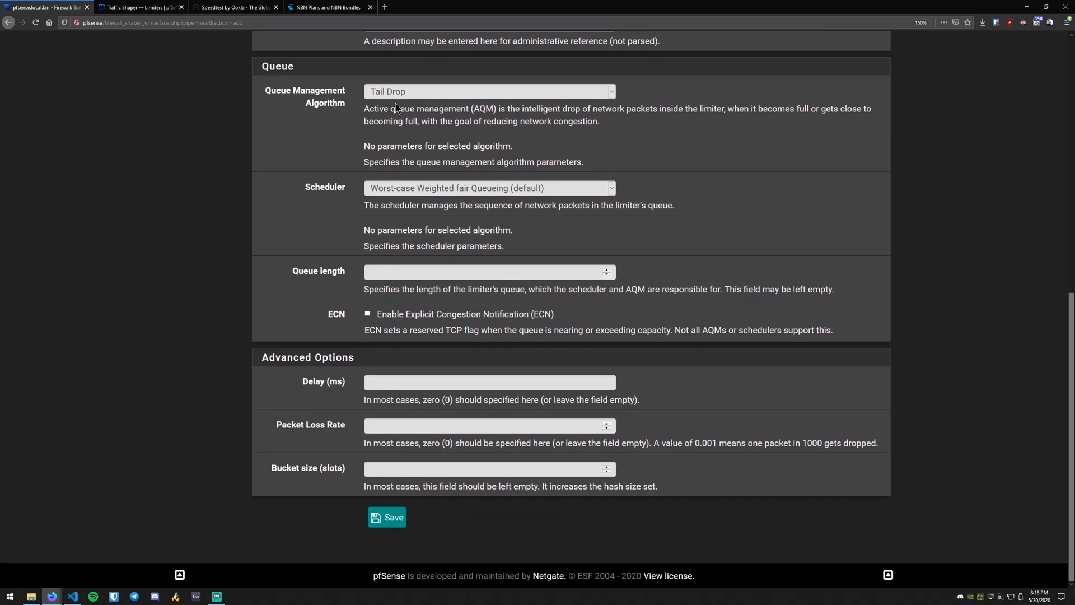
{"action": "mouse_move", "coordinate": [338, 199]}
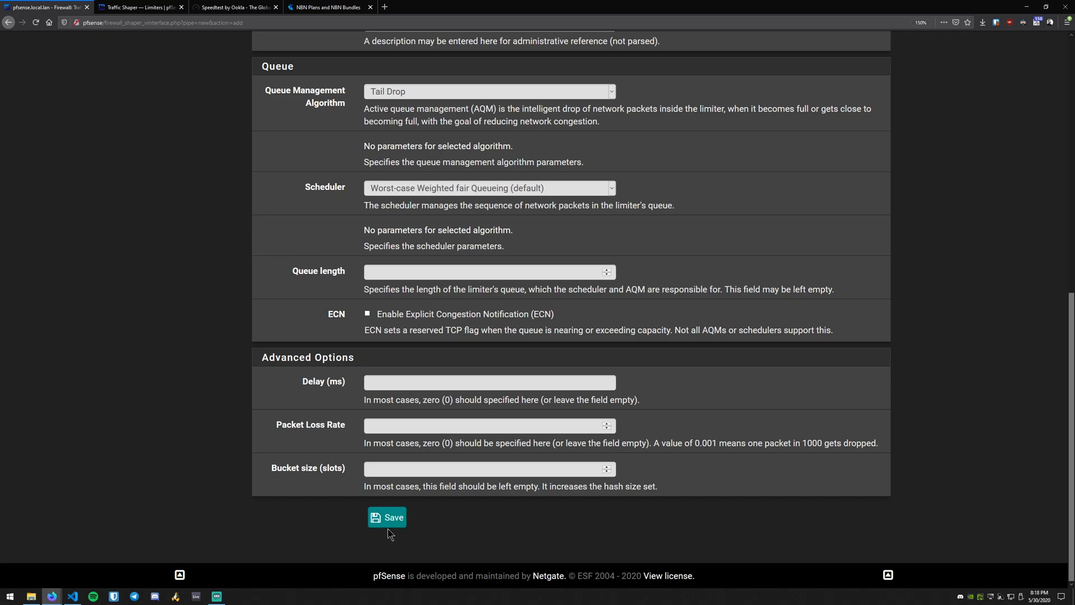
{"action": "left_click", "coordinate": [387, 517]}
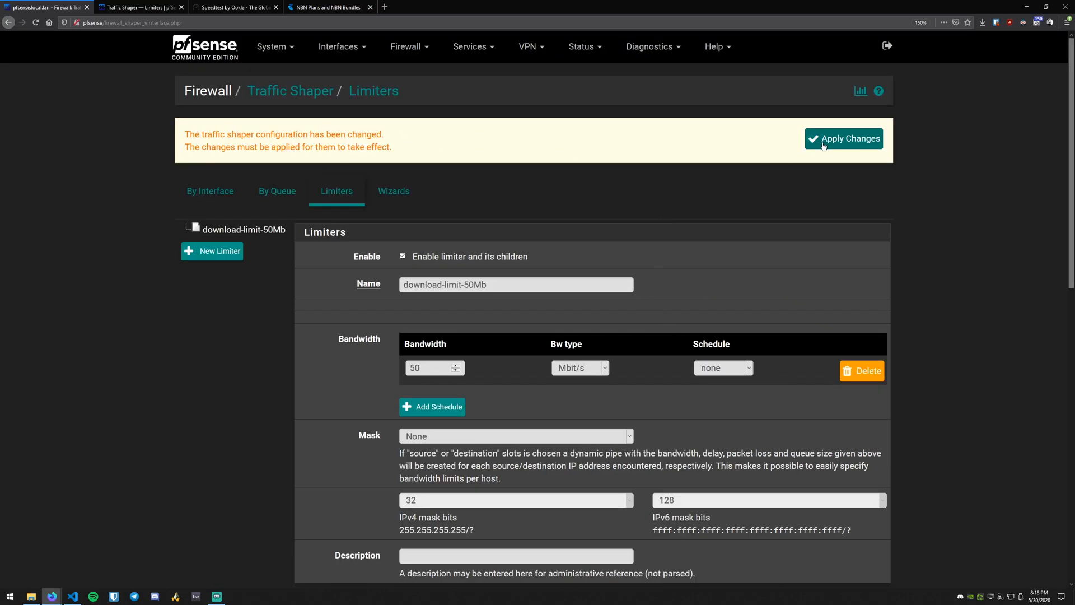
{"action": "mouse_move", "coordinate": [786, 147]}
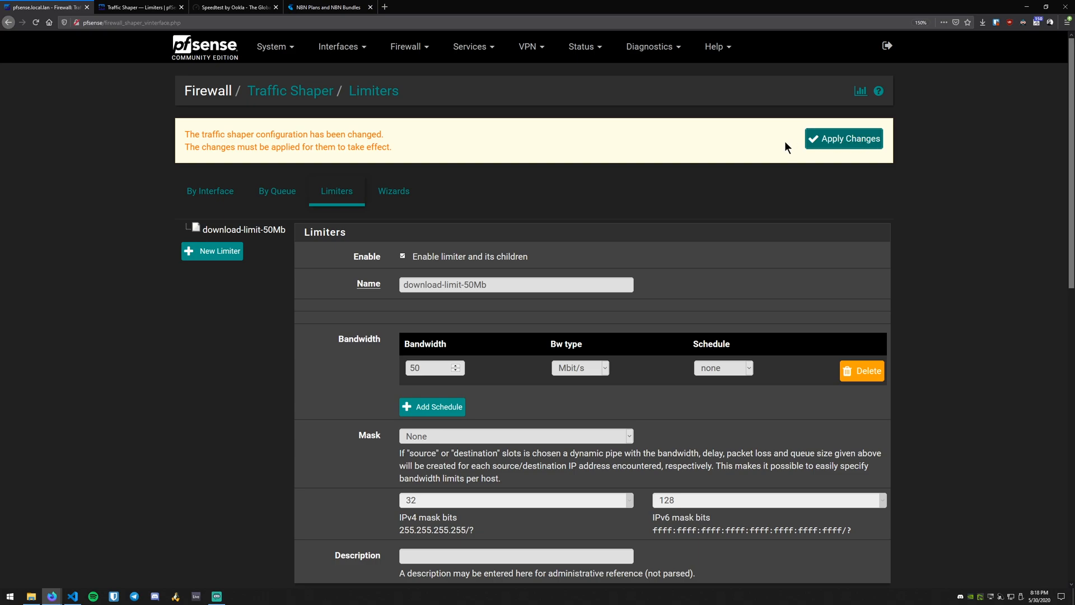
{"action": "mouse_move", "coordinate": [524, 181]}
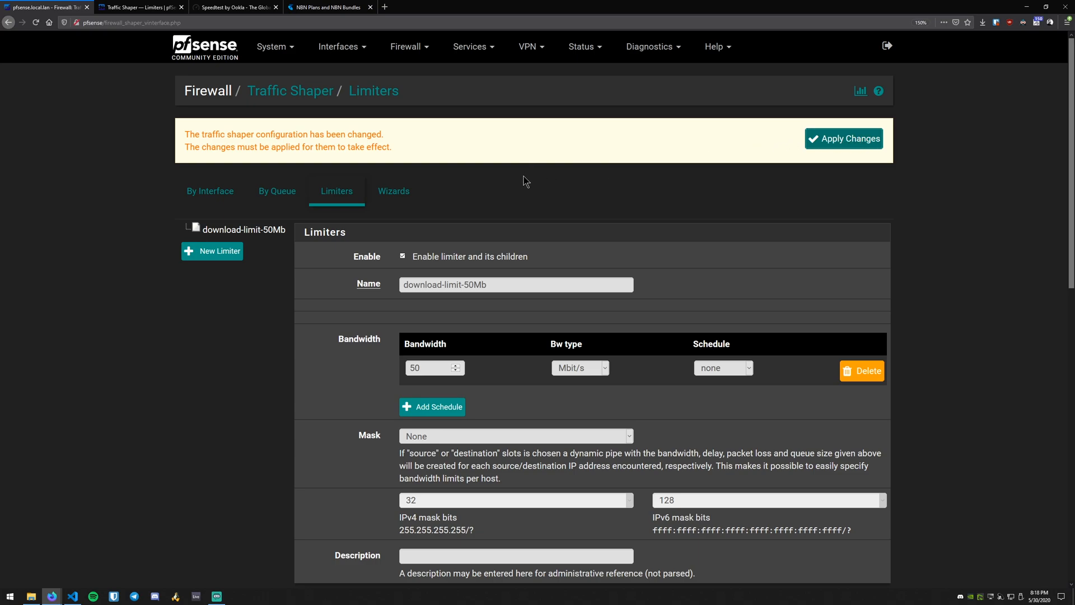
{"action": "mouse_move", "coordinate": [759, 199]}
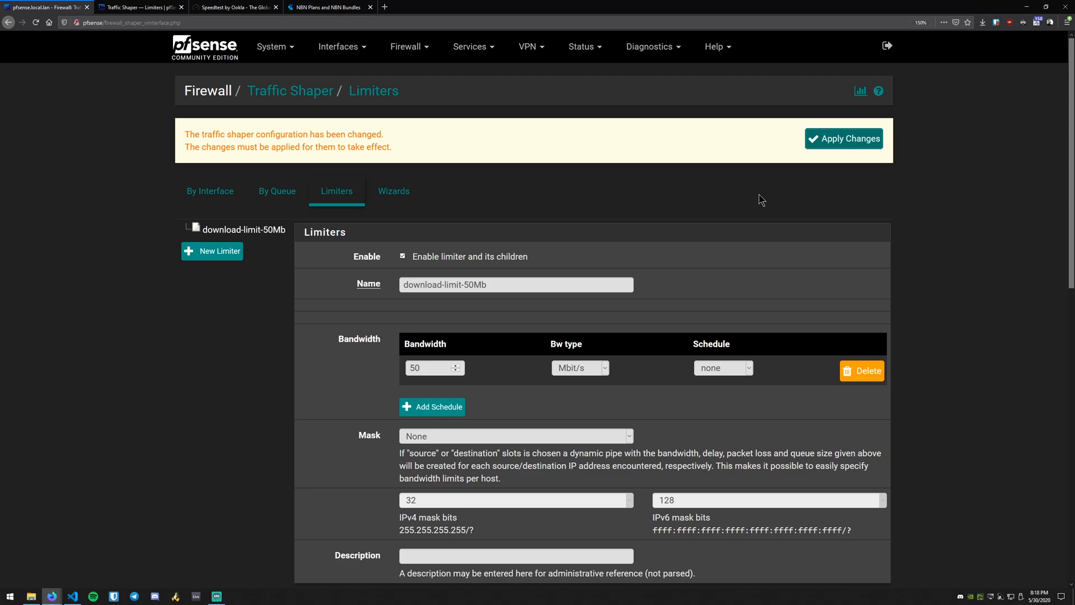
{"action": "mouse_move", "coordinate": [228, 252]}
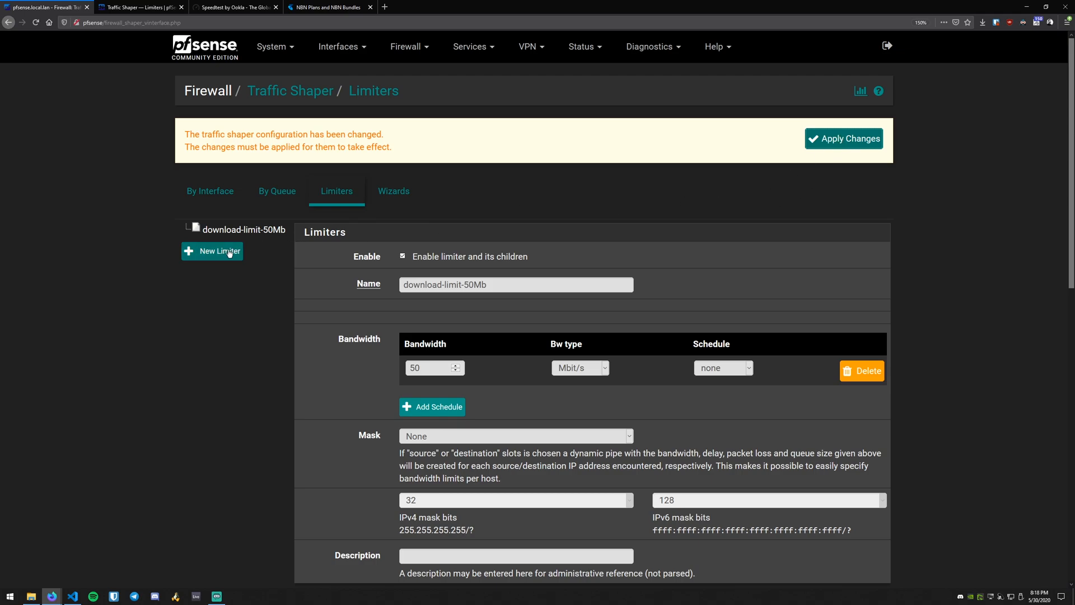
- Add a second limiter upload-limit-10Mb at 10 Mbit/s and save it
{"action": "left_click", "coordinate": [219, 251]}
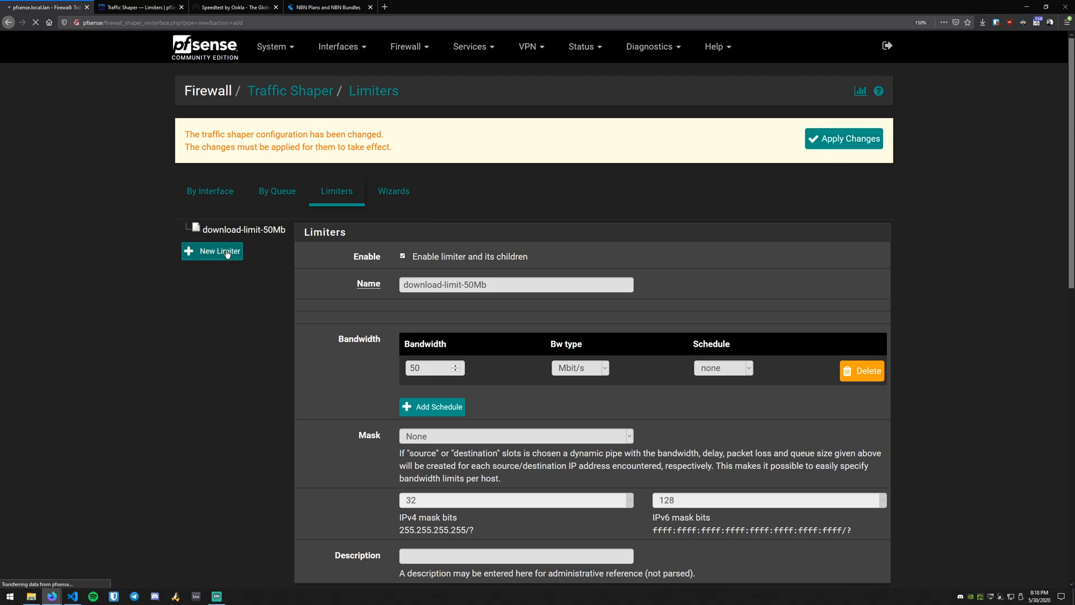
{"action": "left_click", "coordinate": [213, 251]}
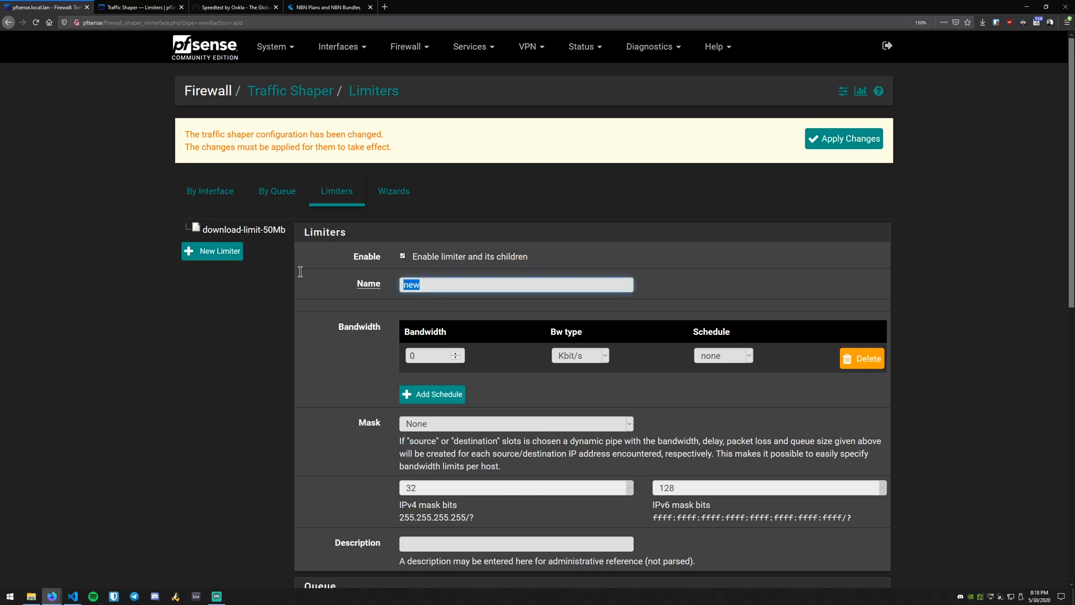
{"action": "type", "text": "up"}
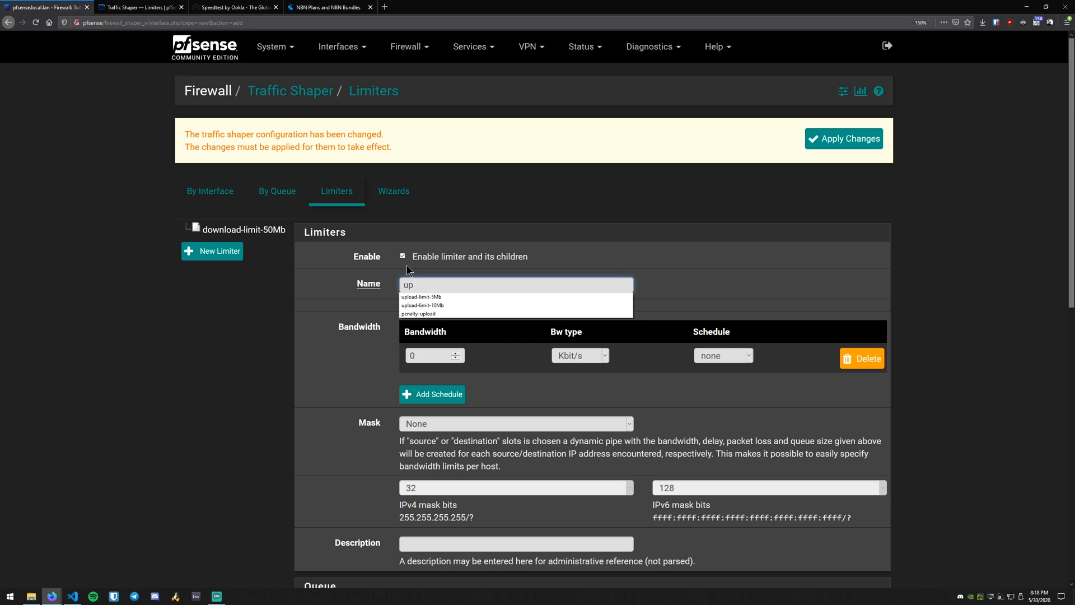
{"action": "left_click", "coordinate": [422, 305]}
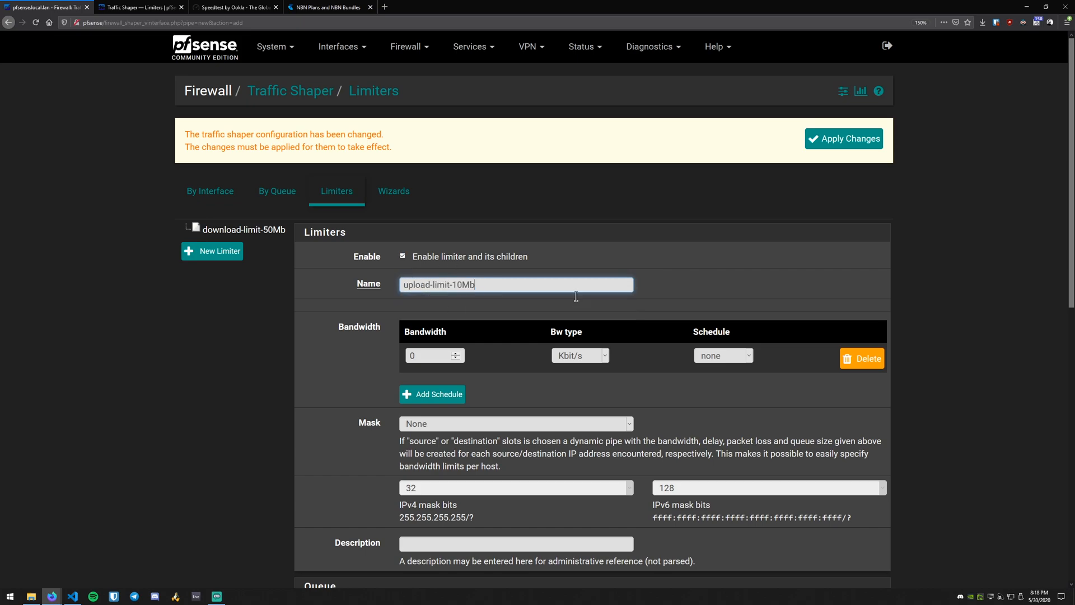
{"action": "left_click", "coordinate": [580, 355]}
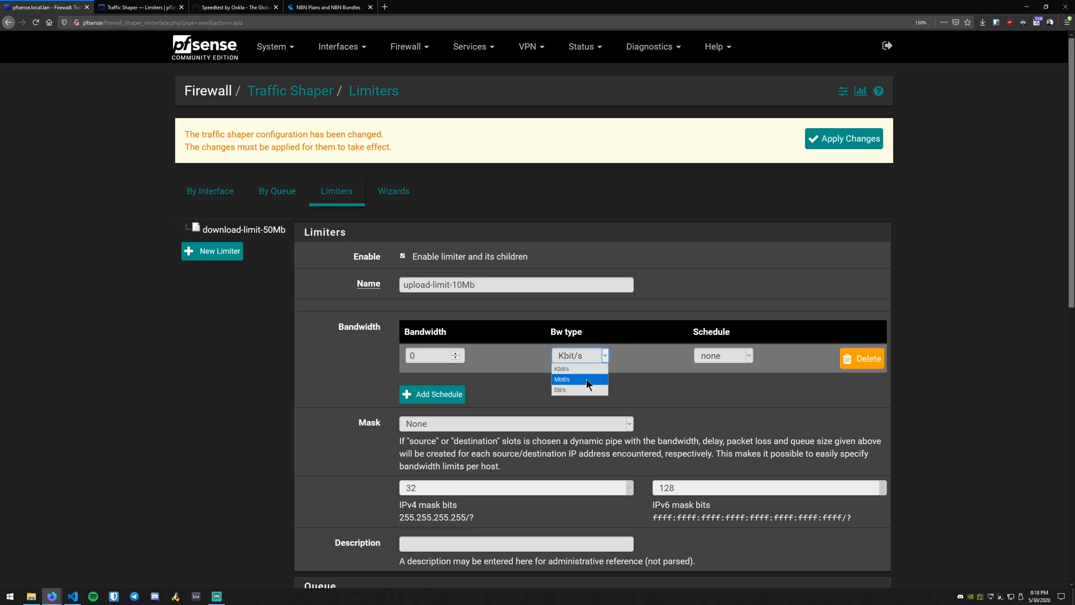
{"action": "left_click", "coordinate": [569, 378]}
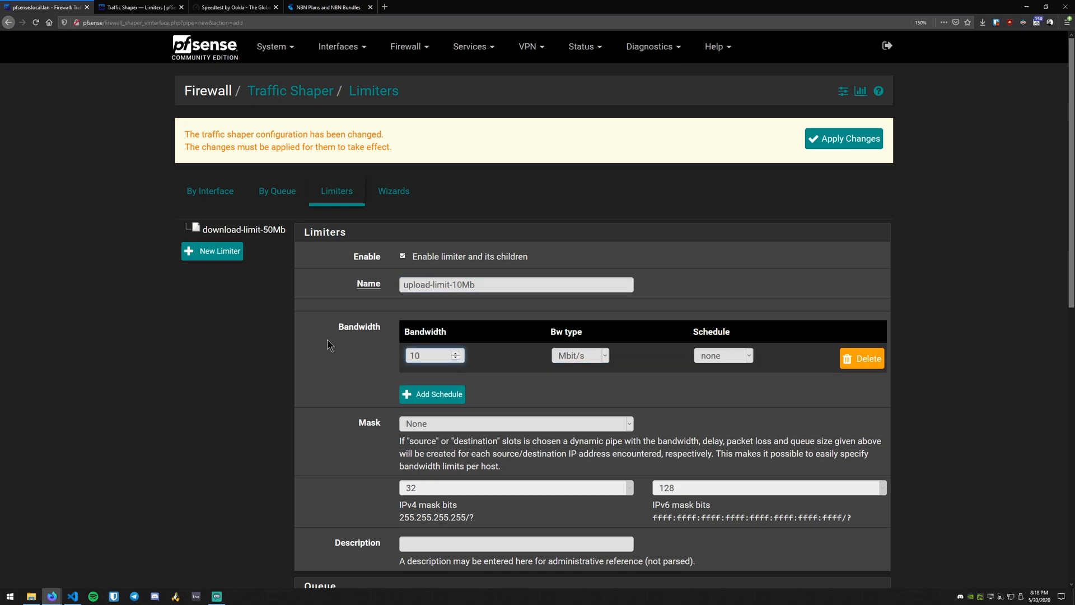
{"action": "scroll", "scroll_direction": "down", "scroll_amount": 3}
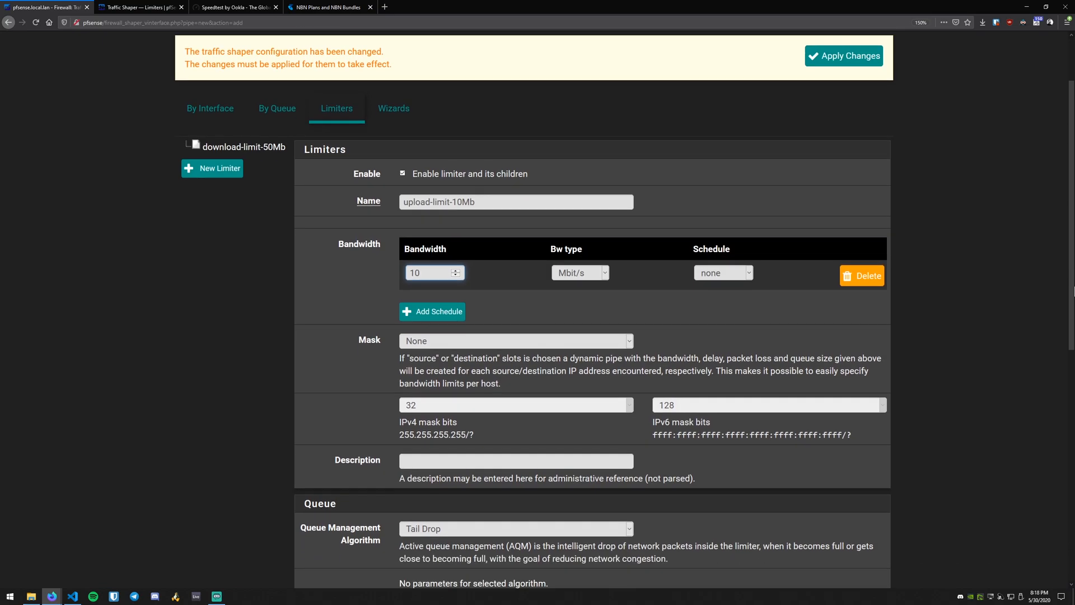
{"action": "scroll", "scroll_direction": "down", "scroll_amount": 3}
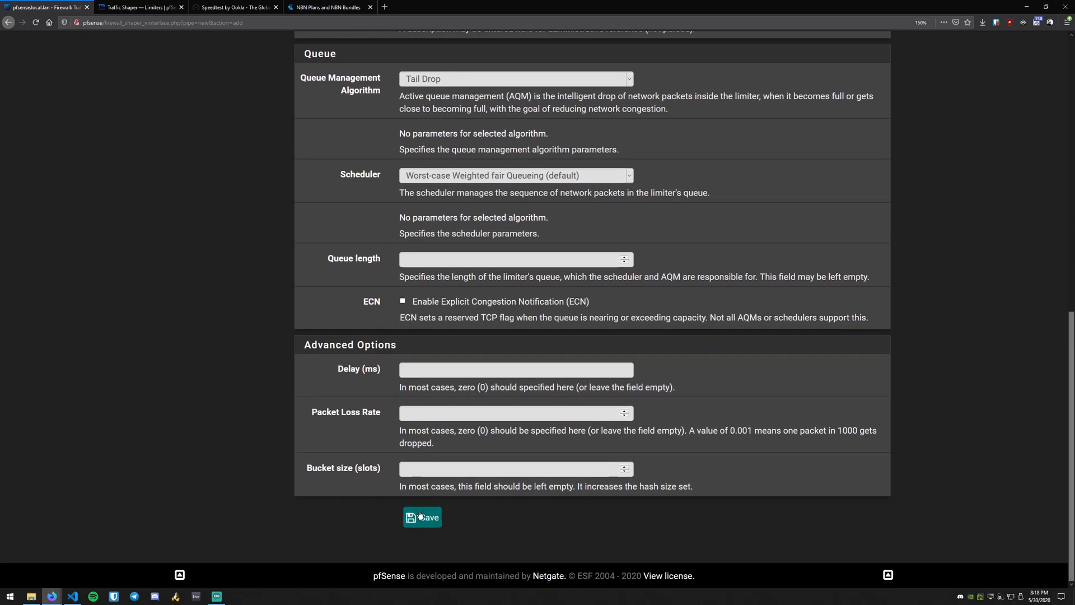
{"action": "left_click", "coordinate": [422, 517]}
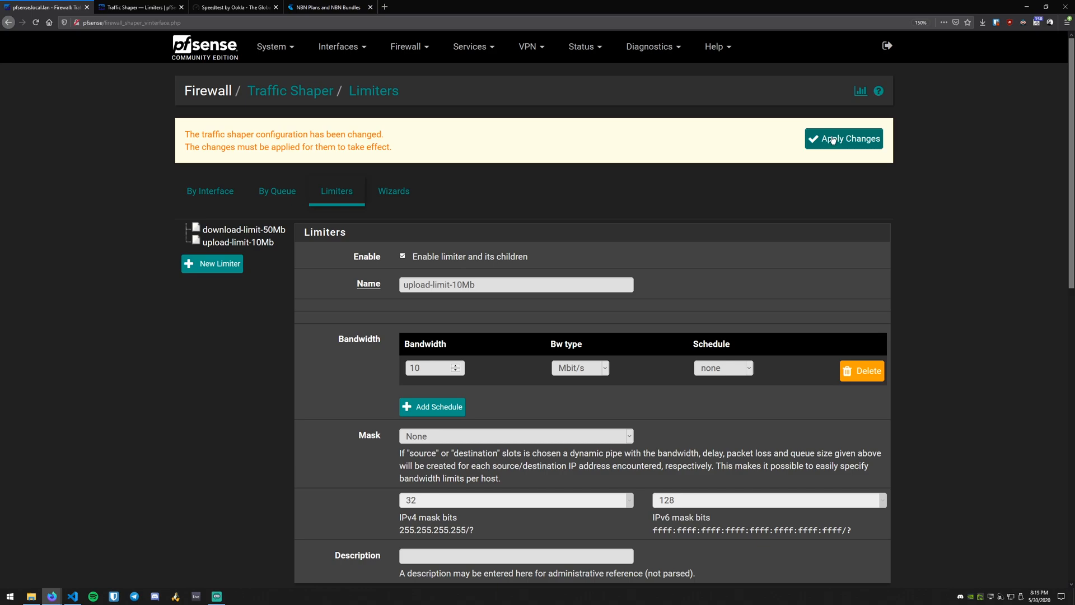
- Apply the pending limiter changes, then go to the Firewall Aliases IP list
{"action": "left_click", "coordinate": [843, 139]}
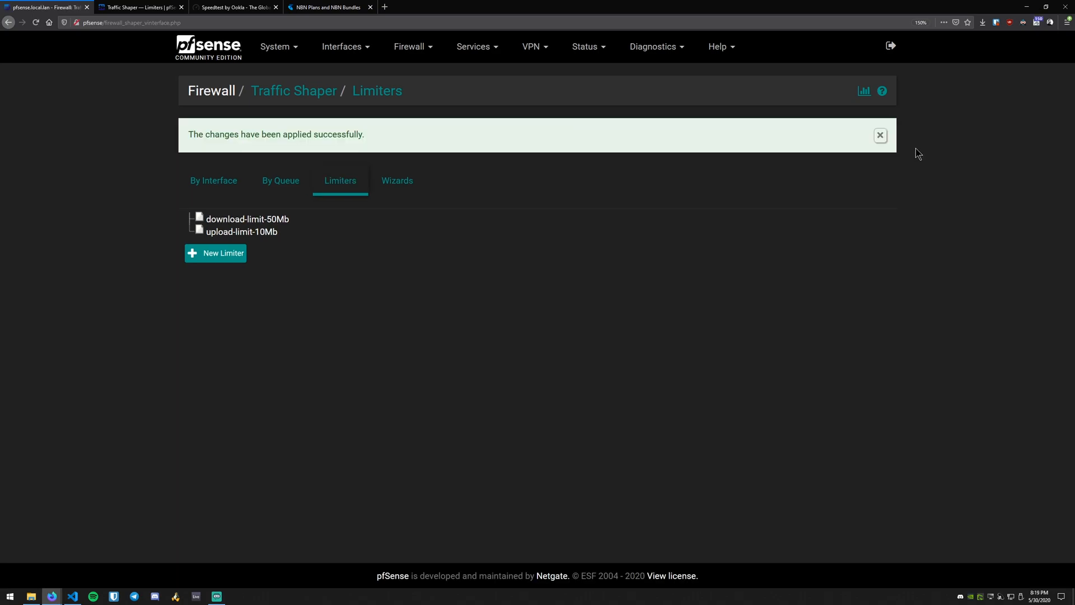
{"action": "mouse_move", "coordinate": [402, 53]}
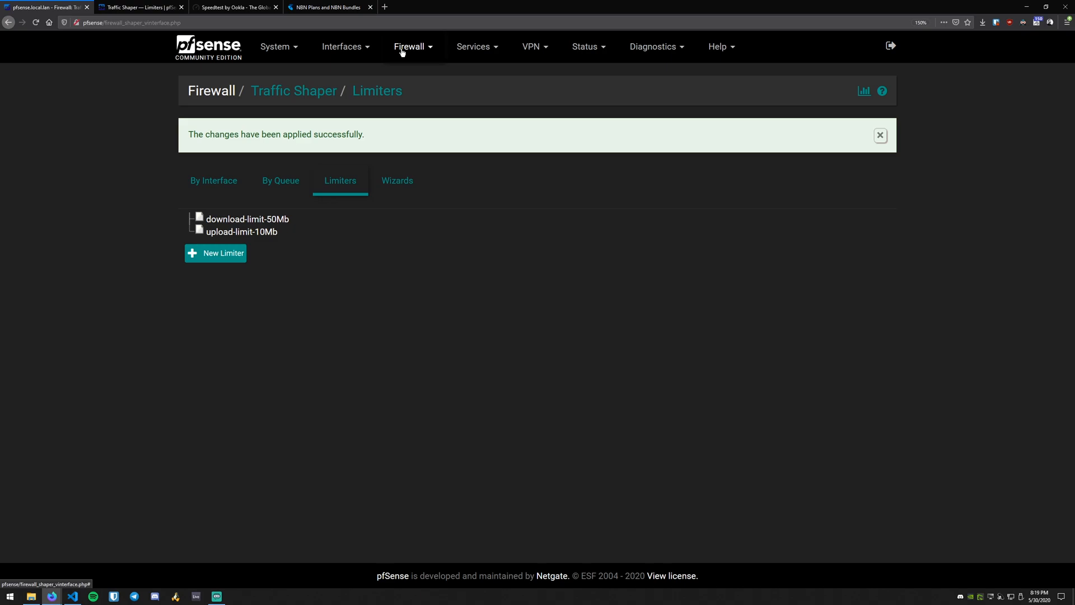
{"action": "left_click", "coordinate": [410, 47]}
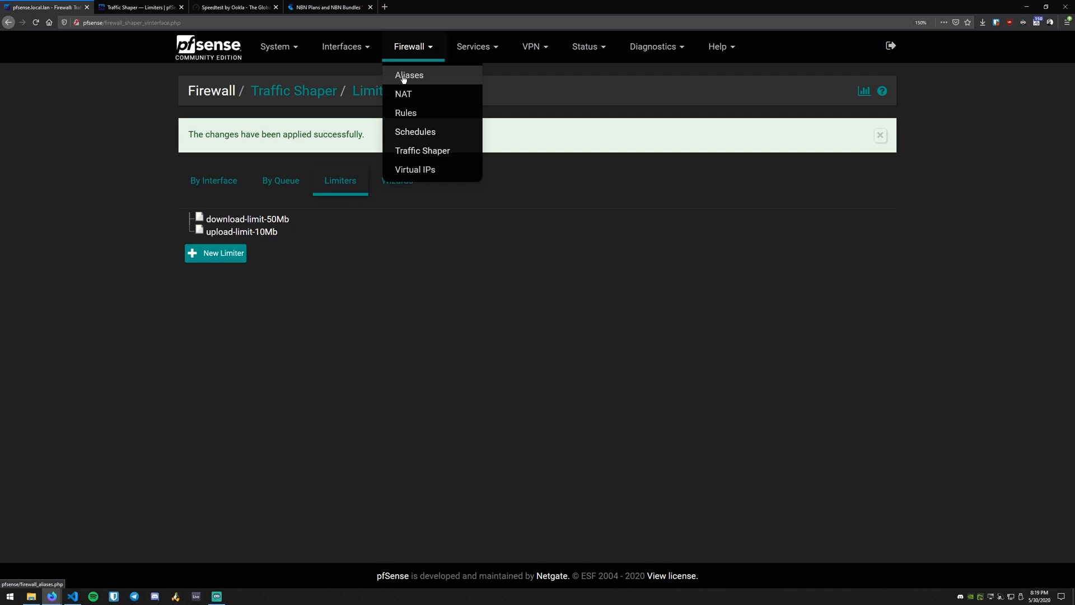
{"action": "mouse_move", "coordinate": [433, 80]}
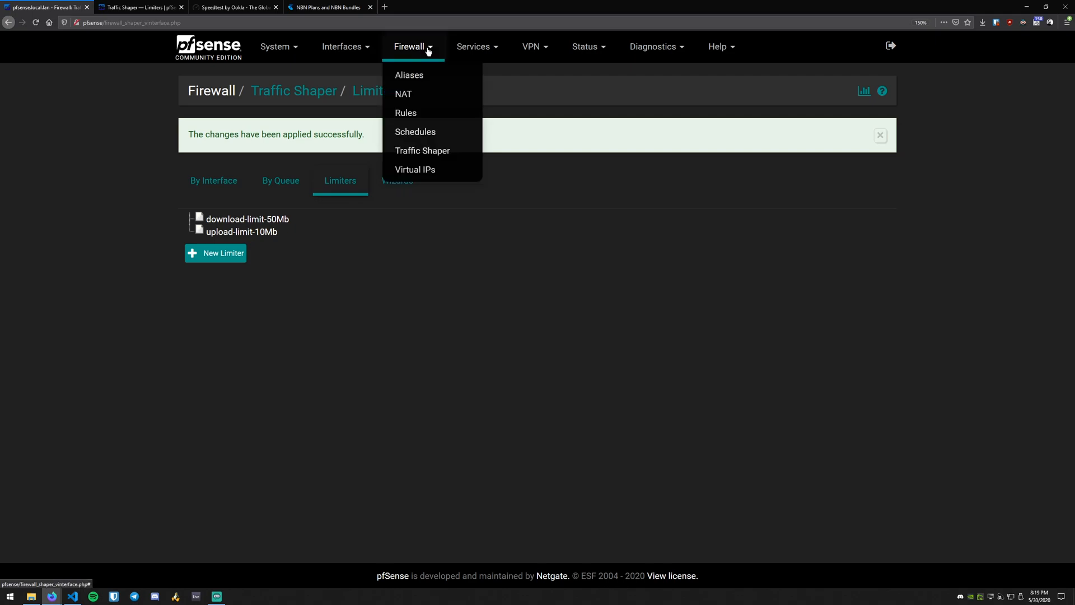
{"action": "left_click", "coordinate": [409, 73]}
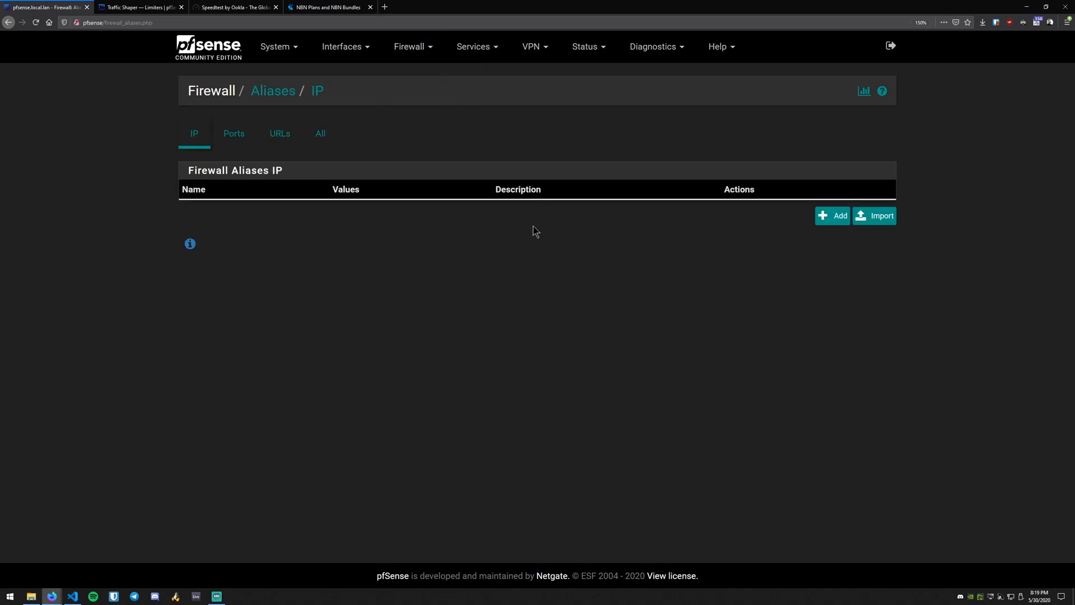
{"action": "mouse_move", "coordinate": [193, 142]}
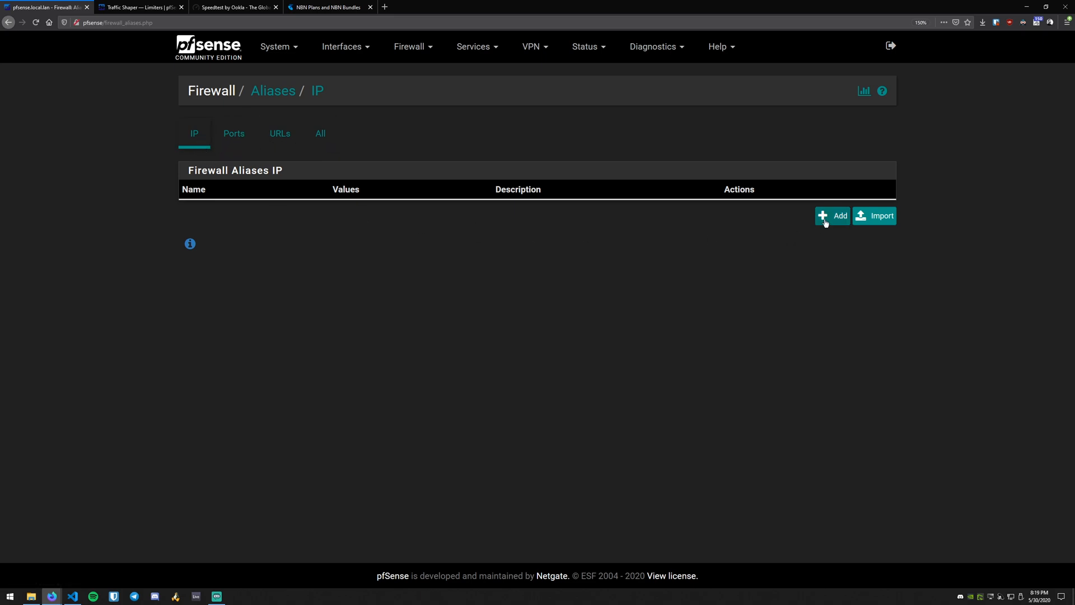
- Start a new host alias named speed_limited_hosts
{"action": "left_click", "coordinate": [833, 216]}
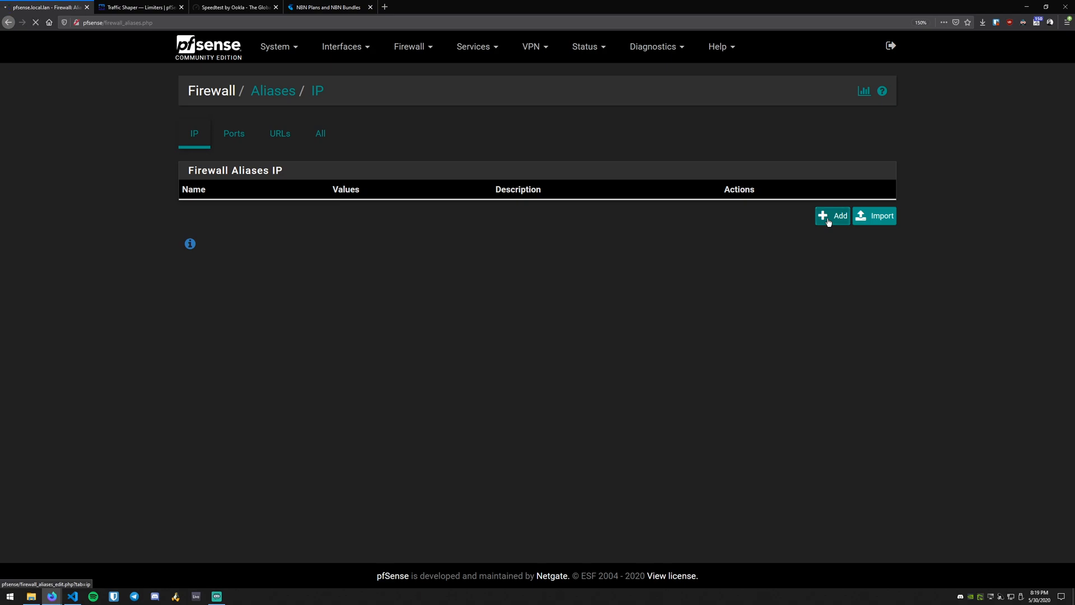
{"action": "left_click", "coordinate": [832, 216]}
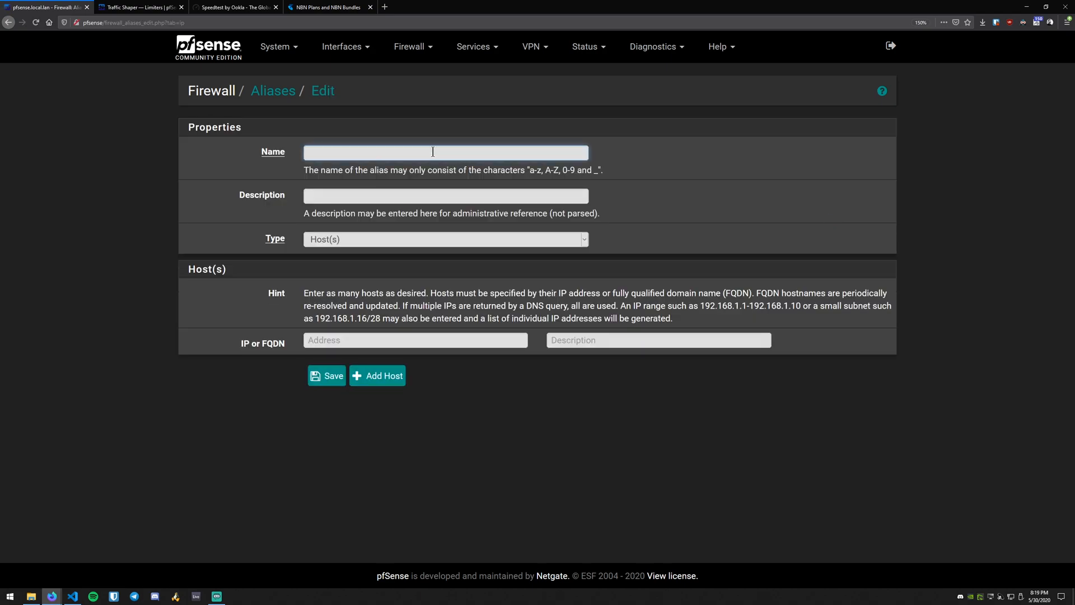
{"action": "type", "text": "sp"}
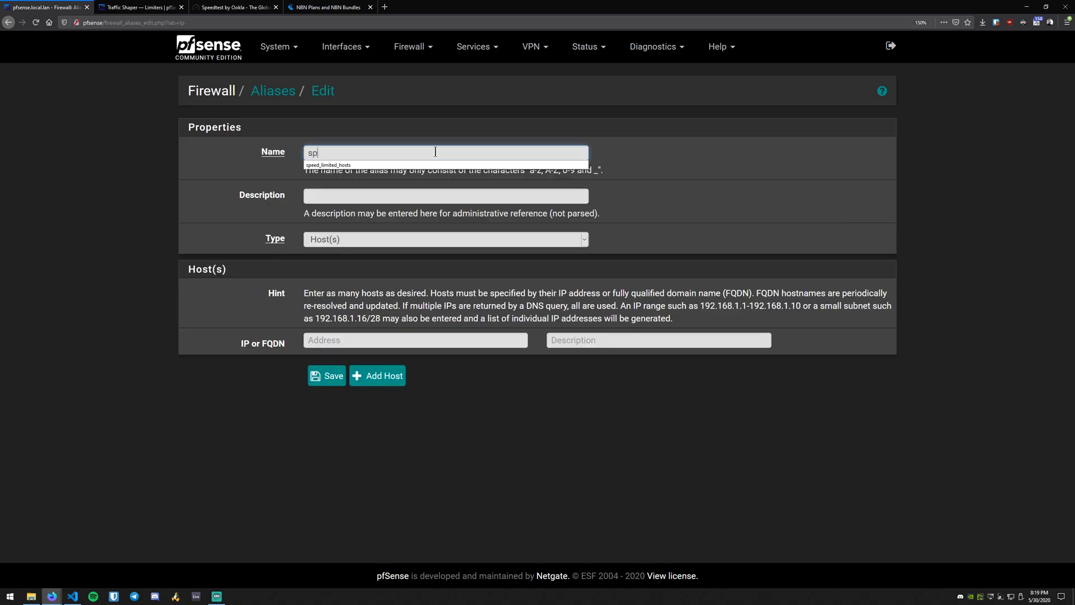
{"action": "left_click", "coordinate": [327, 165]}
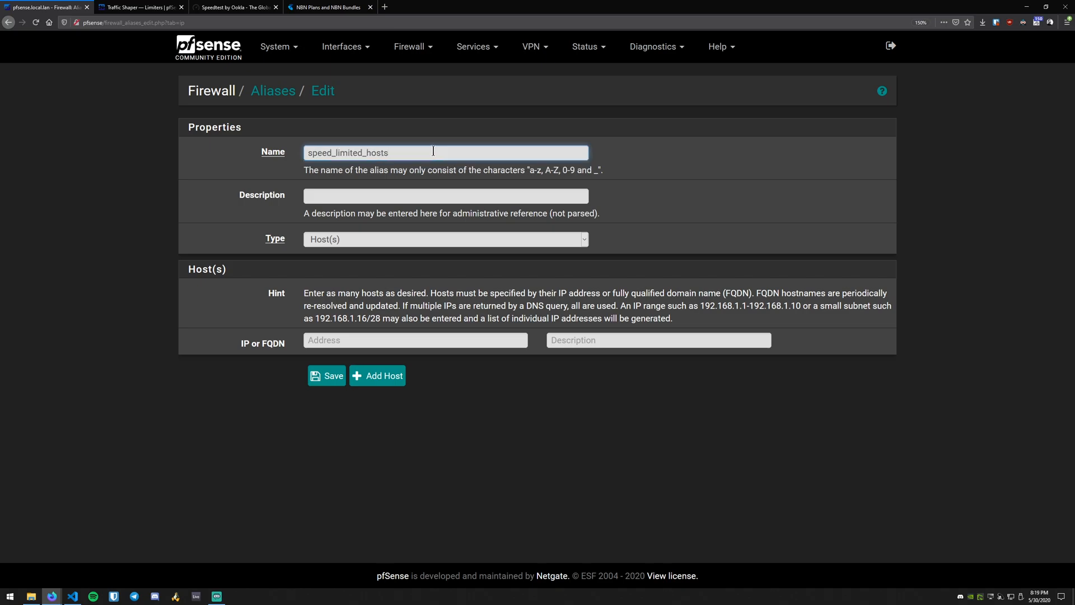
{"action": "mouse_move", "coordinate": [471, 235]}
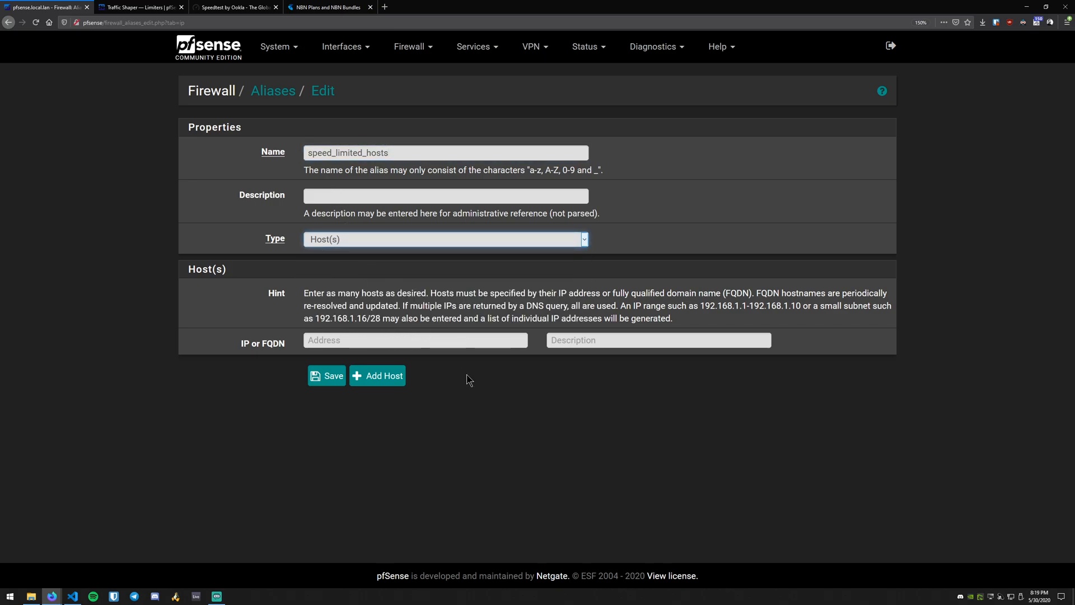
{"action": "mouse_move", "coordinate": [481, 393]}
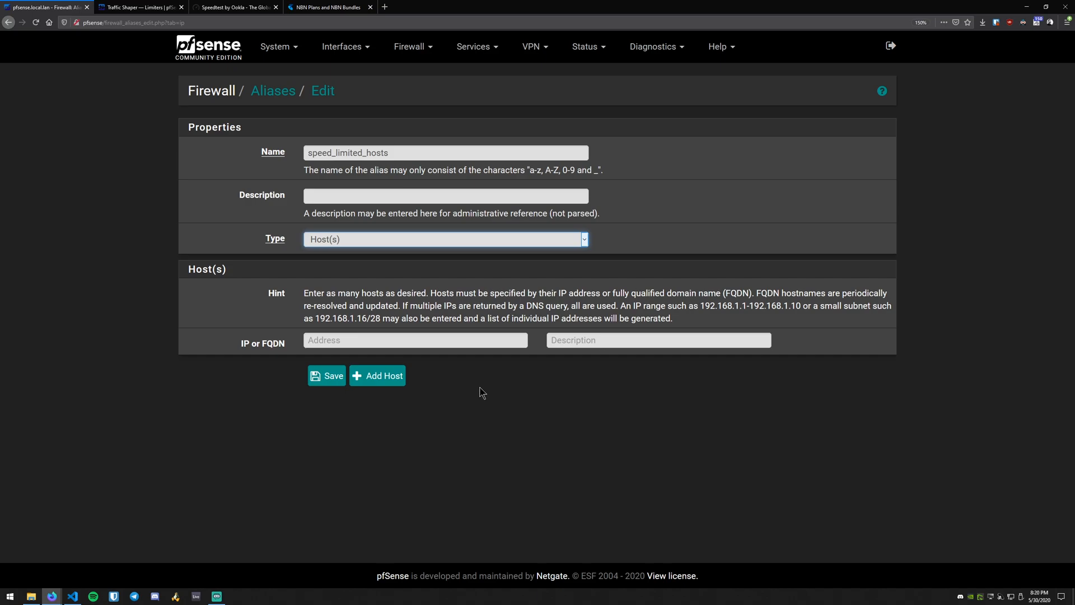
- Give the alias host 192.168.0.10, save it and apply the alias changes
{"action": "left_click", "coordinate": [405, 340]}
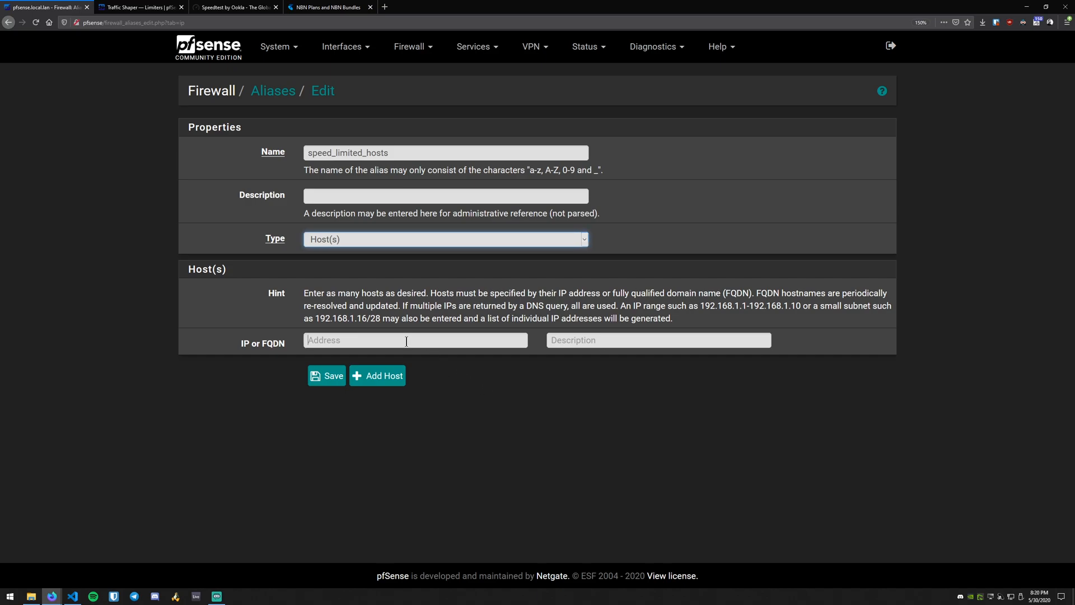
{"action": "type", "text": "192.16.9"}
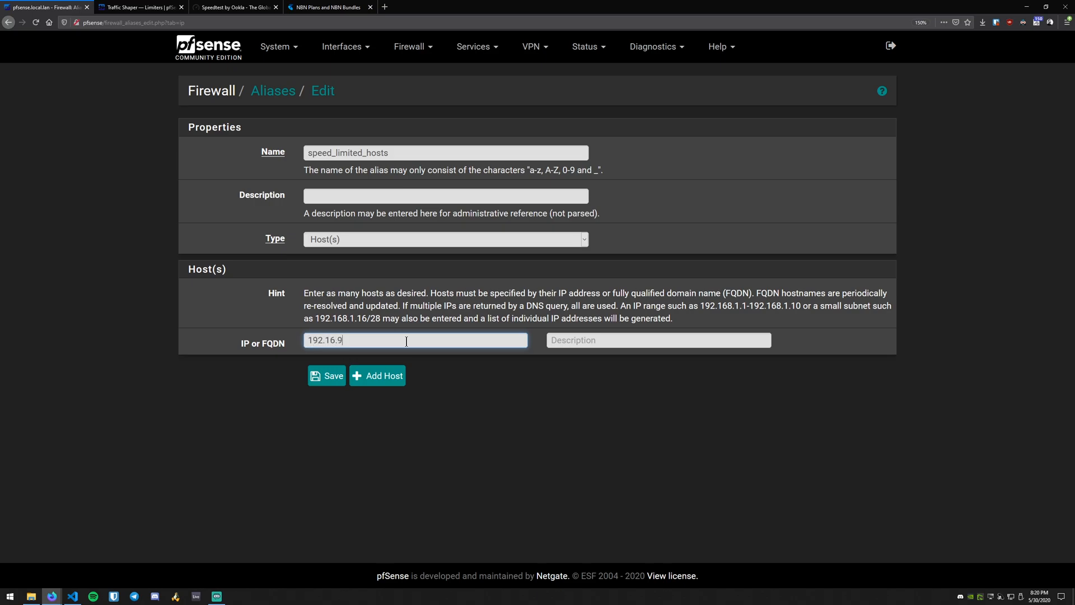
{"action": "type", "text": "192.168.0.1"}
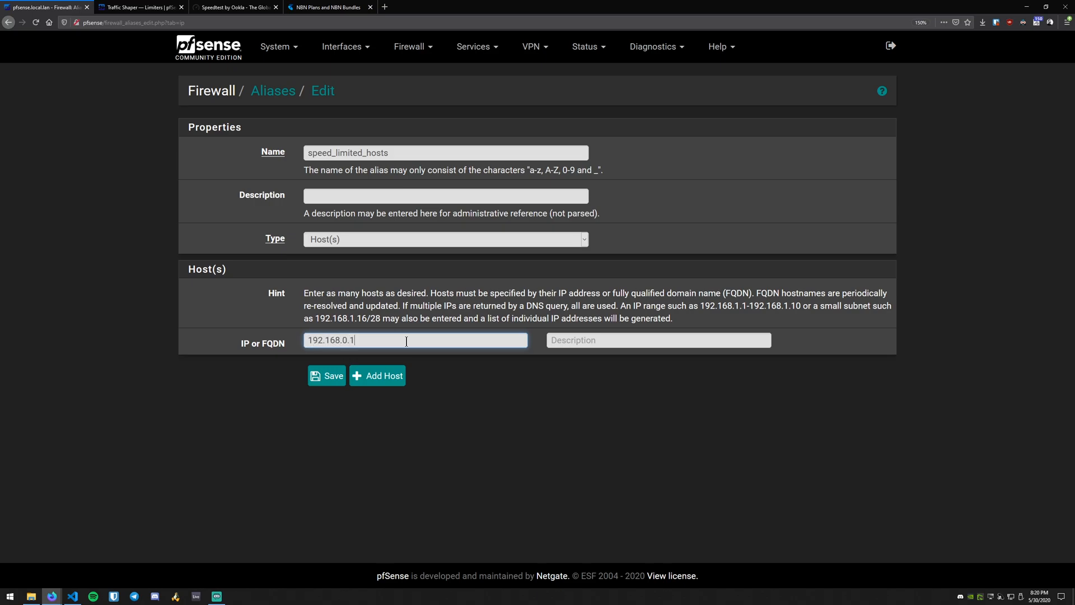
{"action": "type", "text": "0"}
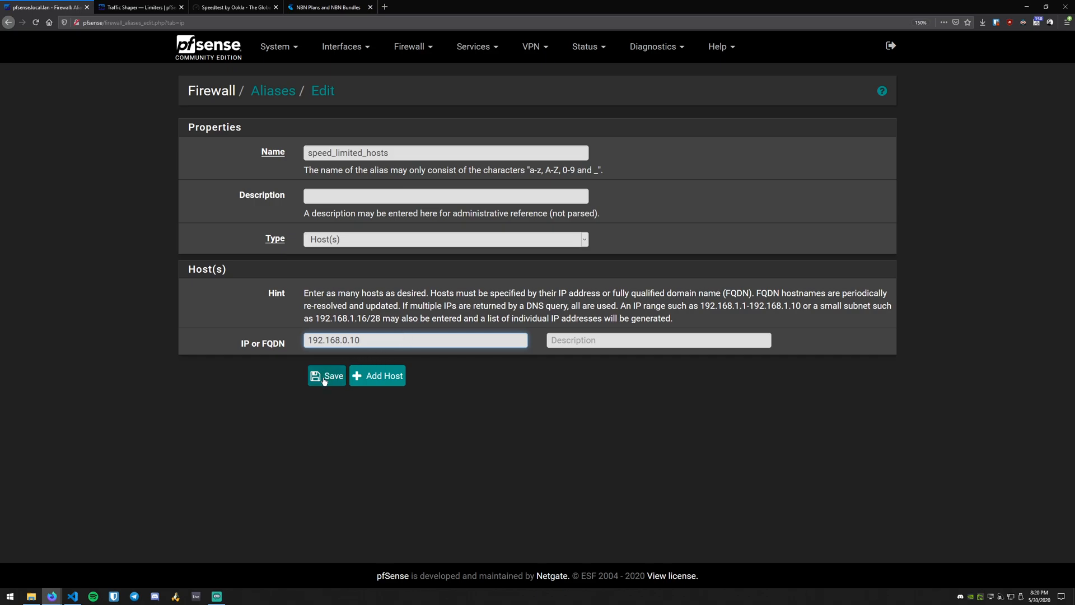
{"action": "left_click", "coordinate": [327, 376]}
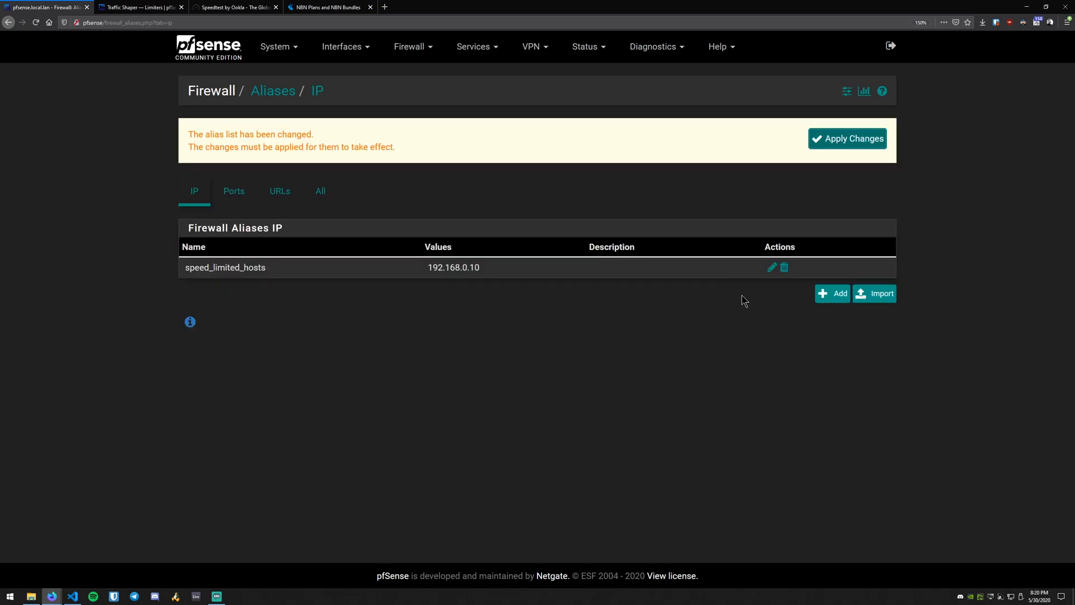
{"action": "left_click", "coordinate": [847, 139]}
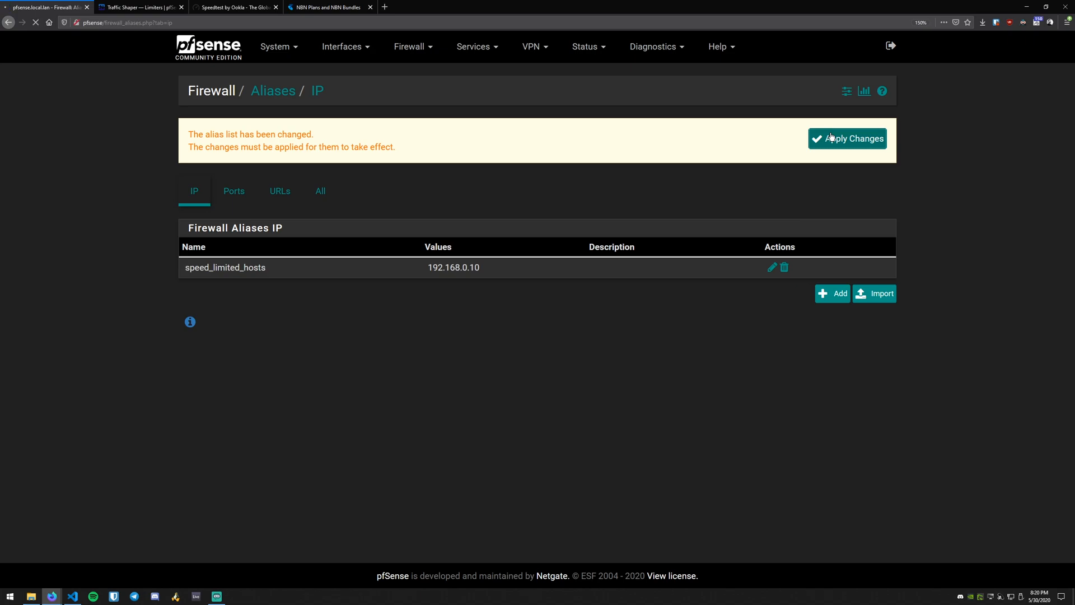
{"action": "left_click", "coordinate": [847, 138]}
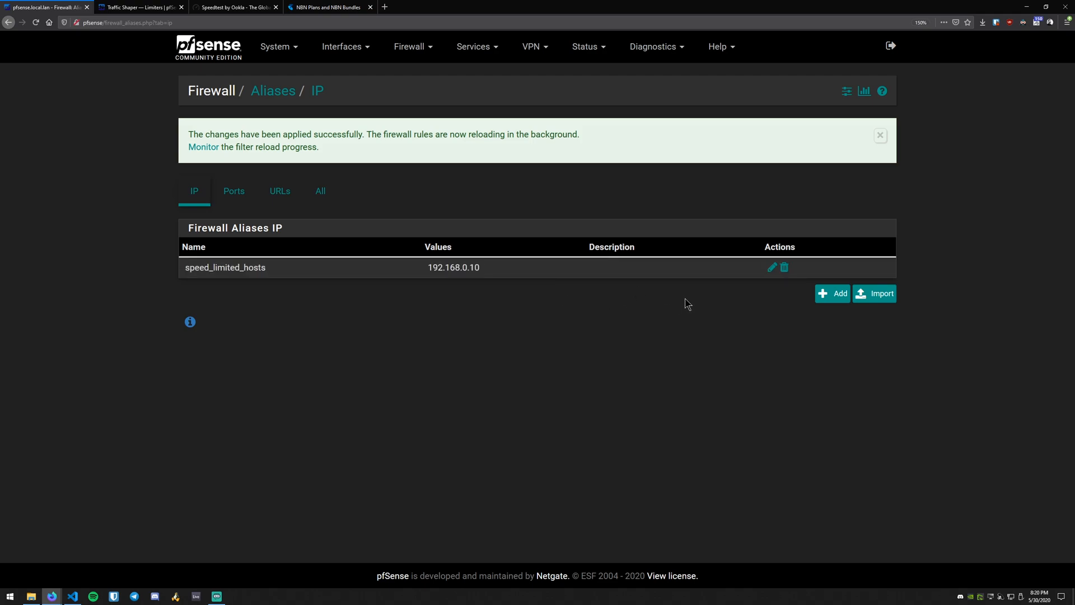
{"action": "left_click", "coordinate": [773, 267]}
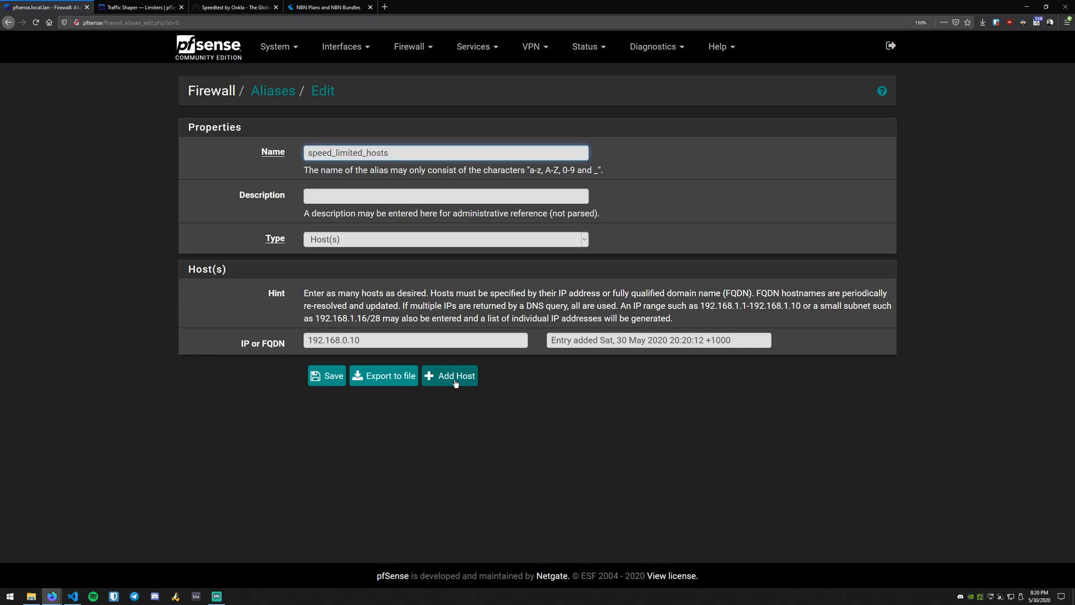
{"action": "left_click", "coordinate": [450, 376]}
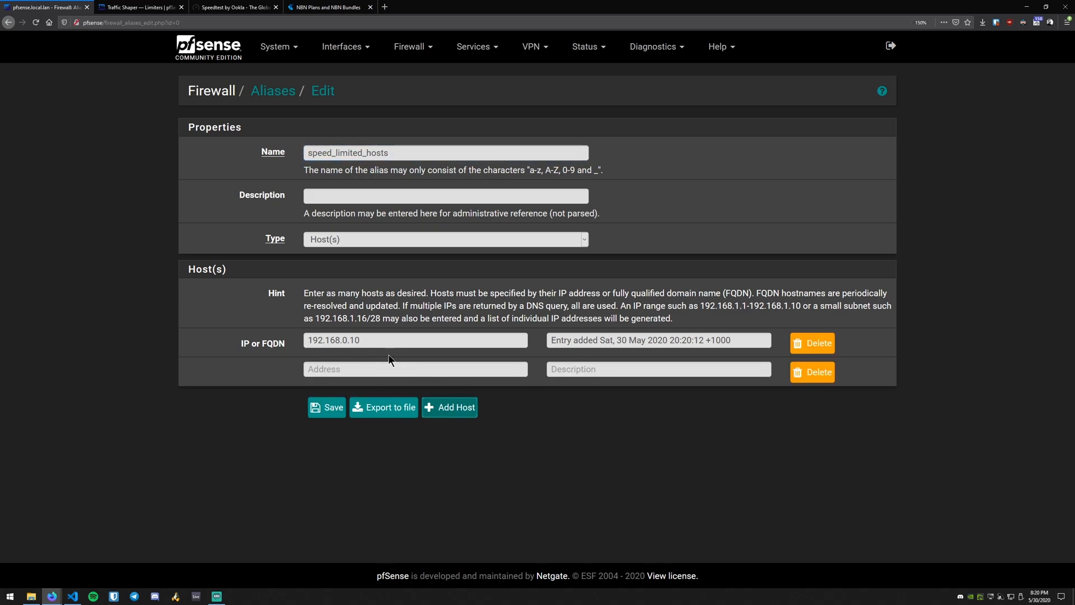
{"action": "type", "text": "192.168.0.11"}
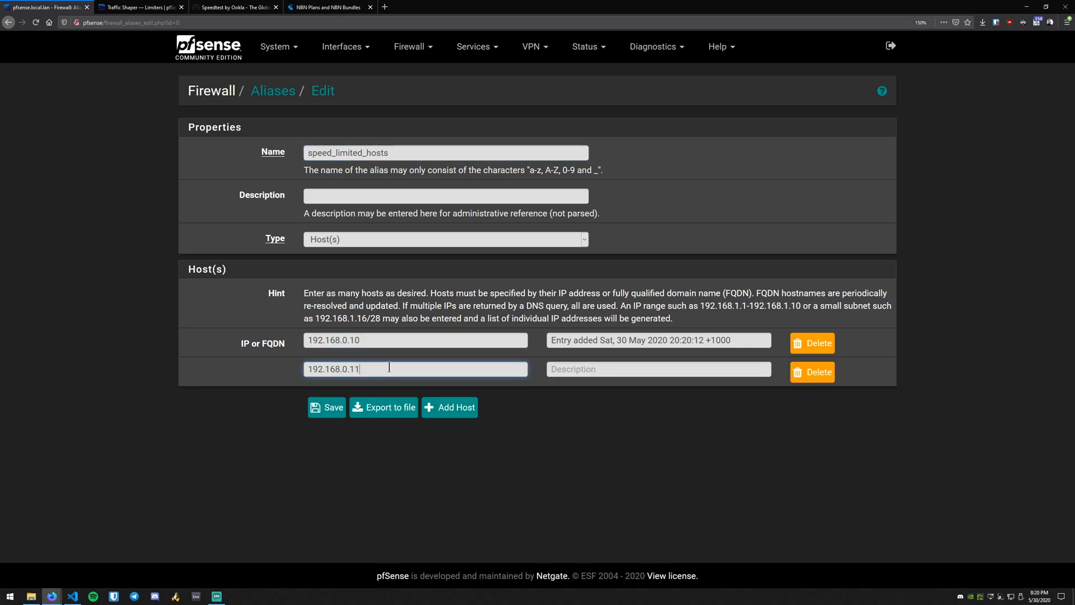
{"action": "left_click", "coordinate": [327, 408]}
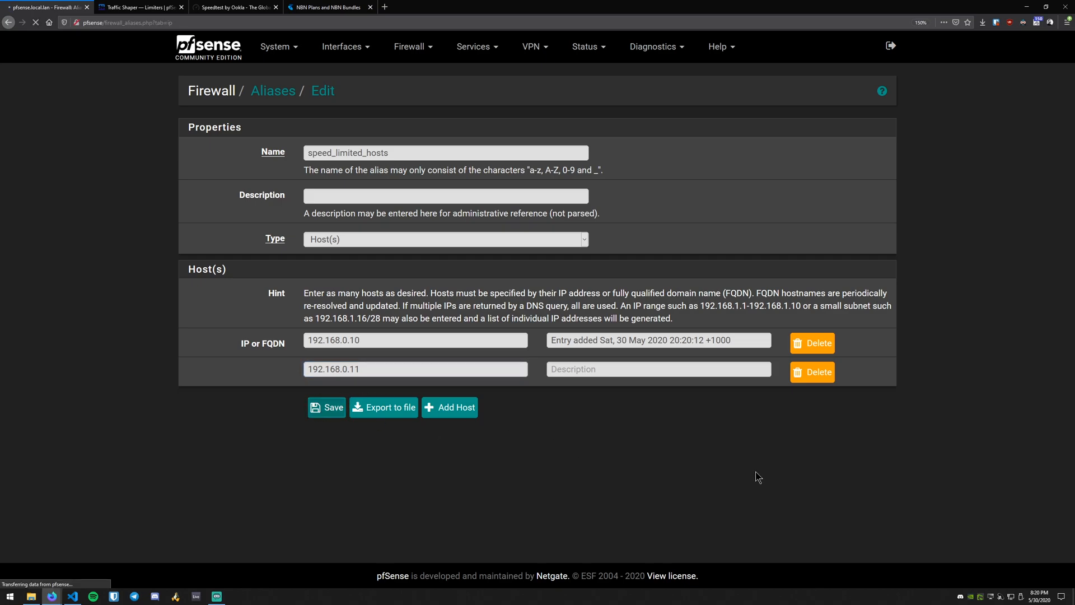
{"action": "left_click", "coordinate": [327, 408]}
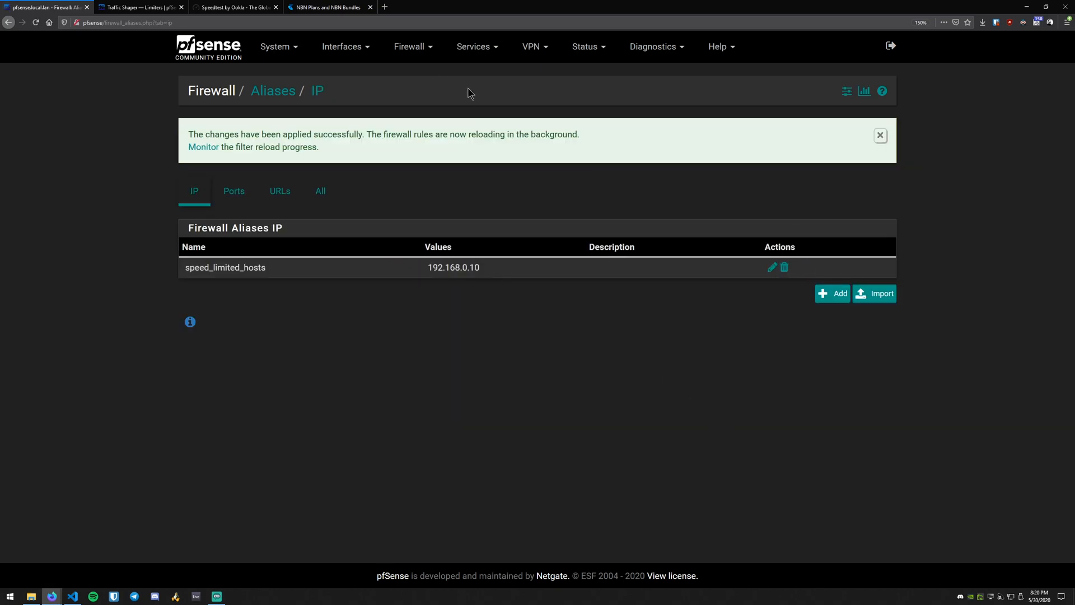
{"action": "mouse_move", "coordinate": [448, 72]}
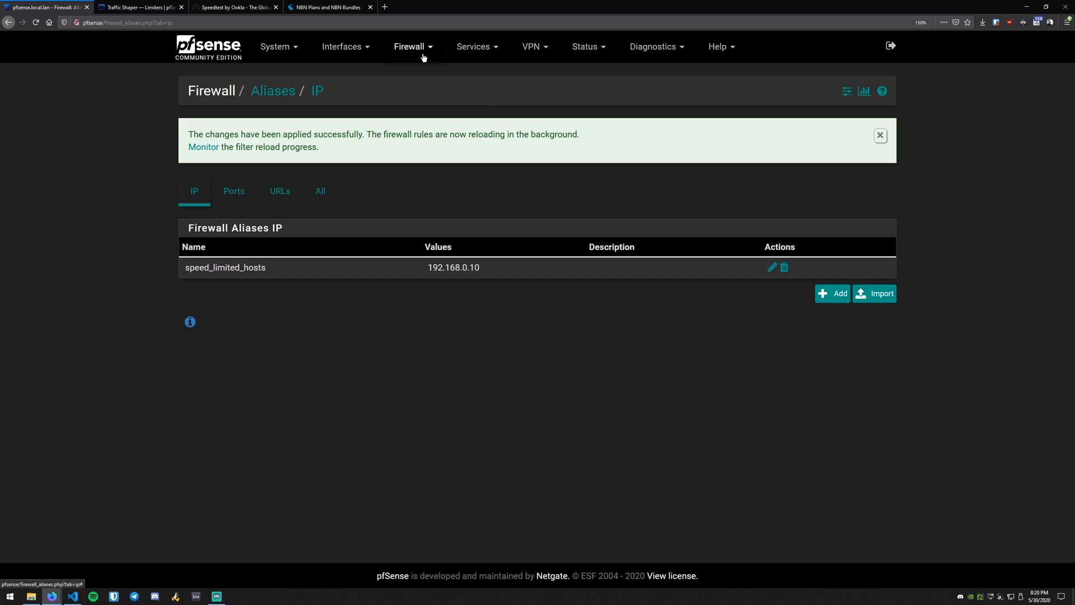
{"action": "mouse_move", "coordinate": [423, 57]}
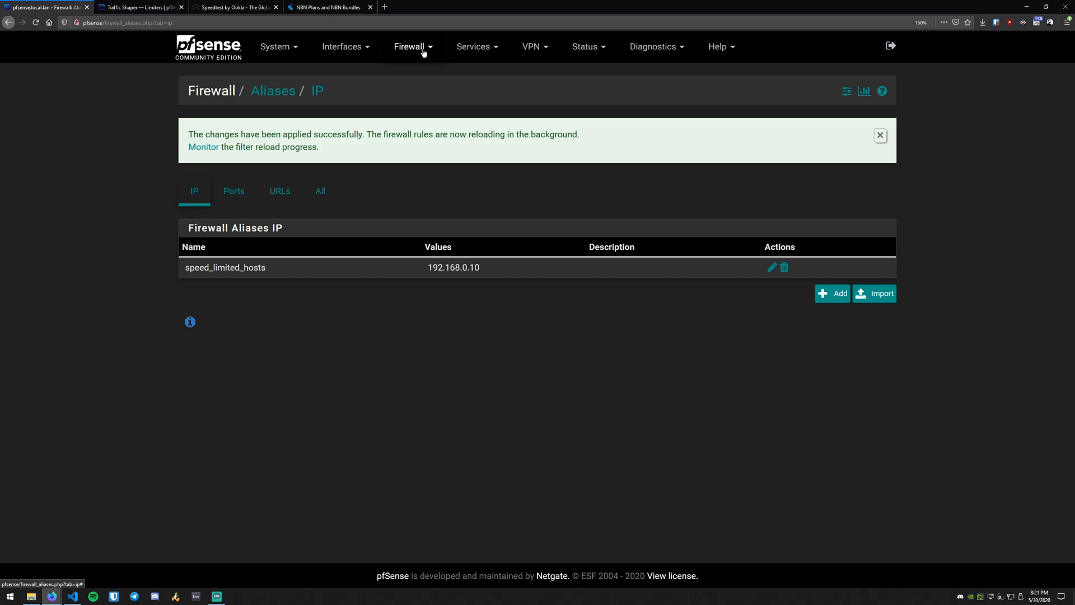
- Go to Firewall > Rules and show the LAN interface rules
{"action": "left_click", "coordinate": [412, 47]}
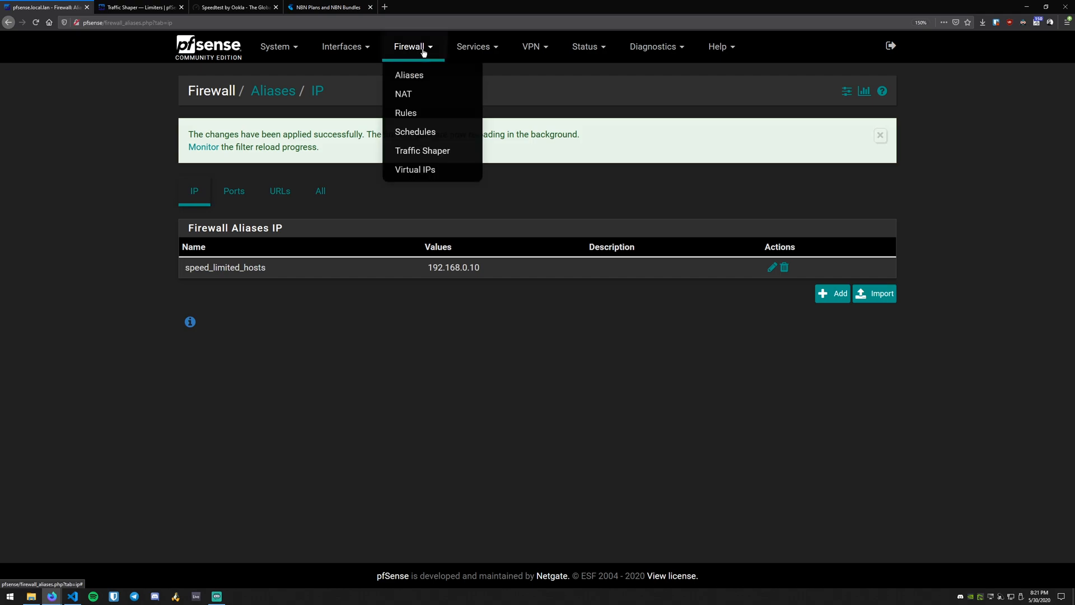
{"action": "left_click", "coordinate": [405, 112]}
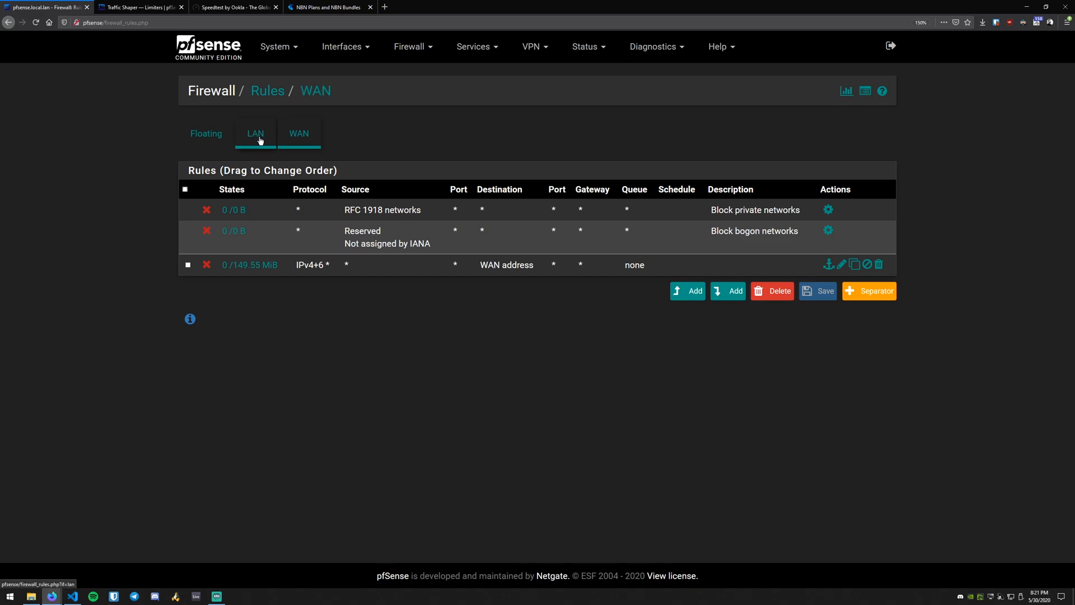
{"action": "left_click", "coordinate": [255, 133]}
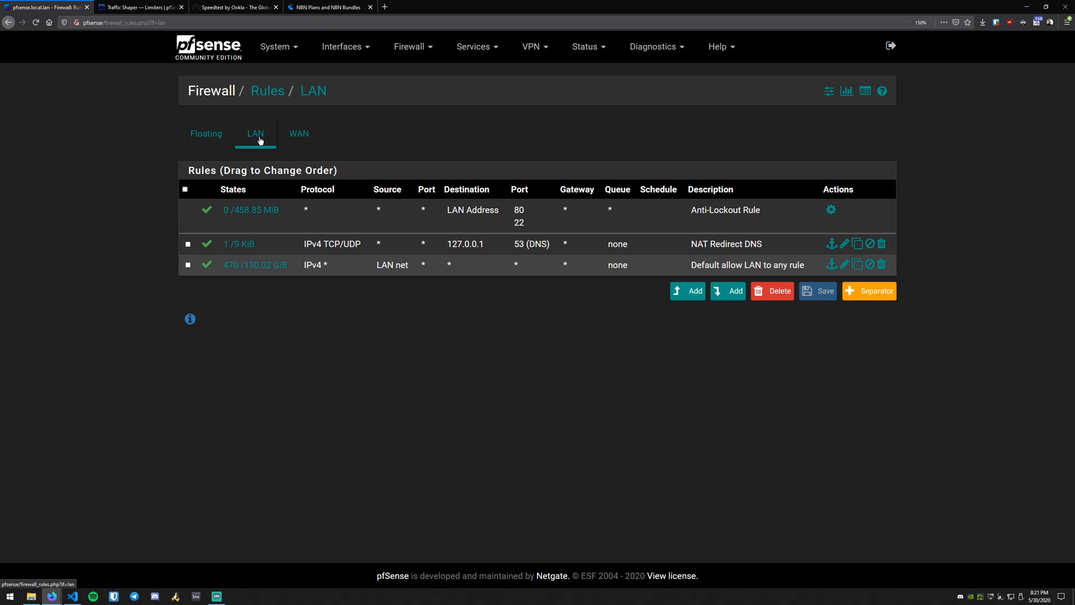
{"action": "mouse_move", "coordinate": [737, 343]}
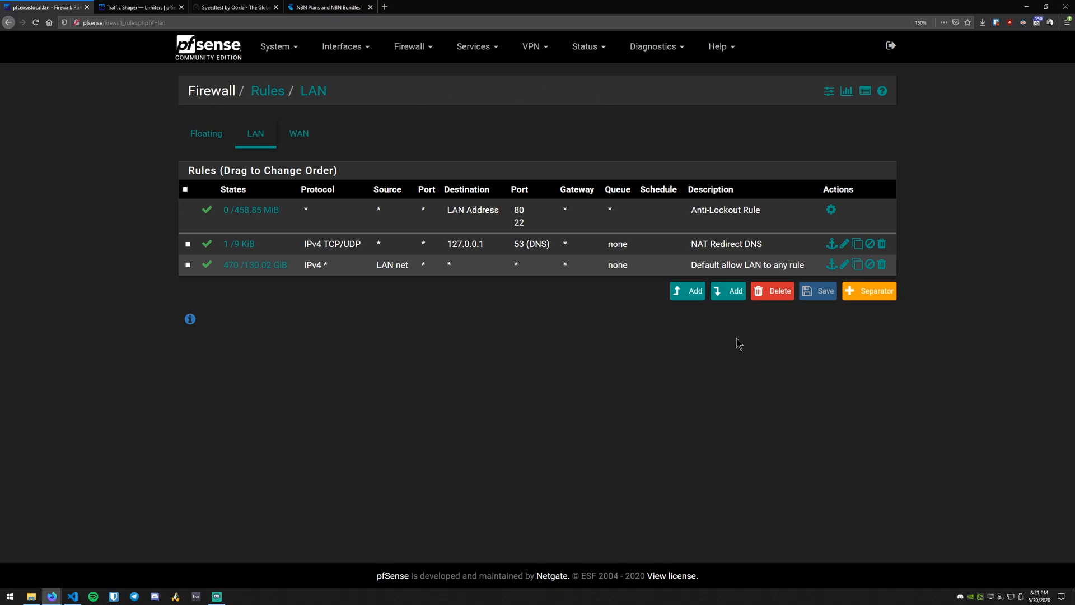
{"action": "mouse_move", "coordinate": [686, 291]}
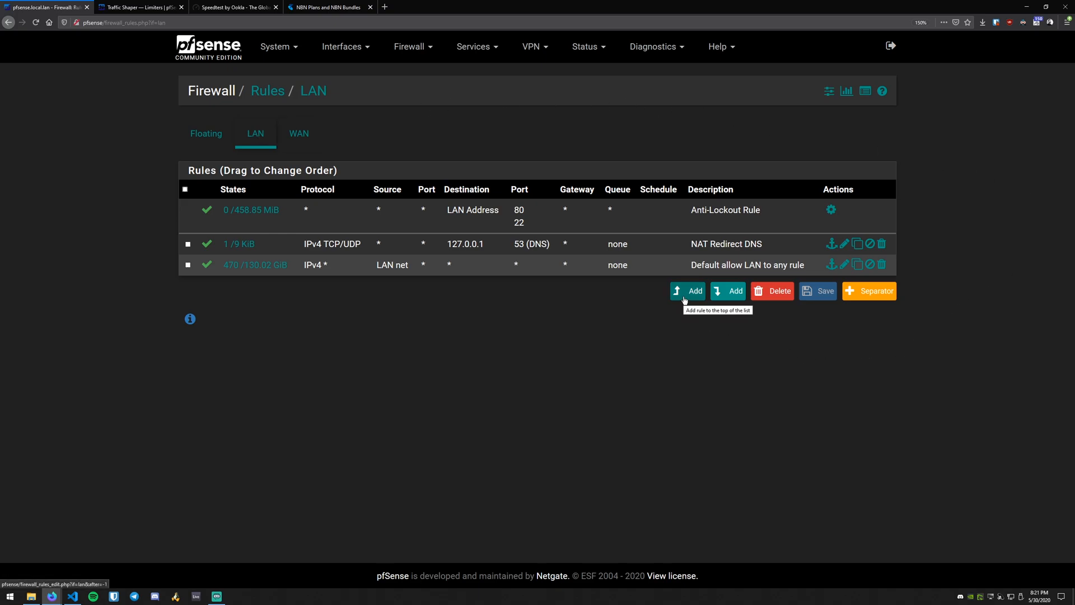
- Add a new rule at the top of the LAN rules matching any protocol
{"action": "left_click", "coordinate": [687, 291]}
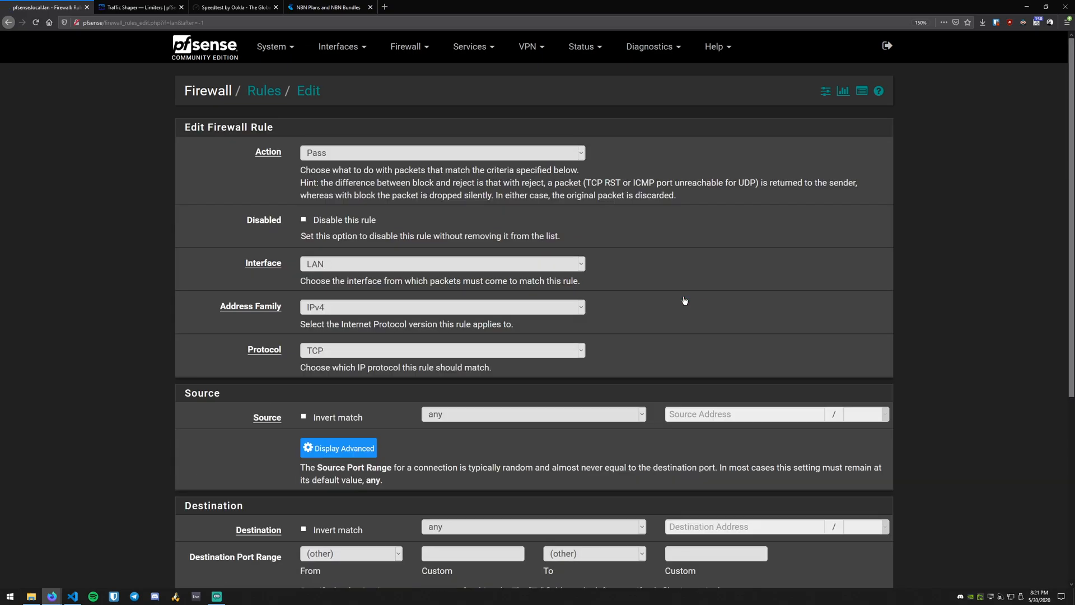
{"action": "mouse_move", "coordinate": [568, 156]}
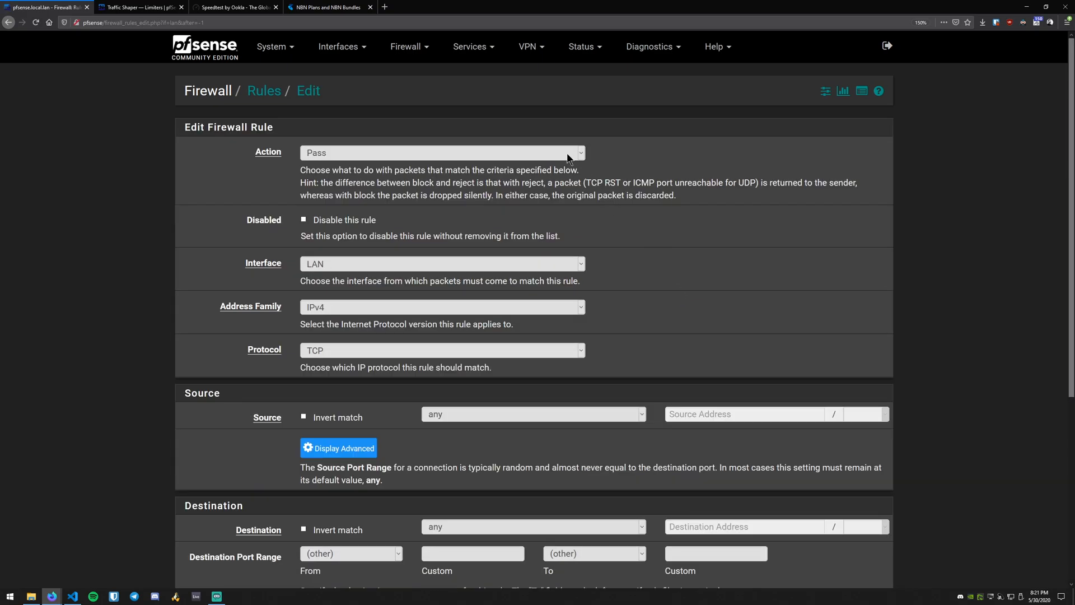
{"action": "mouse_move", "coordinate": [344, 264]}
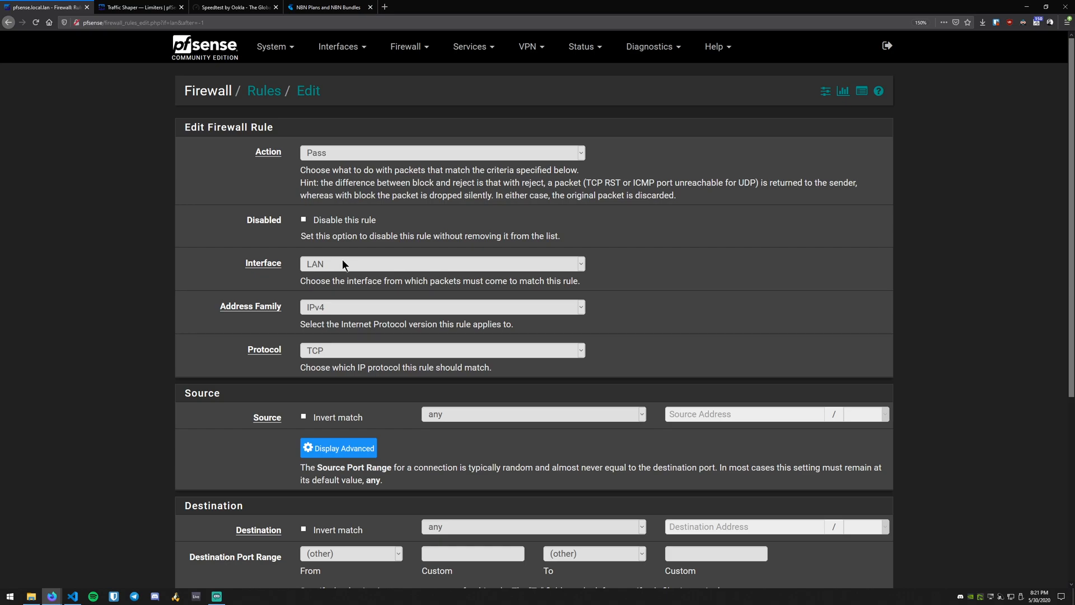
{"action": "left_click", "coordinate": [442, 307]}
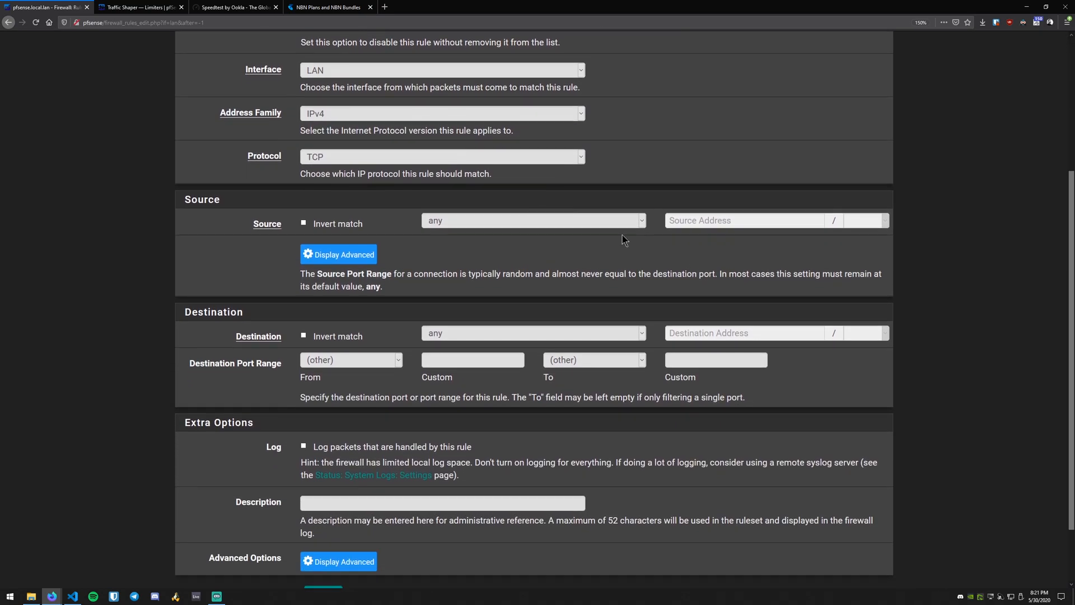
{"action": "left_click", "coordinate": [441, 156]}
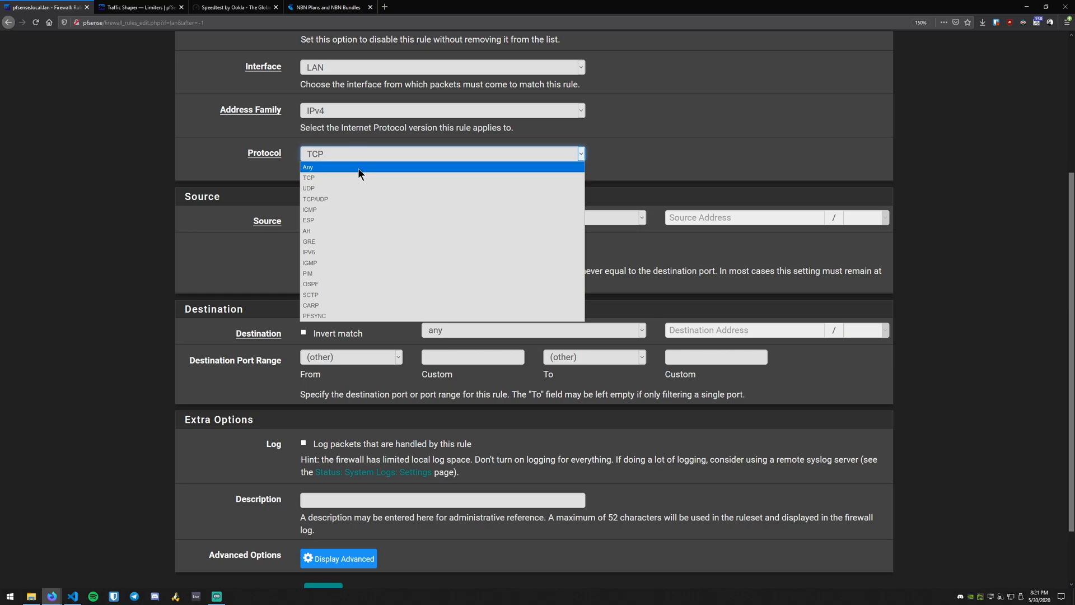
{"action": "left_click", "coordinate": [308, 167]}
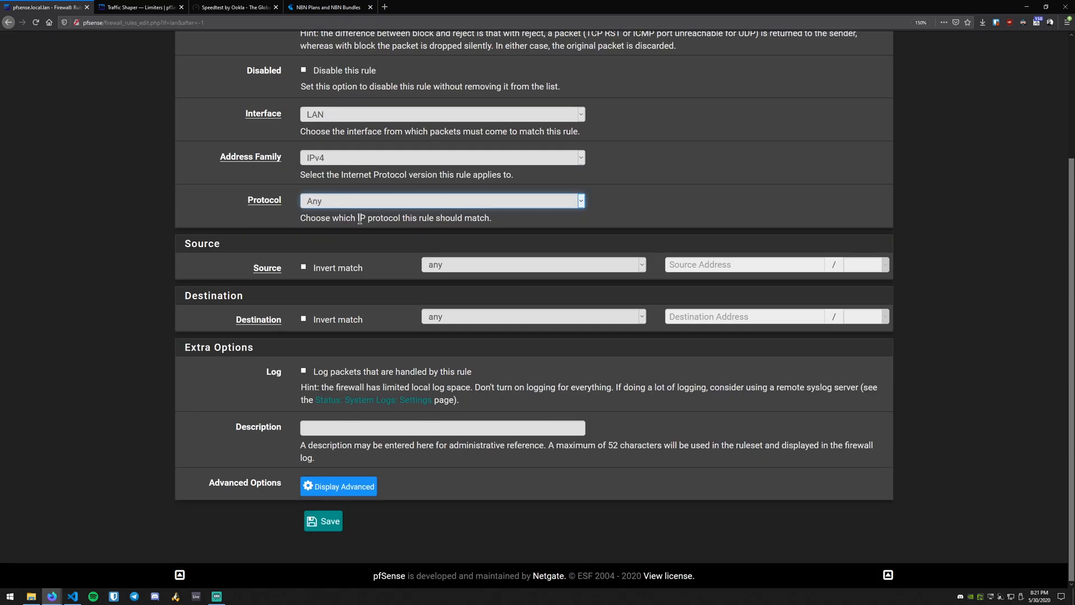
{"action": "mouse_move", "coordinate": [408, 266]}
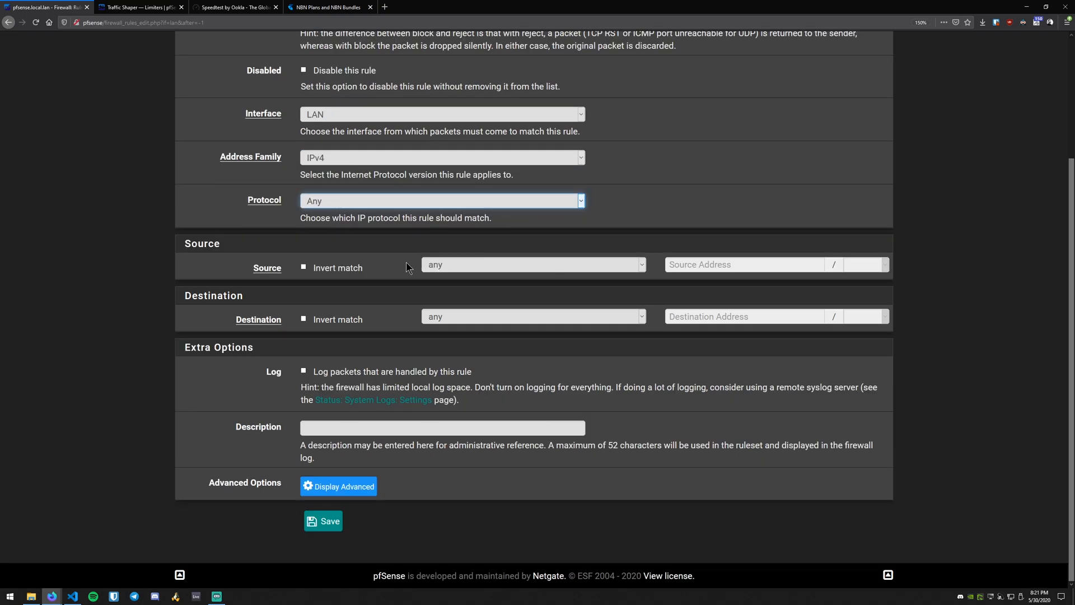
- Set the rule's source to single host or alias speed_limited_hosts
{"action": "left_click", "coordinate": [533, 264]}
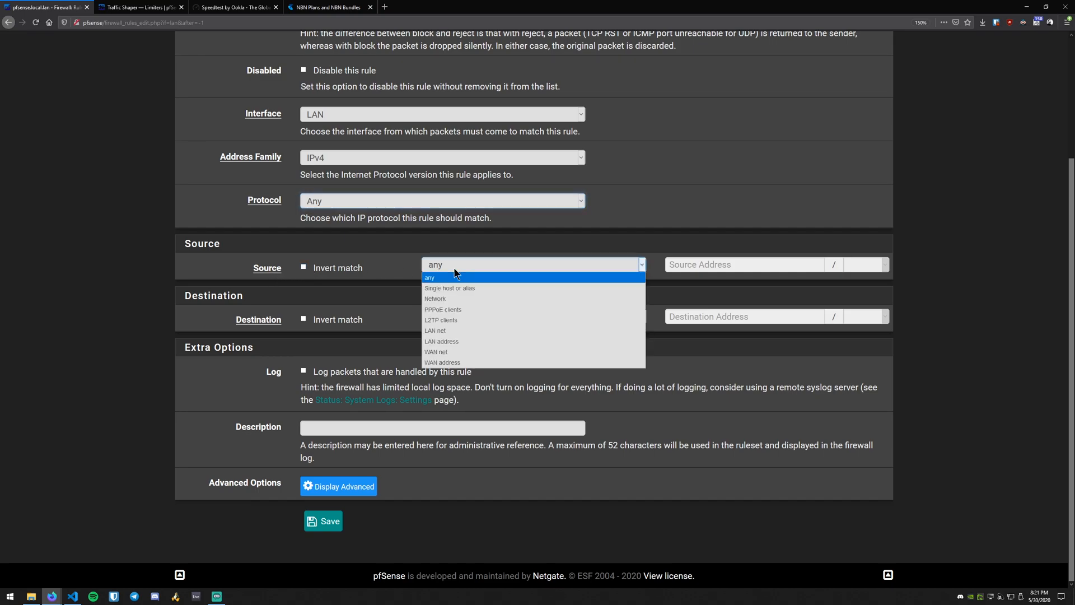
{"action": "mouse_move", "coordinate": [455, 293]}
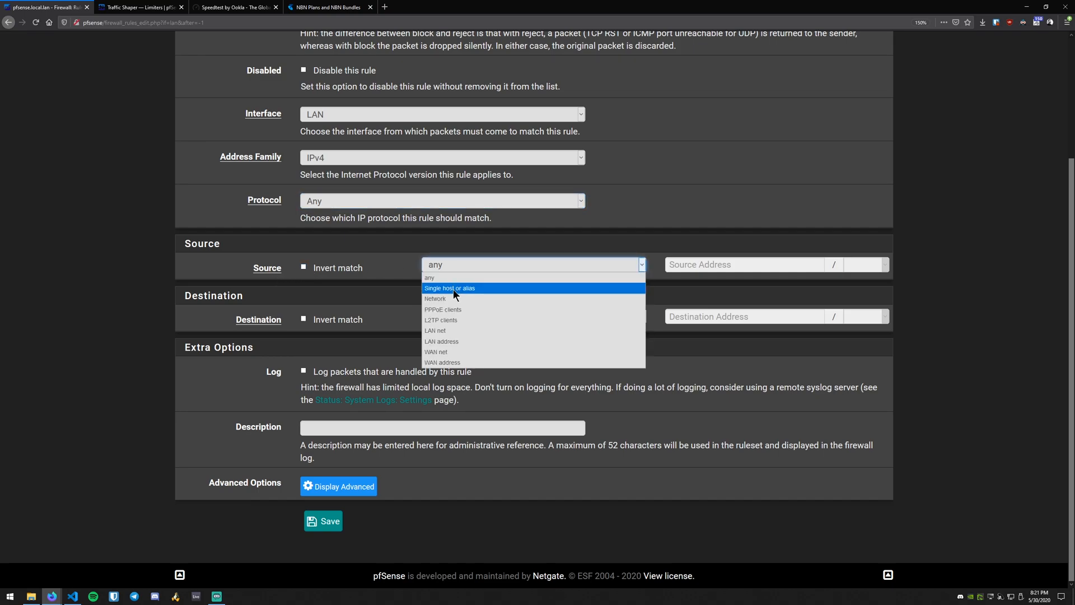
{"action": "left_click", "coordinate": [466, 288]}
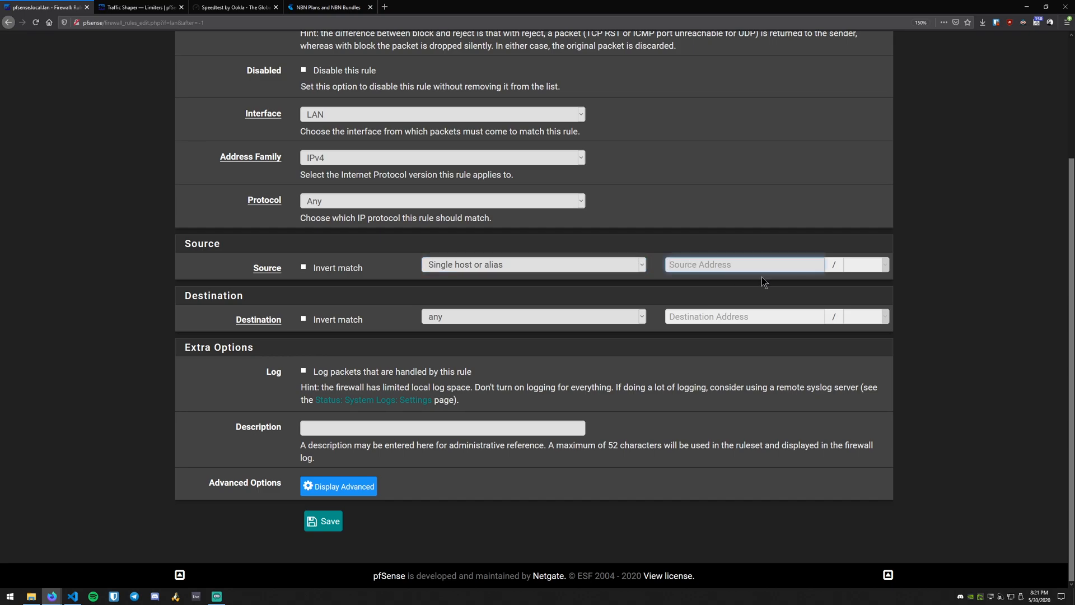
{"action": "type", "text": "192.168.0.10"}
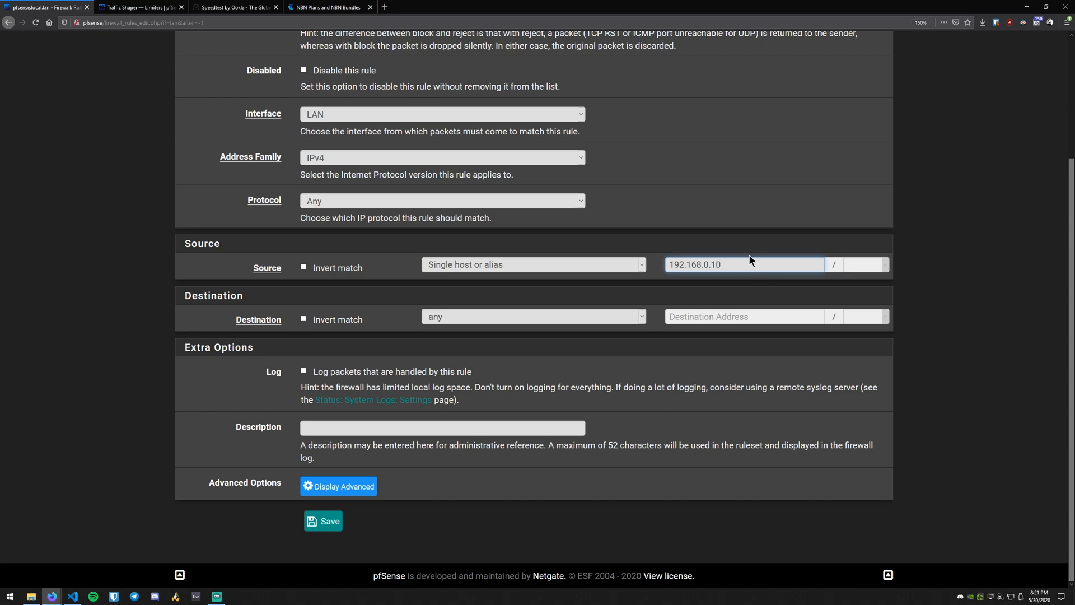
{"action": "left_click", "coordinate": [746, 264]}
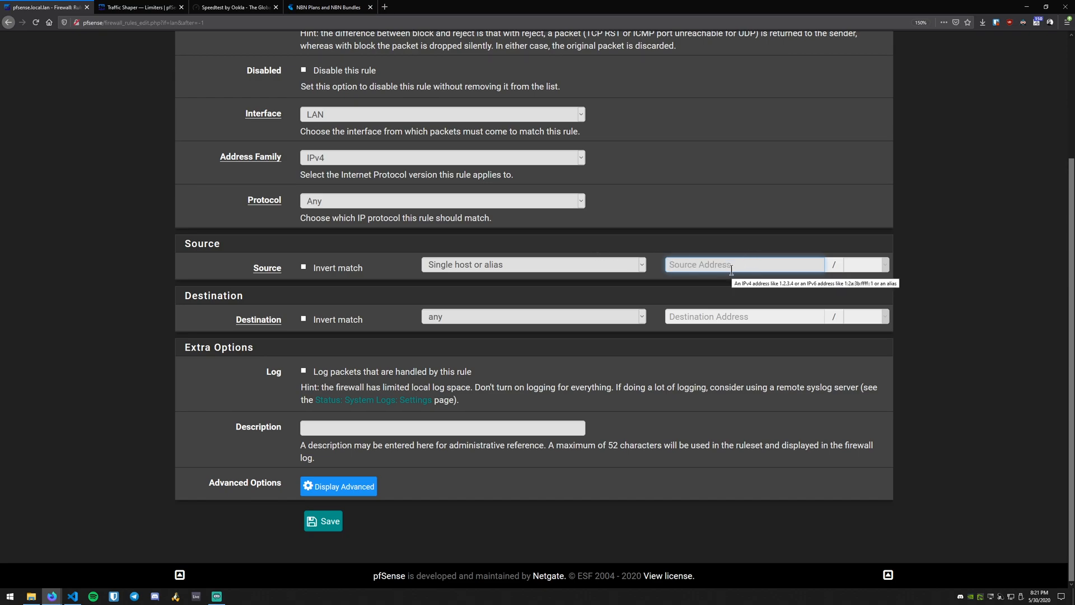
{"action": "type", "text": "sp"}
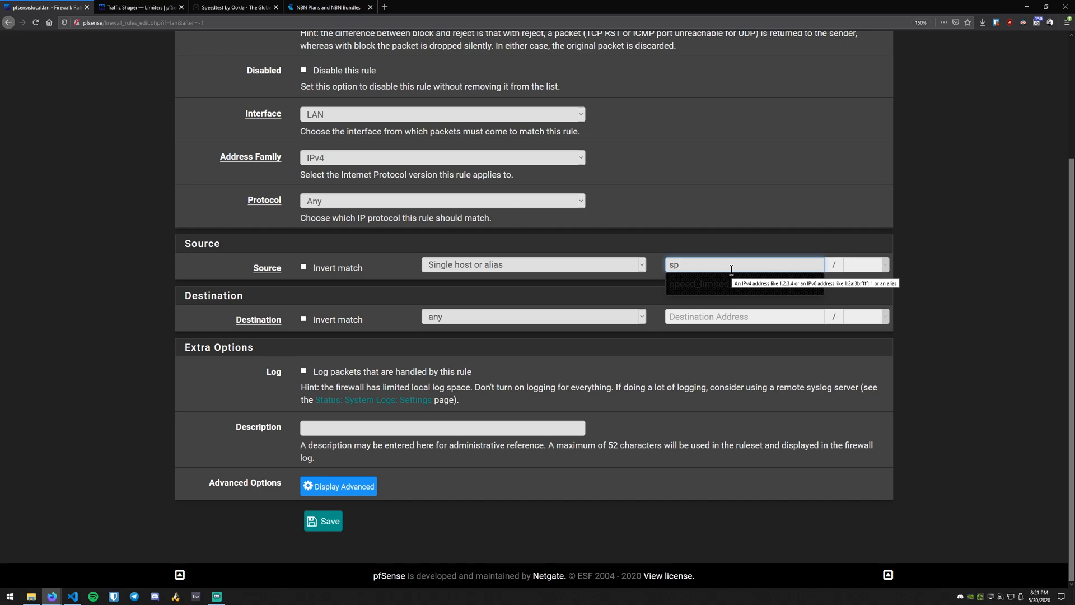
{"action": "left_click", "coordinate": [706, 285]}
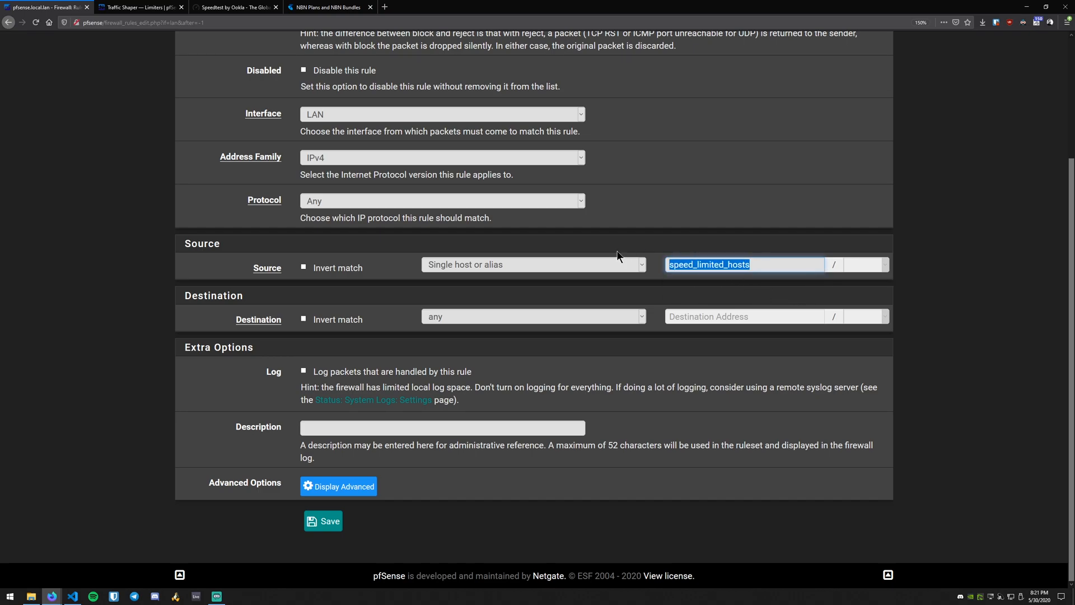
{"action": "mouse_move", "coordinate": [627, 259]}
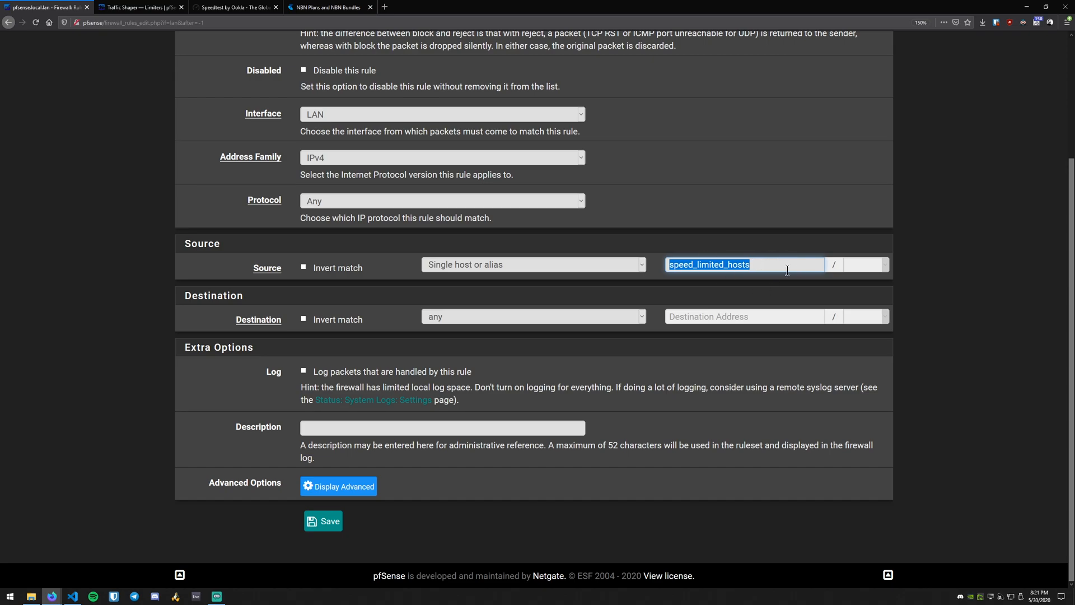
{"action": "type", "text": "sp"}
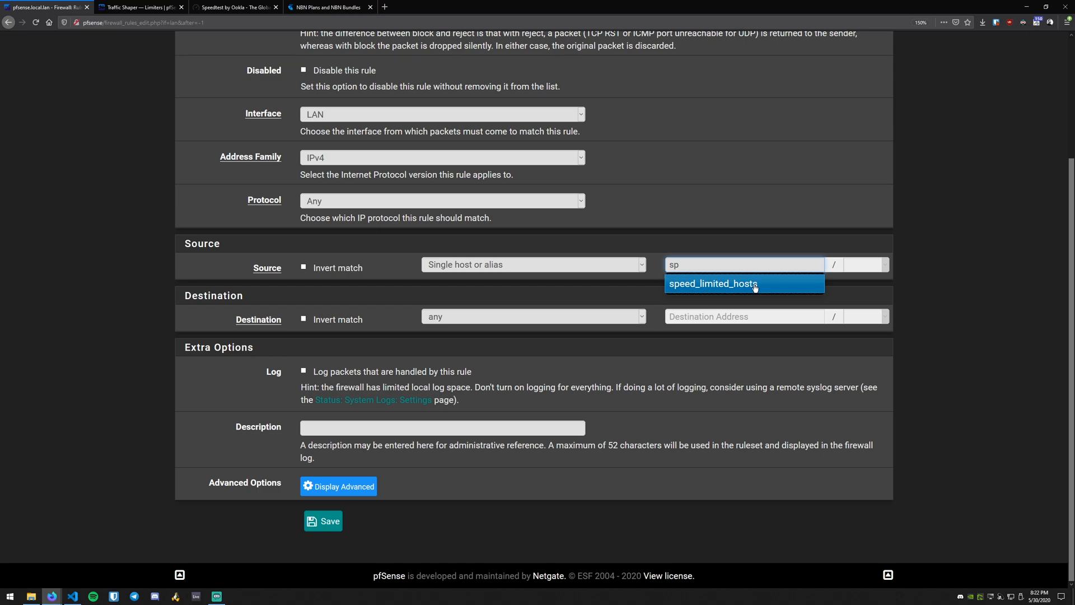
{"action": "left_click", "coordinate": [743, 283]}
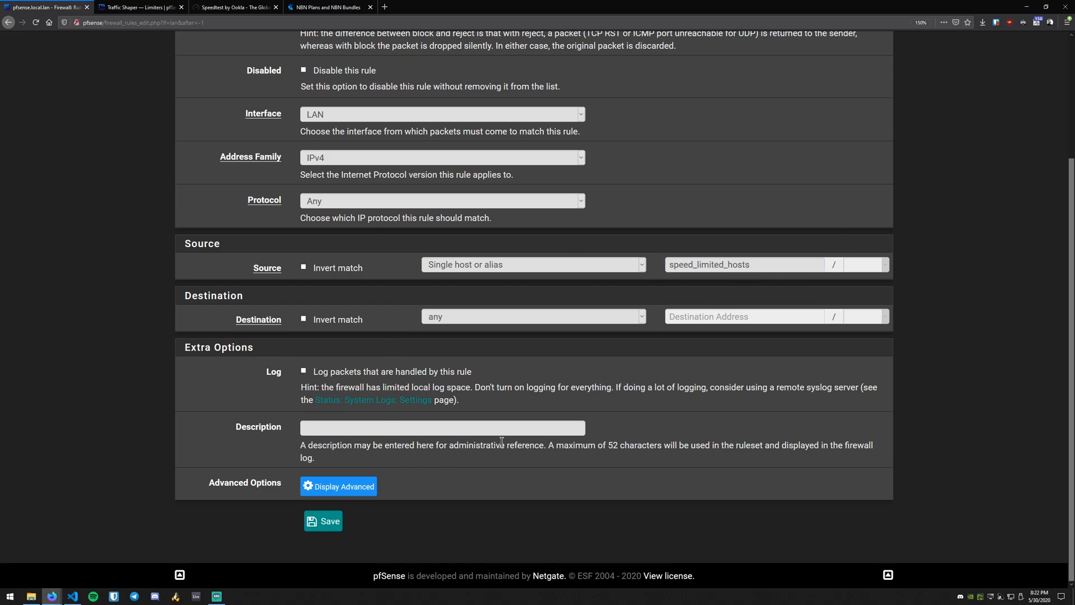
- Expand the rule's advanced options and scroll to the In / Out pipe fields
{"action": "left_click", "coordinate": [444, 428]}
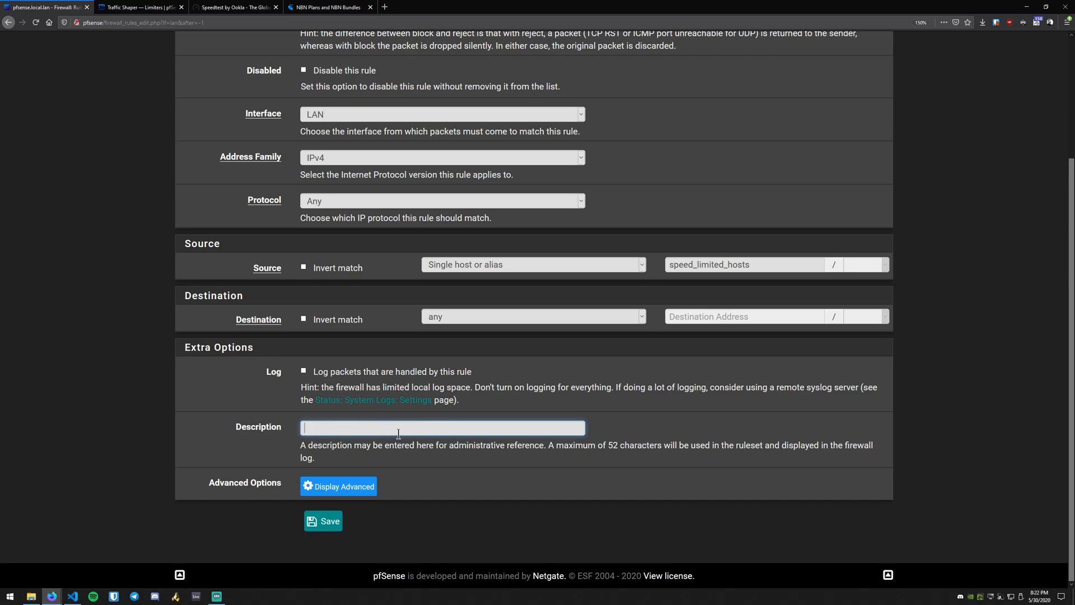
{"action": "mouse_move", "coordinate": [244, 480]}
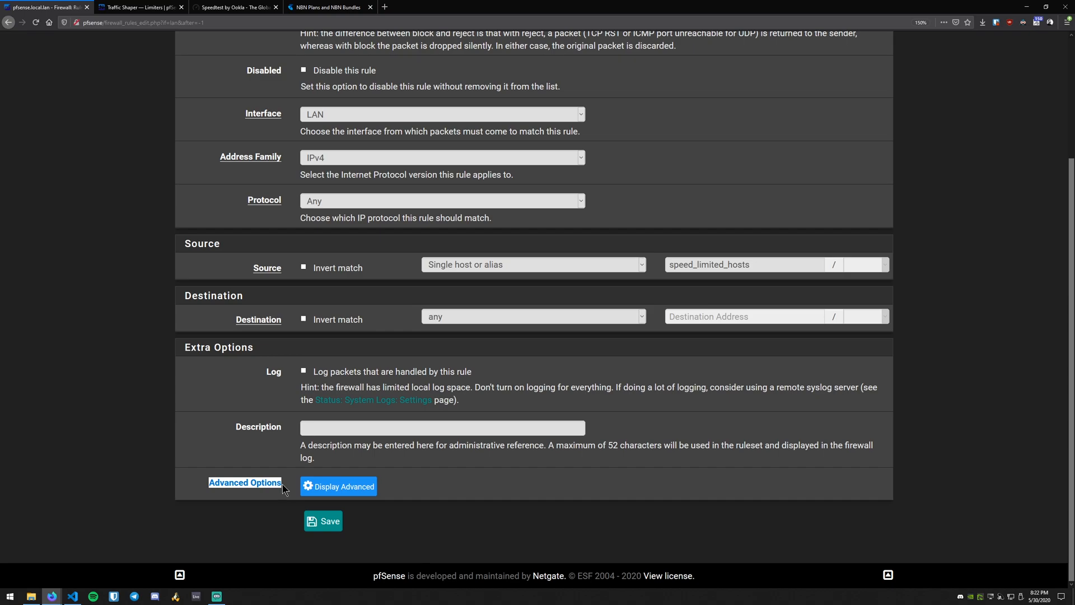
{"action": "left_click", "coordinate": [338, 486]}
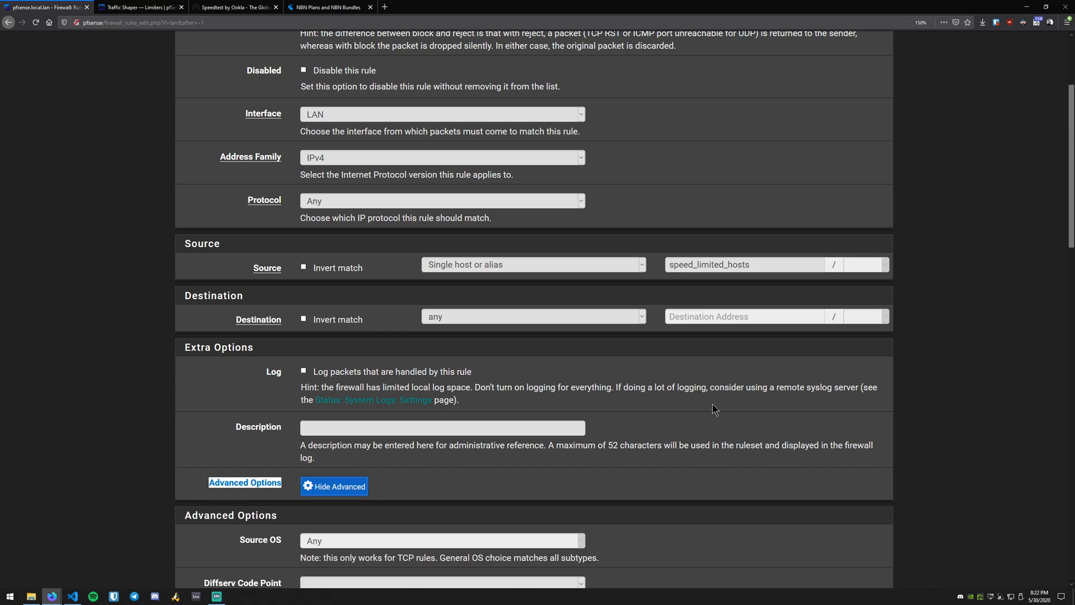
{"action": "scroll", "scroll_direction": "down", "scroll_amount": 3}
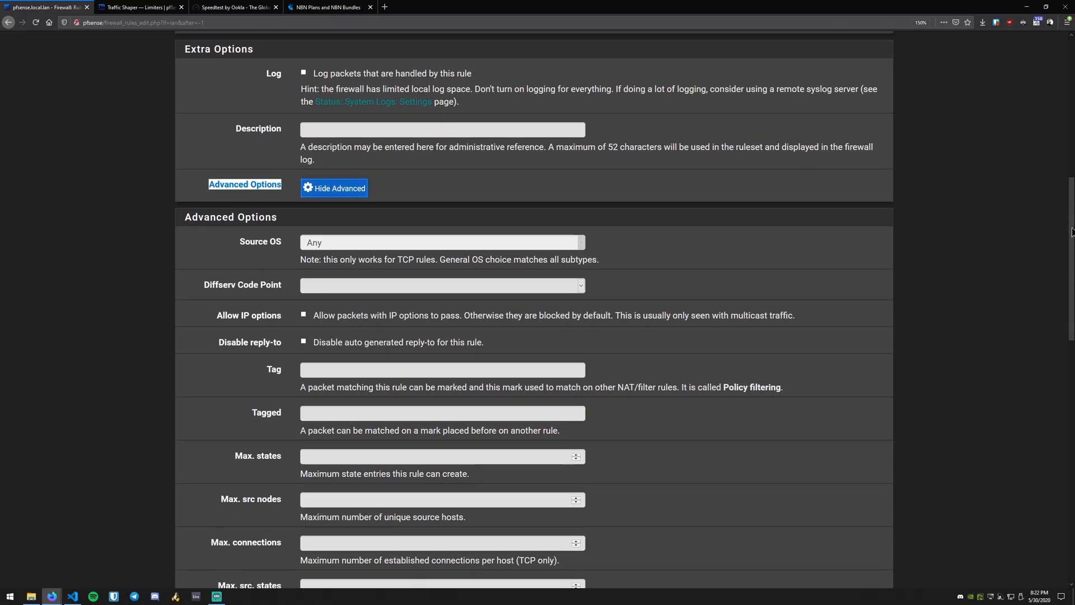
{"action": "scroll", "scroll_direction": "down", "scroll_amount": 3}
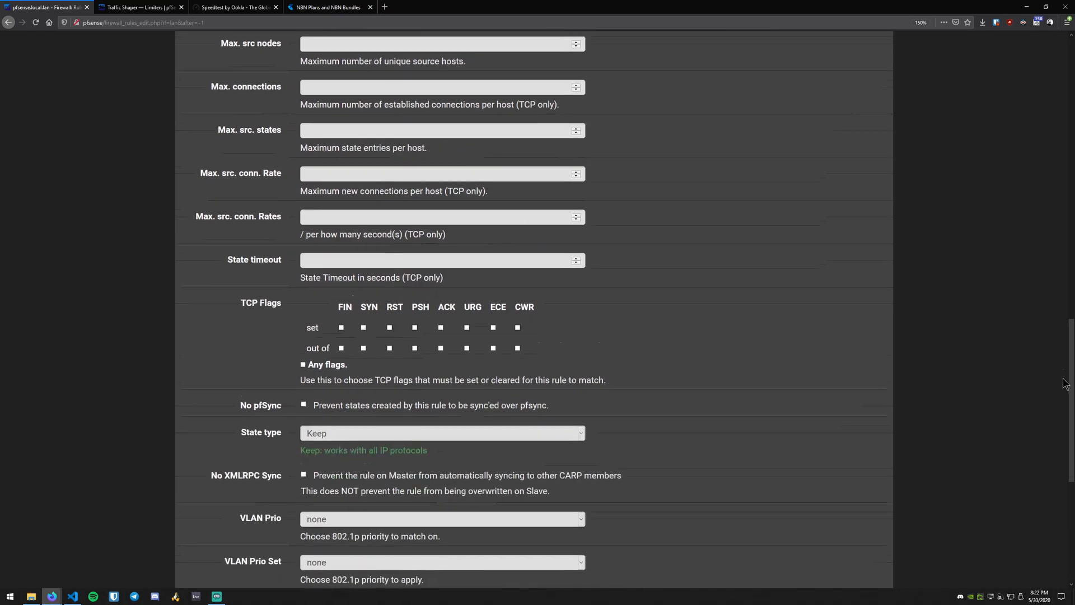
{"action": "scroll", "scroll_direction": "down", "scroll_amount": 3}
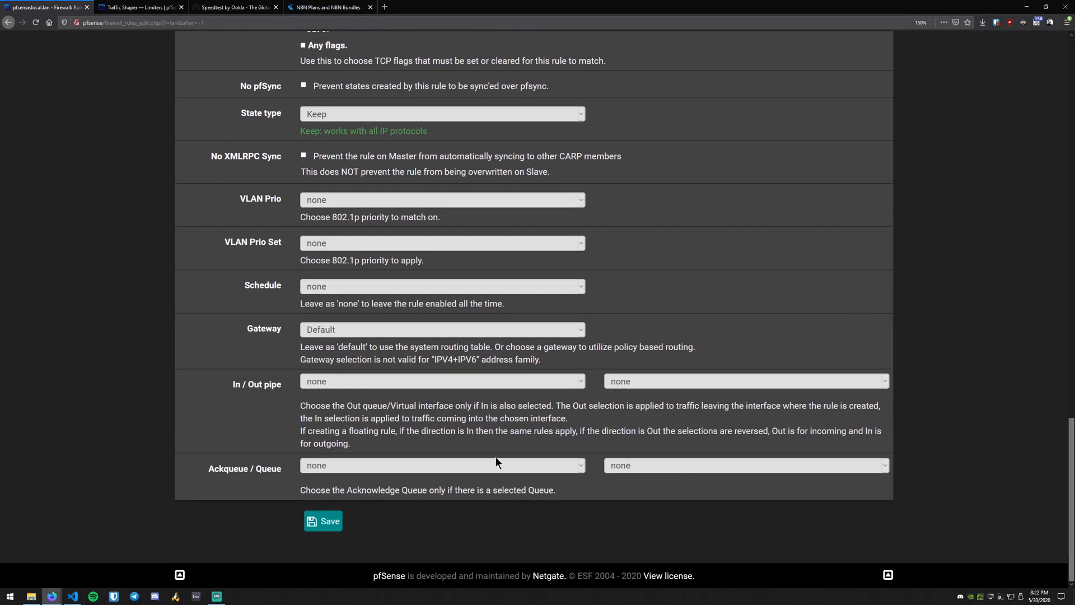
- Review the In/Out pipe explanation in the rule's advanced options
{"action": "double_click", "coordinate": [255, 384]}
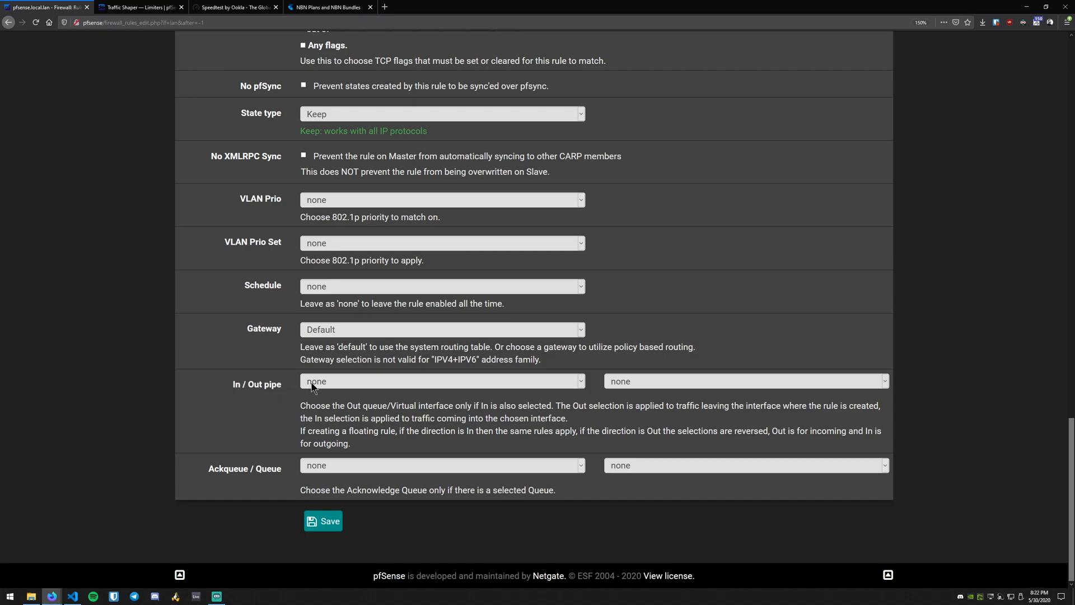
{"action": "mouse_move", "coordinate": [307, 403]}
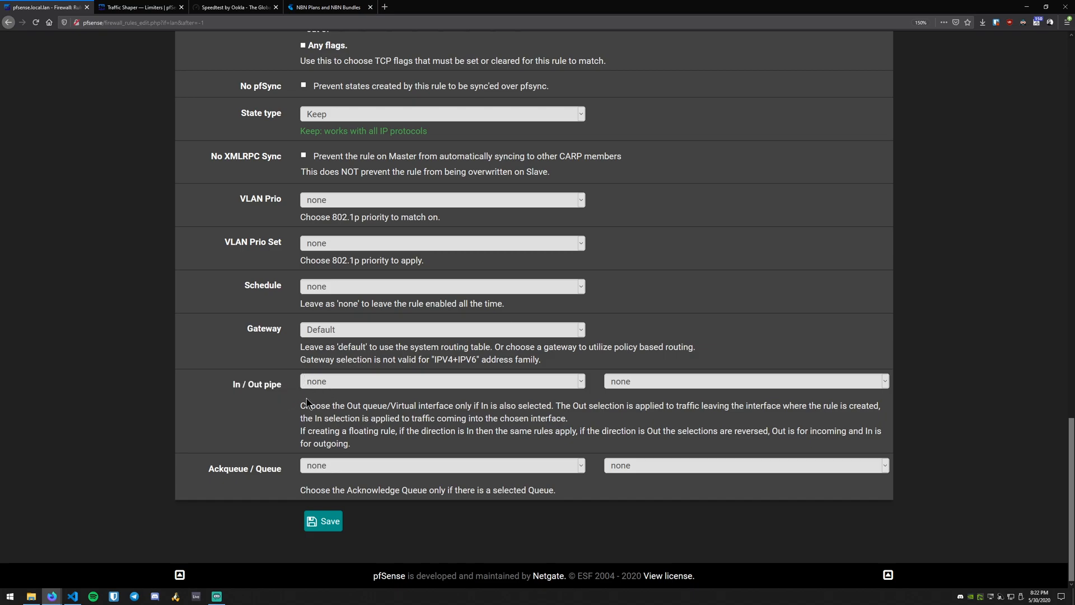
{"action": "mouse_move", "coordinate": [302, 409]}
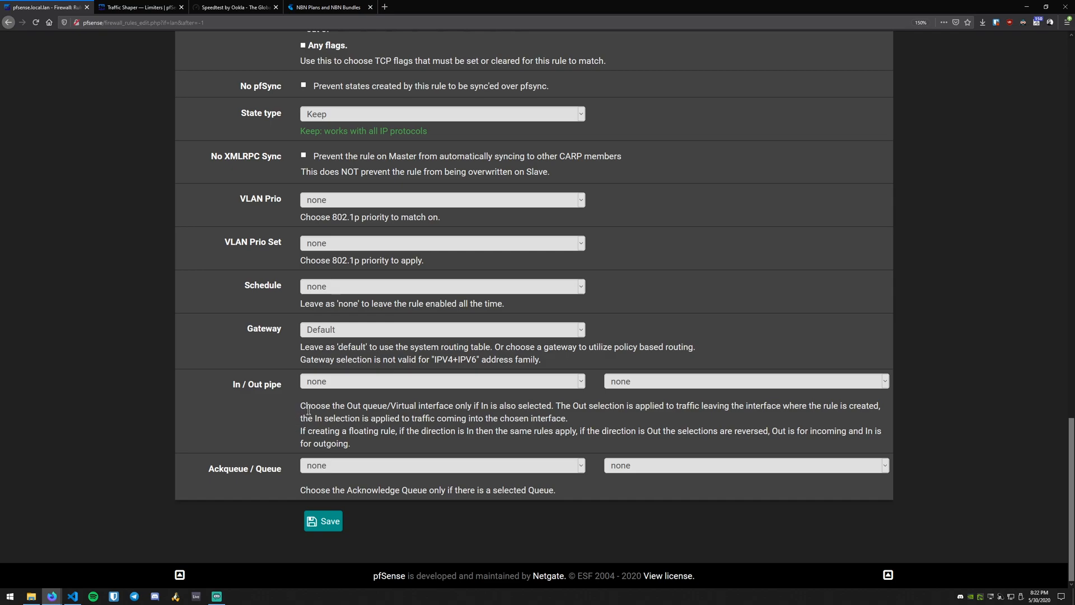
{"action": "left_click_drag", "start_coordinate": [307, 410], "coordinate": [361, 448]}
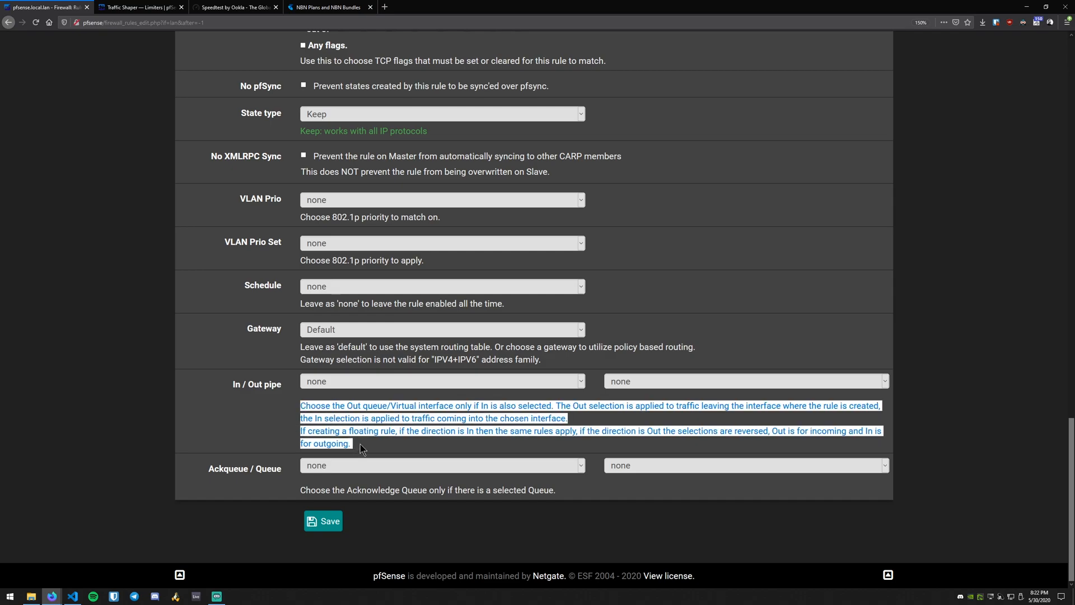
{"action": "left_click", "coordinate": [360, 448]}
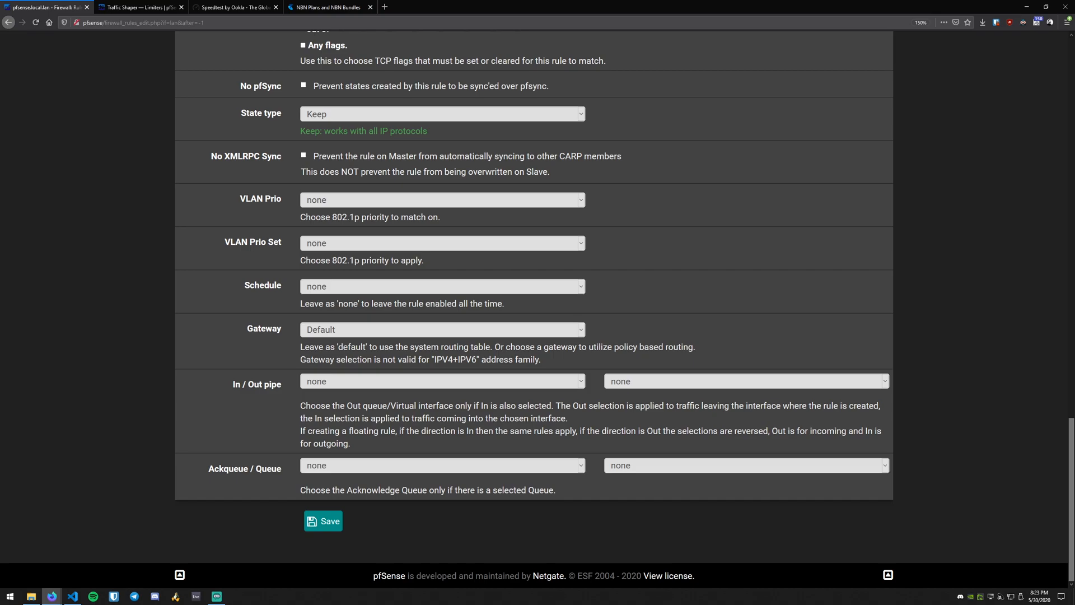
{"action": "mouse_move", "coordinate": [278, 387]}
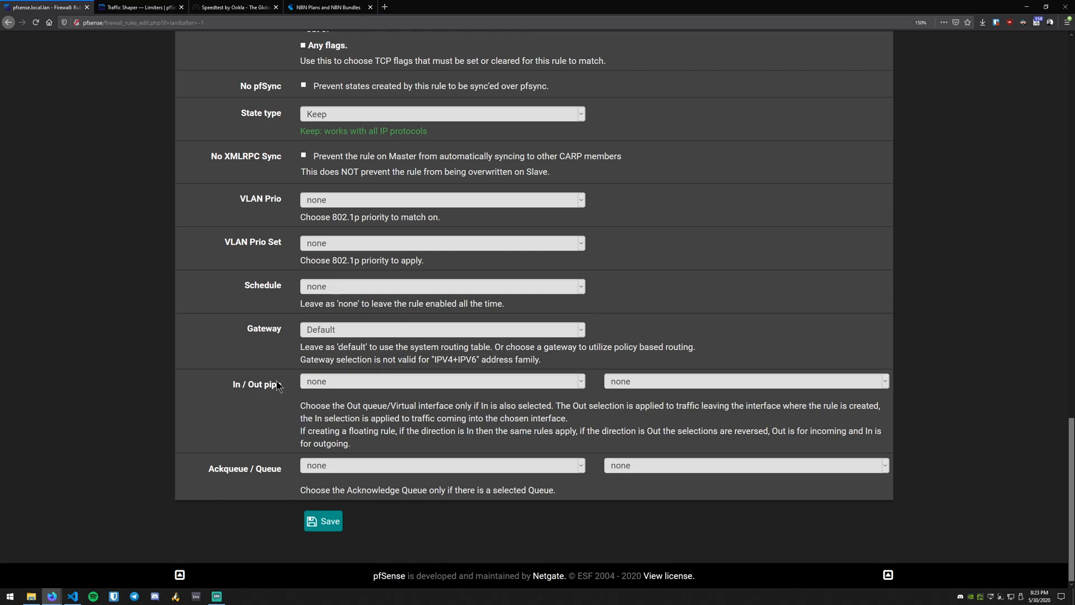
{"action": "double_click", "coordinate": [236, 384]}
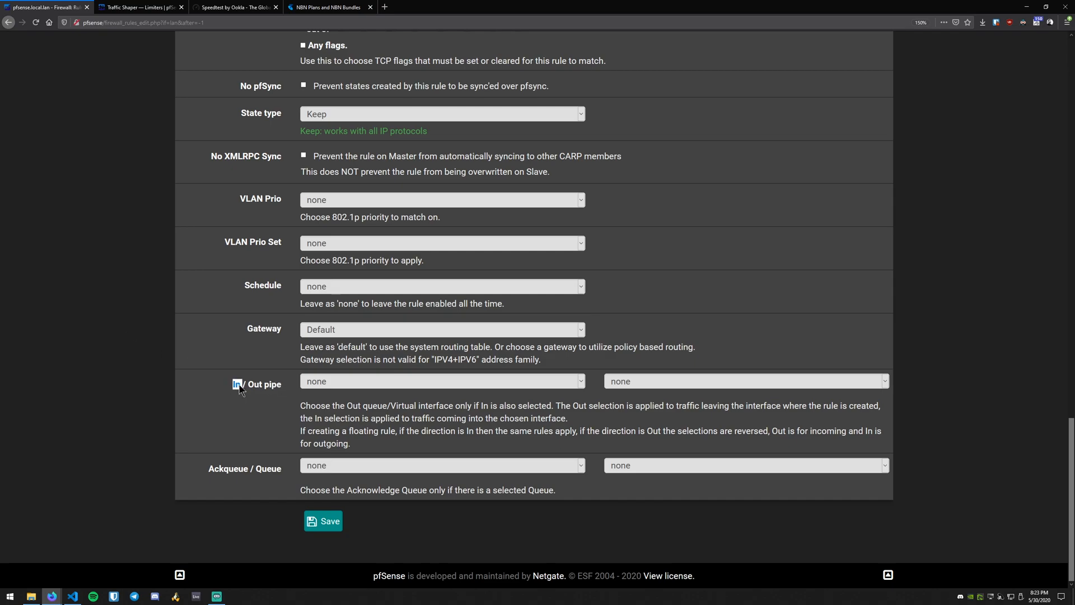
- Set In/Out pipe to upload-limit-10Mb and download-limit-50Mb and save the rule
{"action": "left_click", "coordinate": [443, 380]}
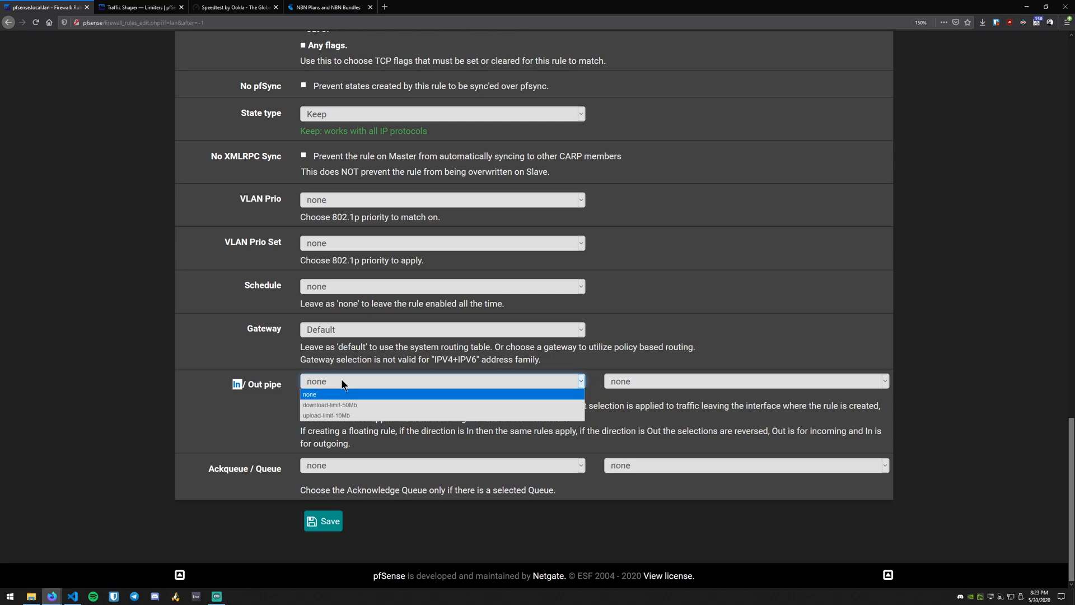
{"action": "mouse_move", "coordinate": [371, 422]}
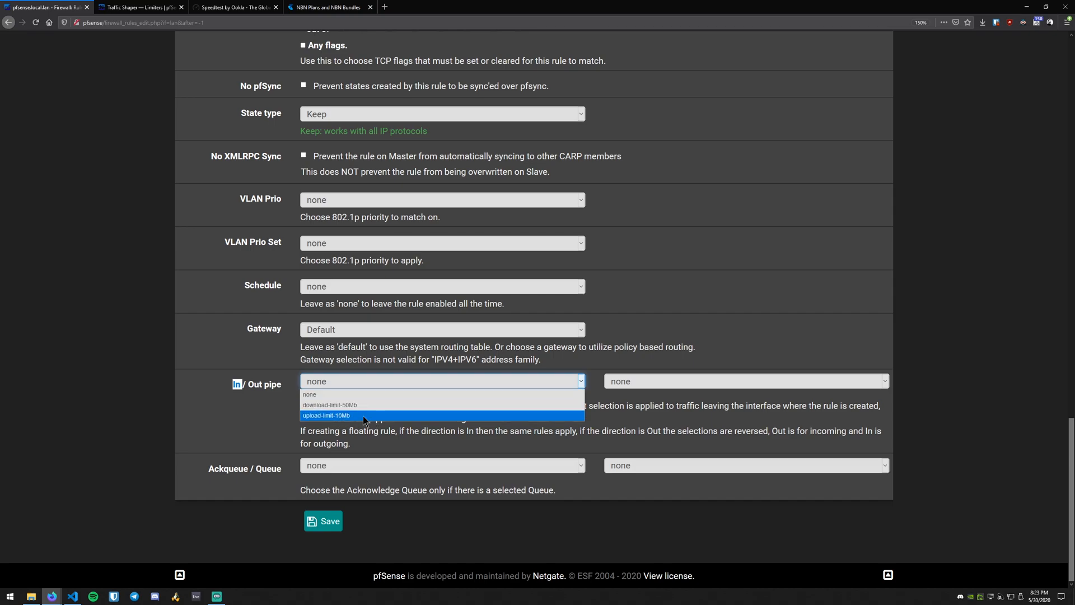
{"action": "left_click", "coordinate": [325, 414]}
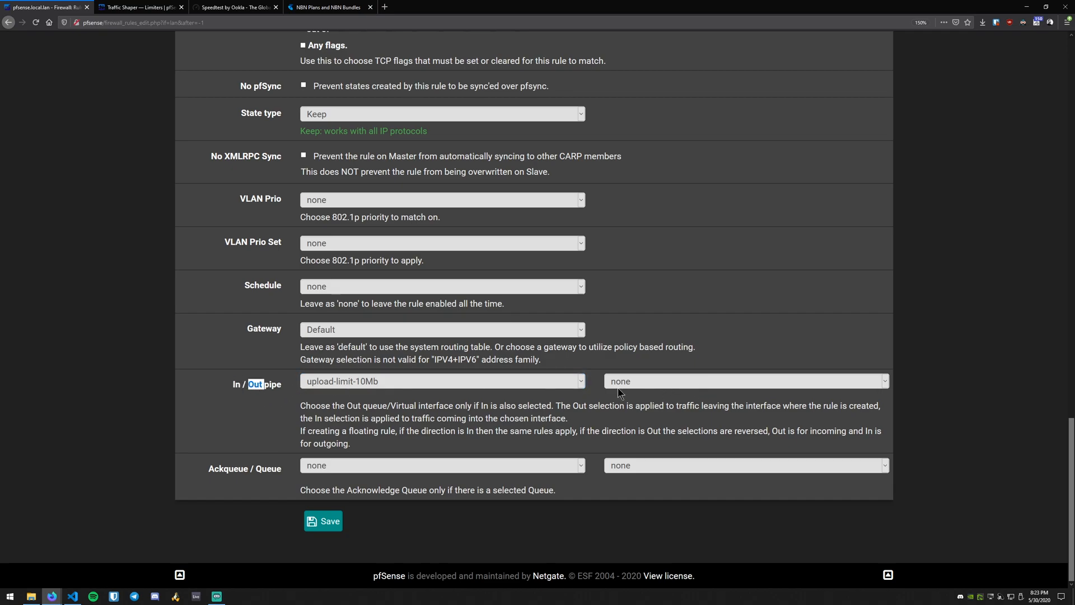
{"action": "left_click", "coordinate": [746, 381]}
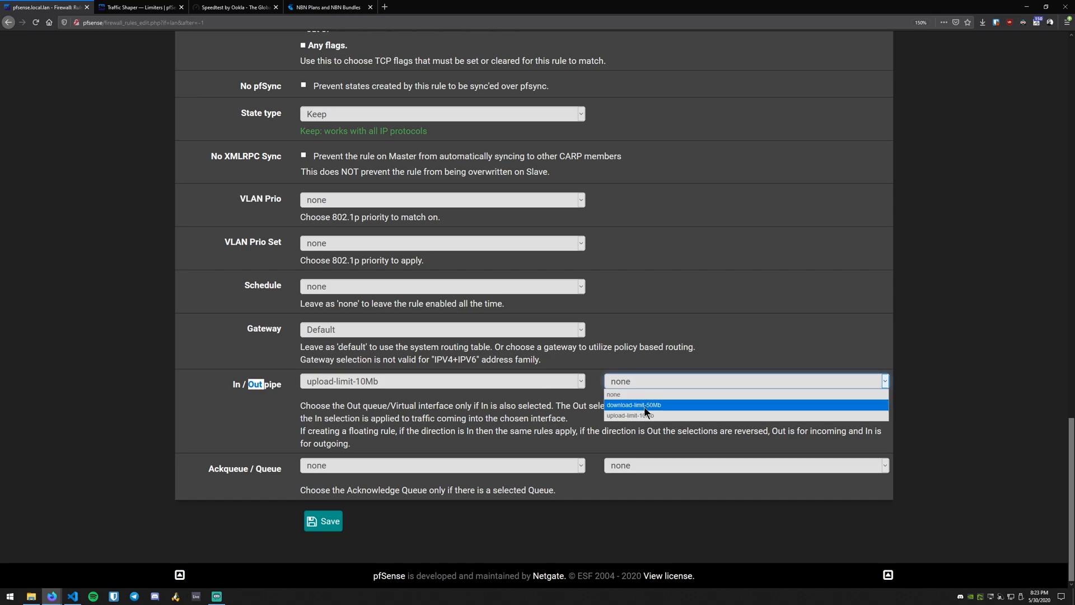
{"action": "left_click", "coordinate": [632, 405]}
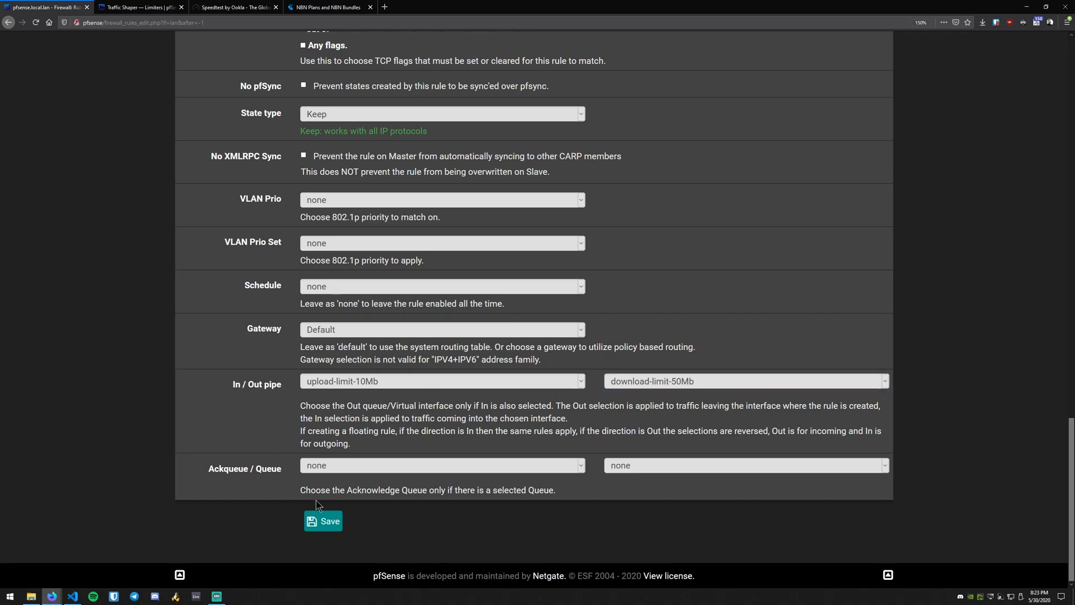
{"action": "mouse_move", "coordinate": [405, 507]}
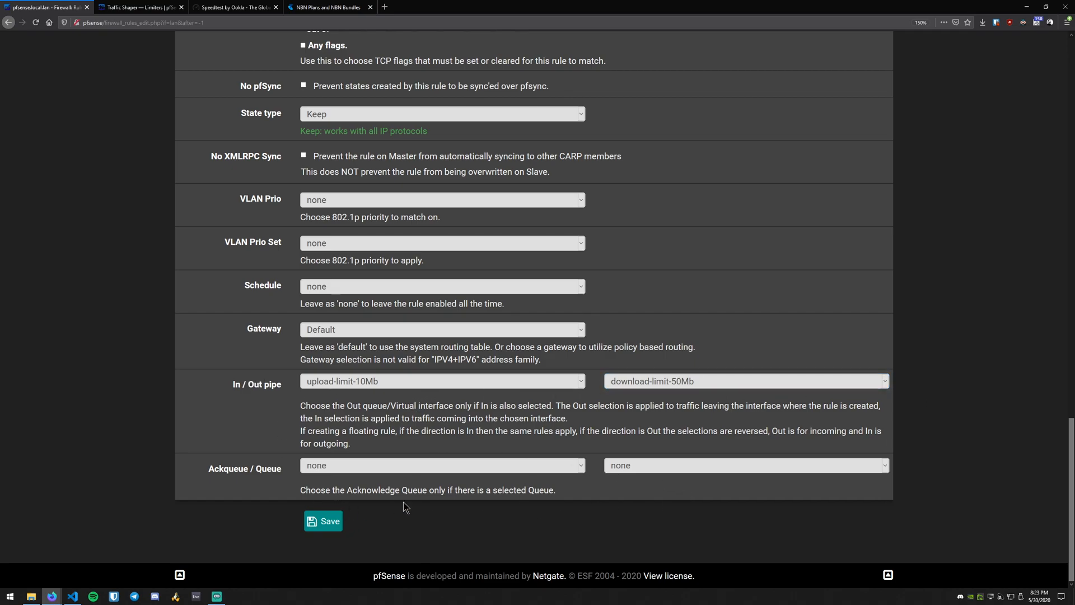
{"action": "mouse_move", "coordinate": [466, 517]}
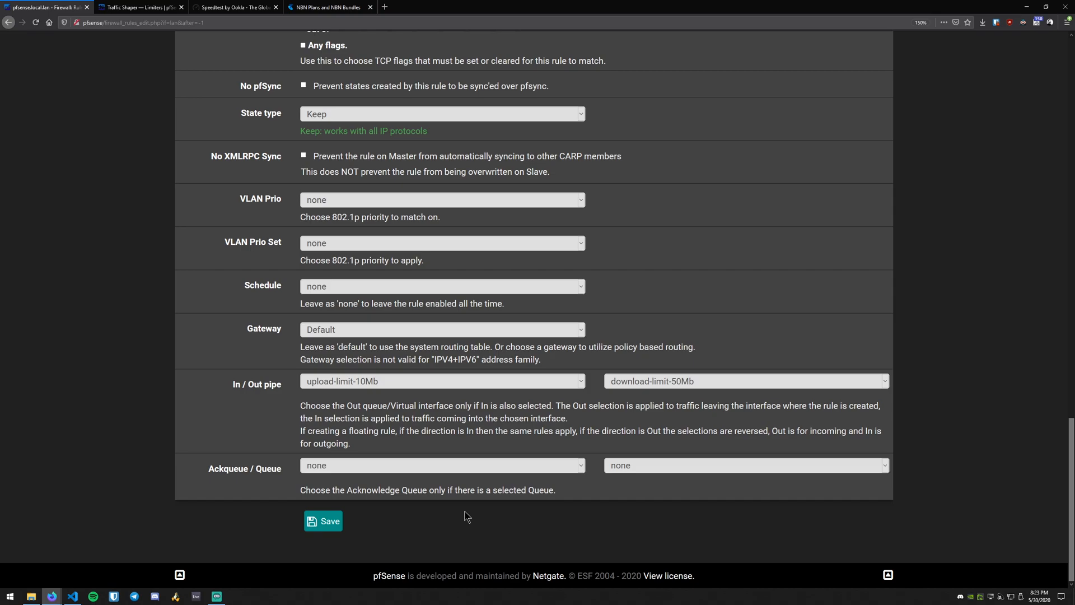
{"action": "mouse_move", "coordinate": [342, 390]}
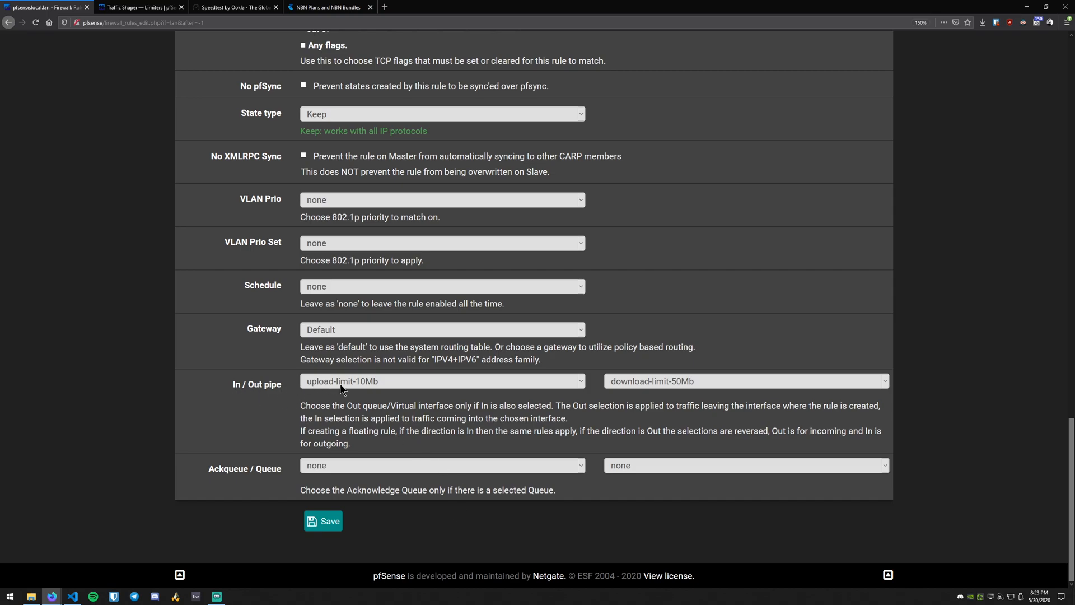
{"action": "left_click", "coordinate": [322, 520]}
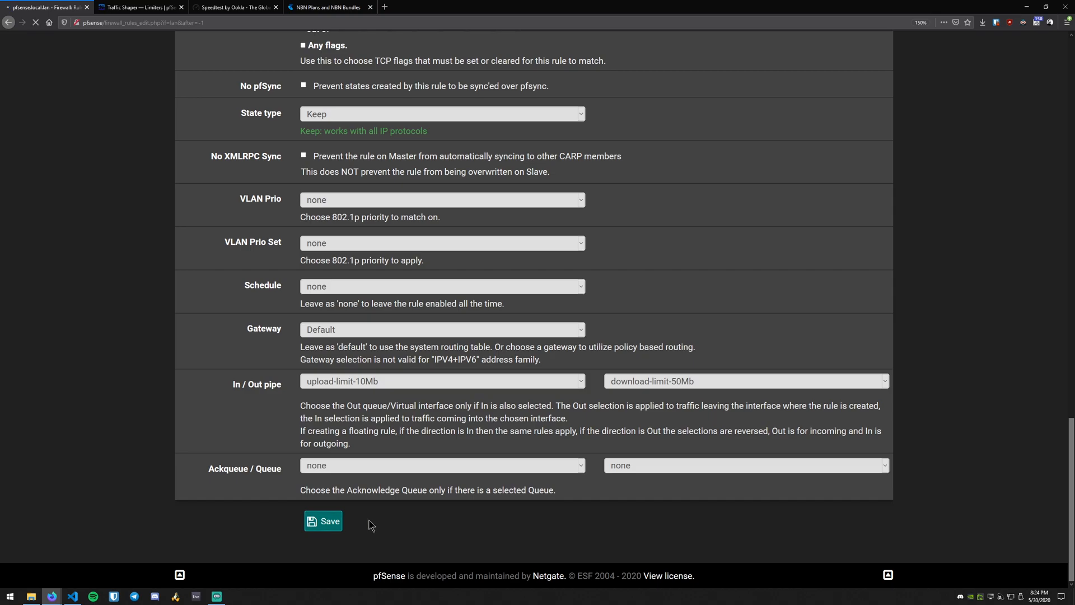
- Confirm the saved speed_limited_hosts rule appears in the LAN rules list with changes pending
{"action": "left_click", "coordinate": [323, 521]}
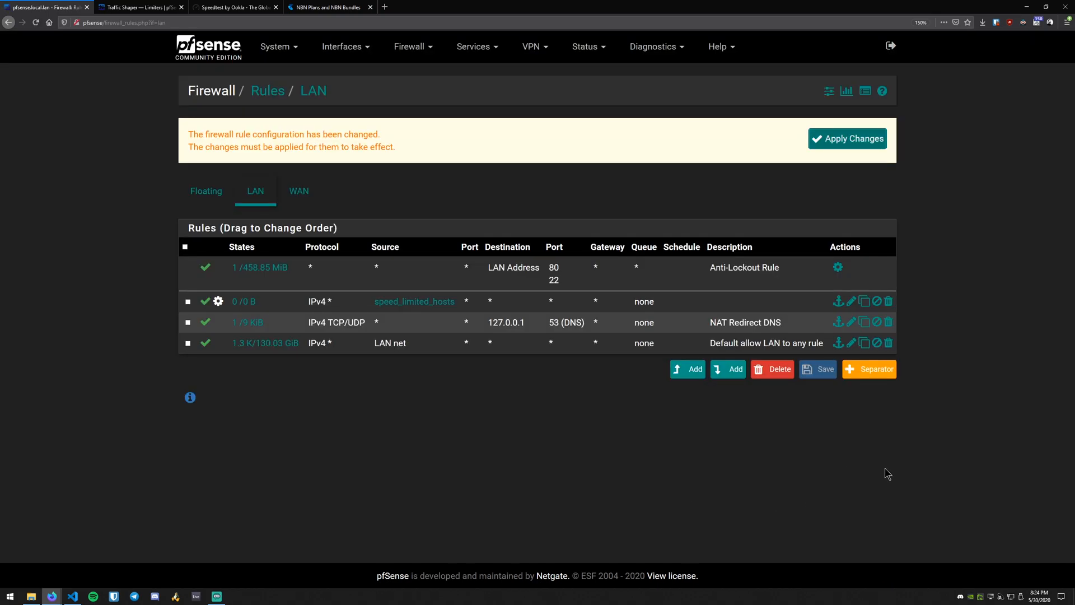
{"action": "mouse_move", "coordinate": [422, 307]}
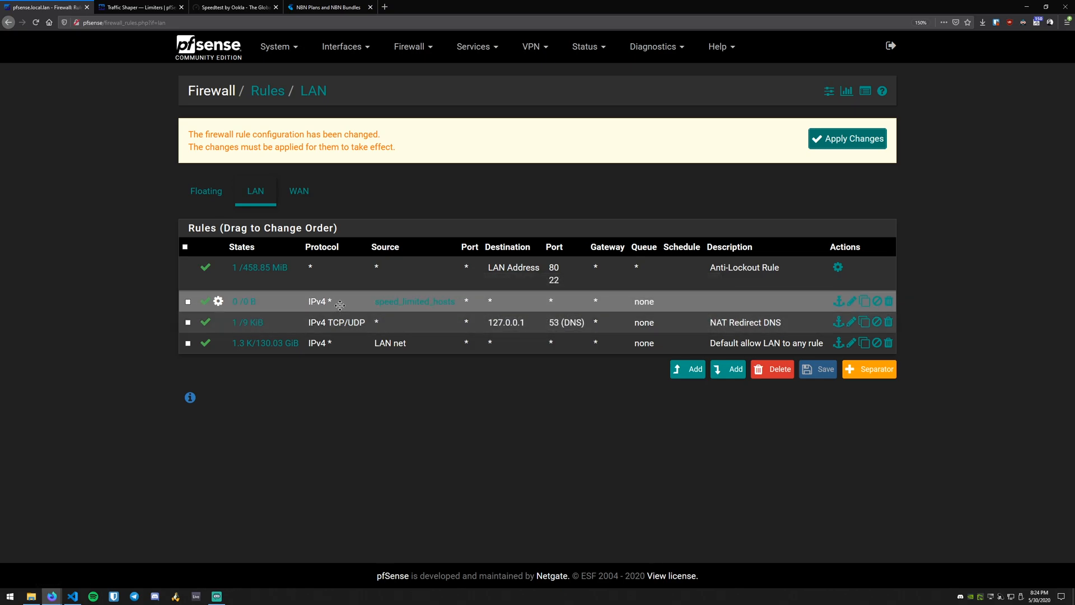
{"action": "mouse_move", "coordinate": [281, 229]}
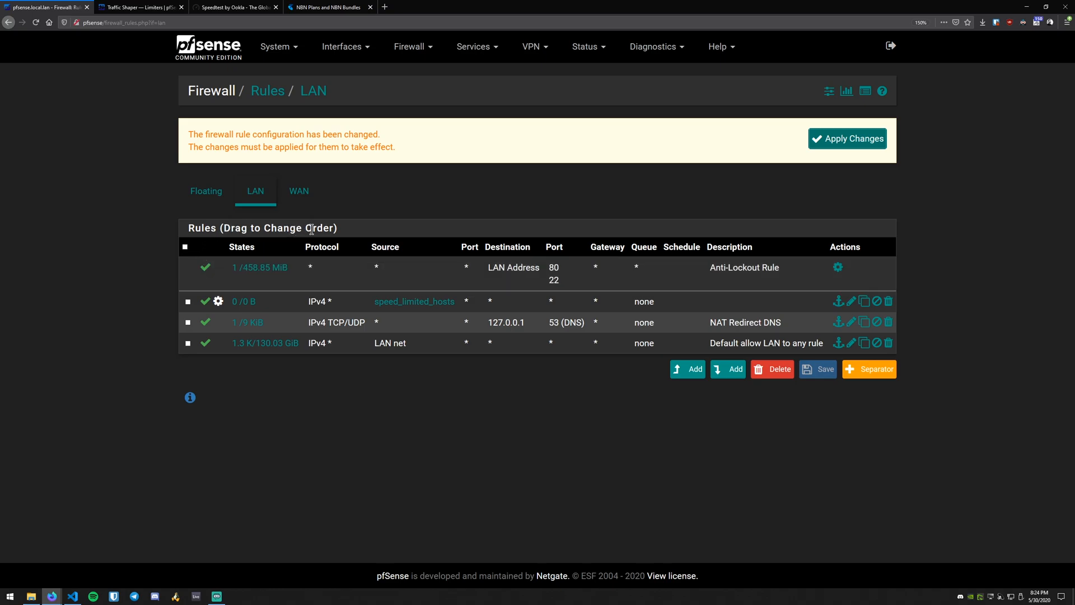
{"action": "mouse_move", "coordinate": [435, 199]}
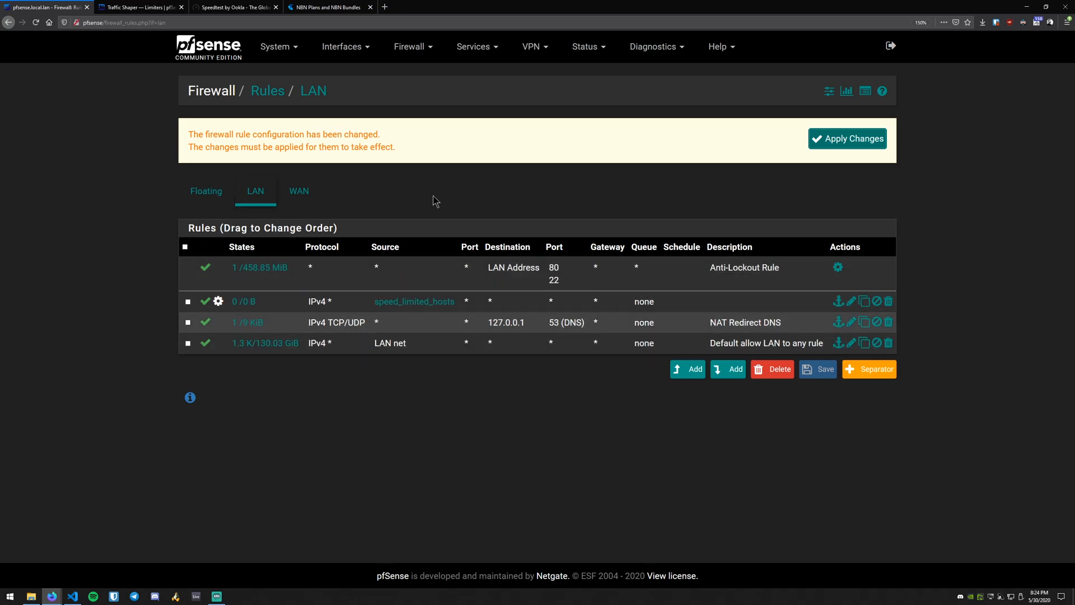
{"action": "mouse_move", "coordinate": [487, 191]}
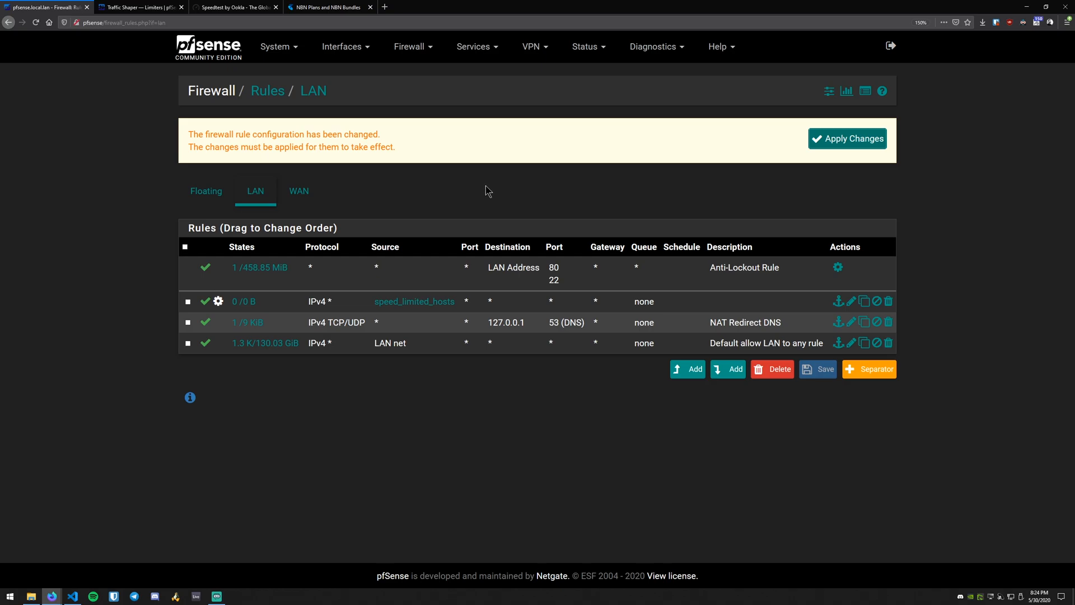
{"action": "mouse_move", "coordinate": [491, 218]}
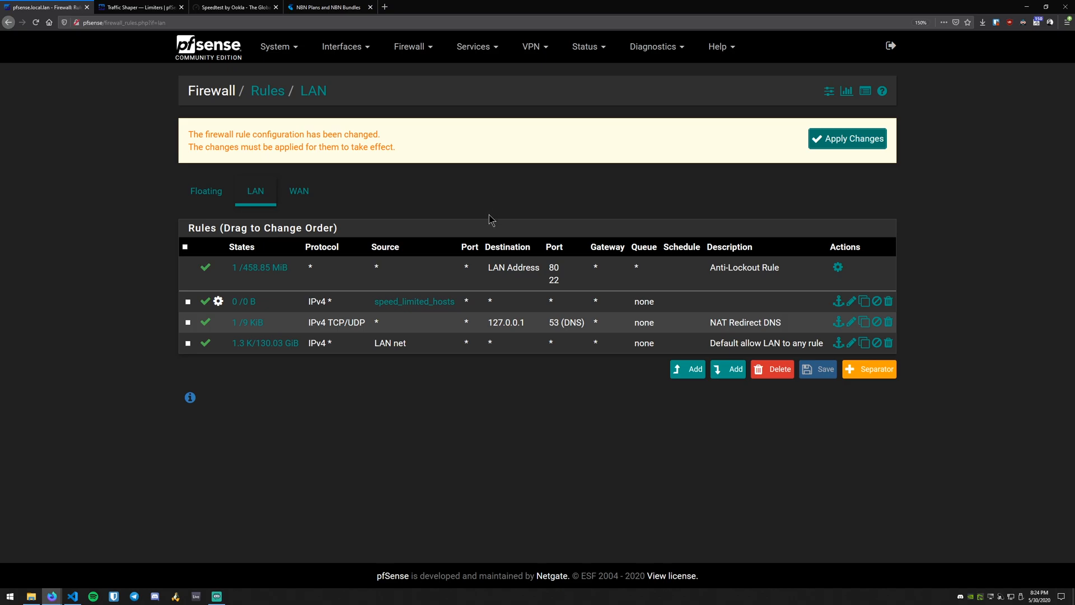
{"action": "mouse_move", "coordinate": [262, 202]}
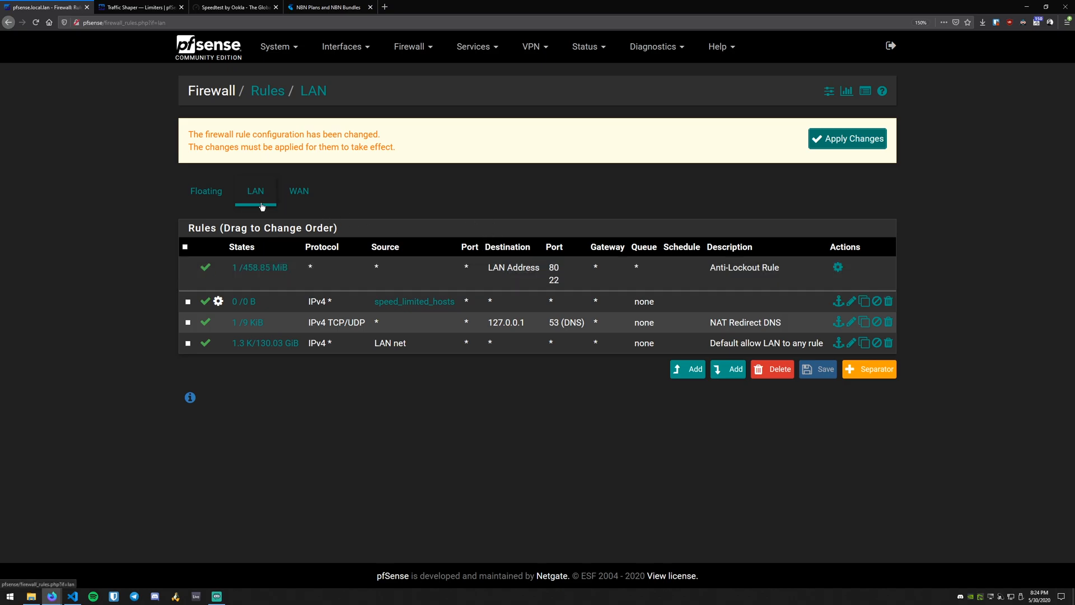
{"action": "mouse_move", "coordinate": [488, 224]}
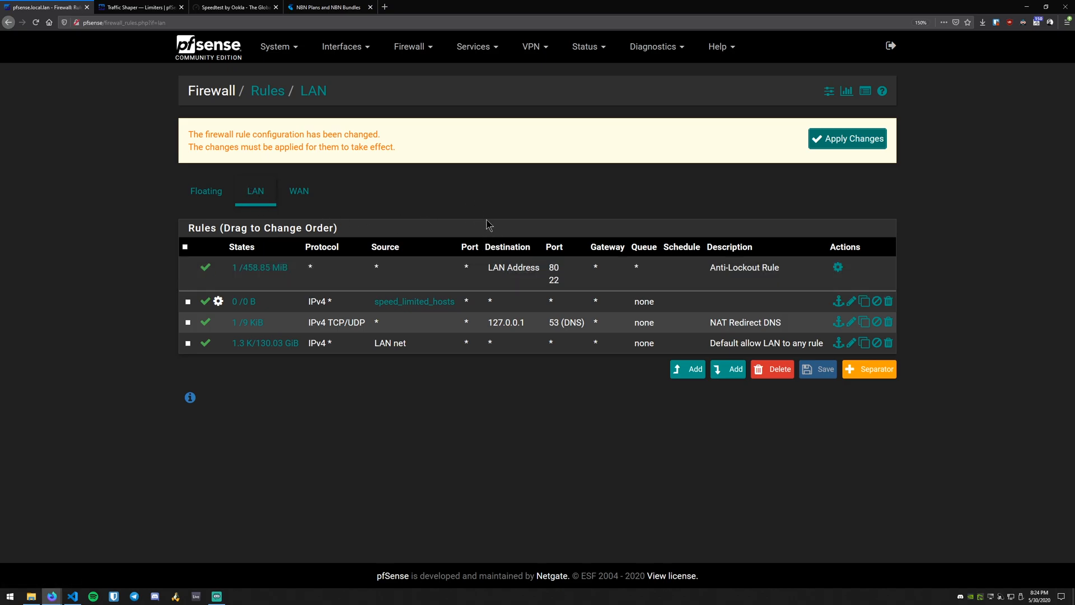
{"action": "mouse_move", "coordinate": [477, 383]}
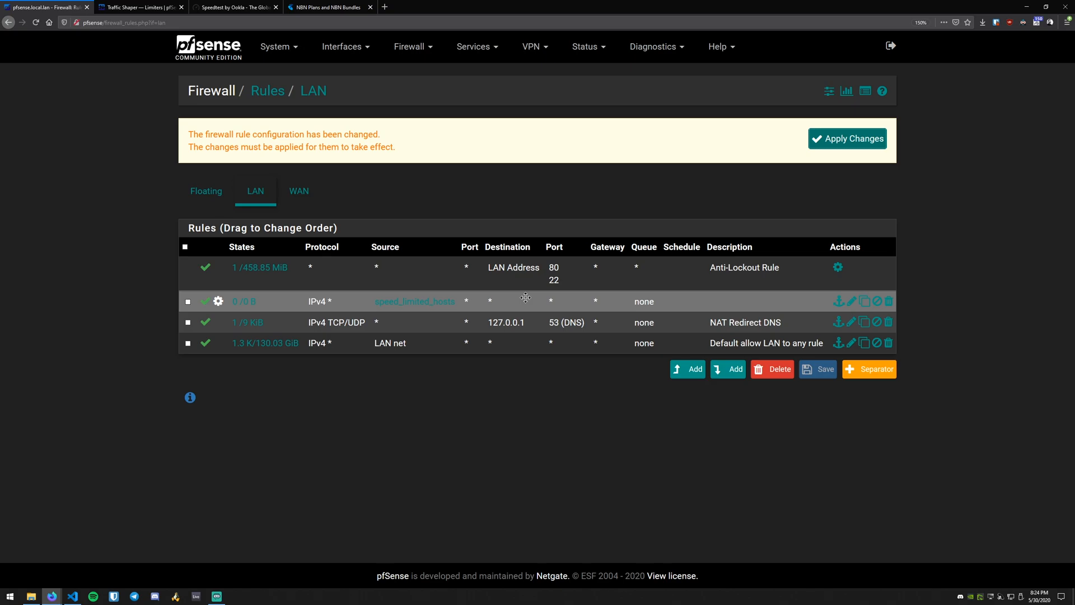
{"action": "mouse_move", "coordinate": [524, 297]}
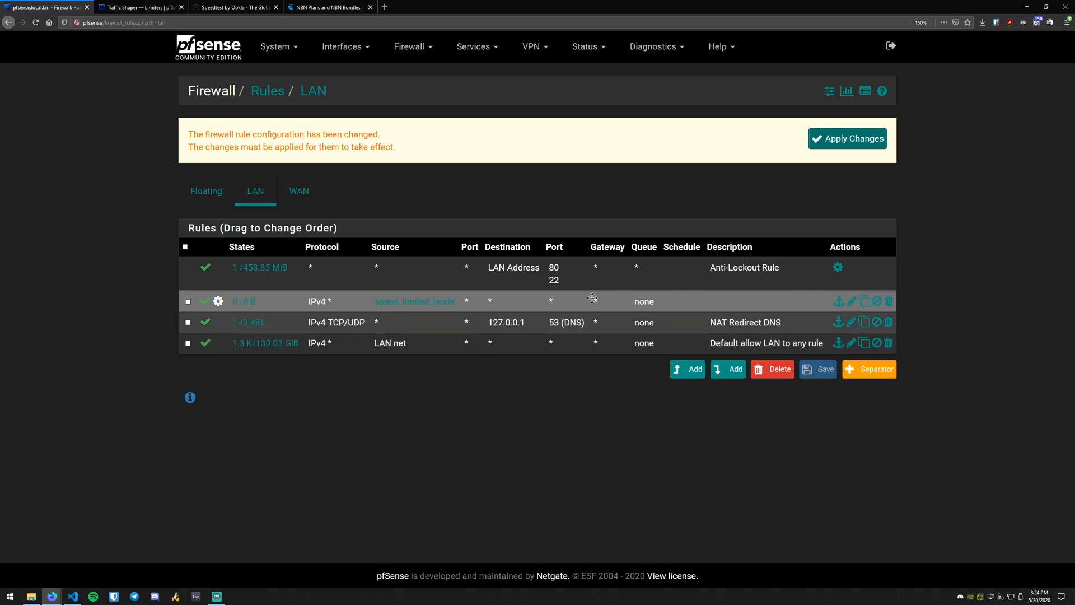
{"action": "mouse_move", "coordinate": [572, 447]}
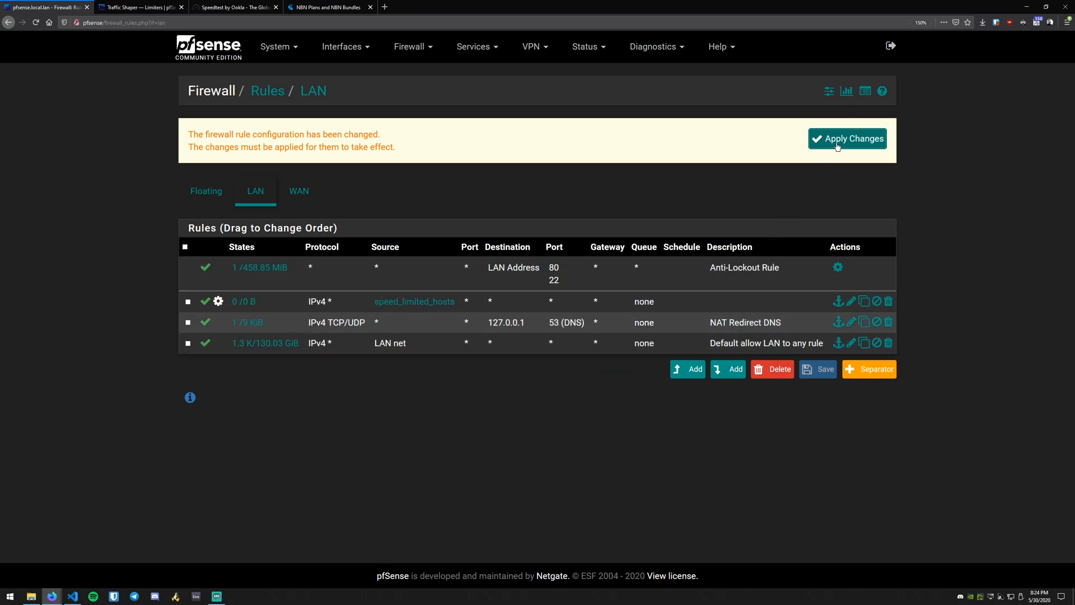
- Apply the pending firewall rule changes and dismiss the success banner
{"action": "left_click", "coordinate": [846, 139]}
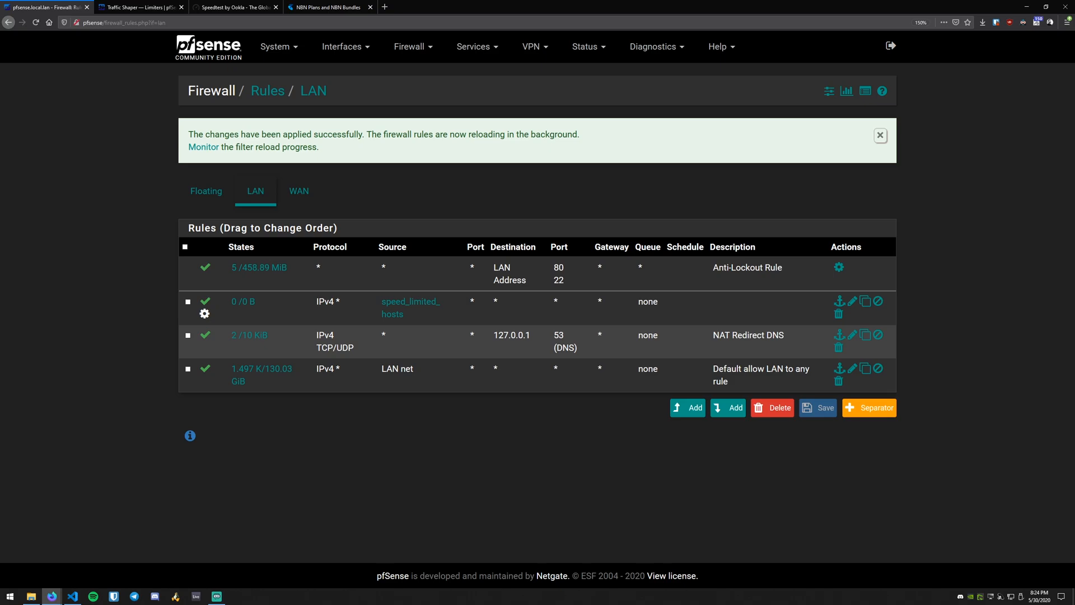
{"action": "mouse_move", "coordinate": [641, 412]}
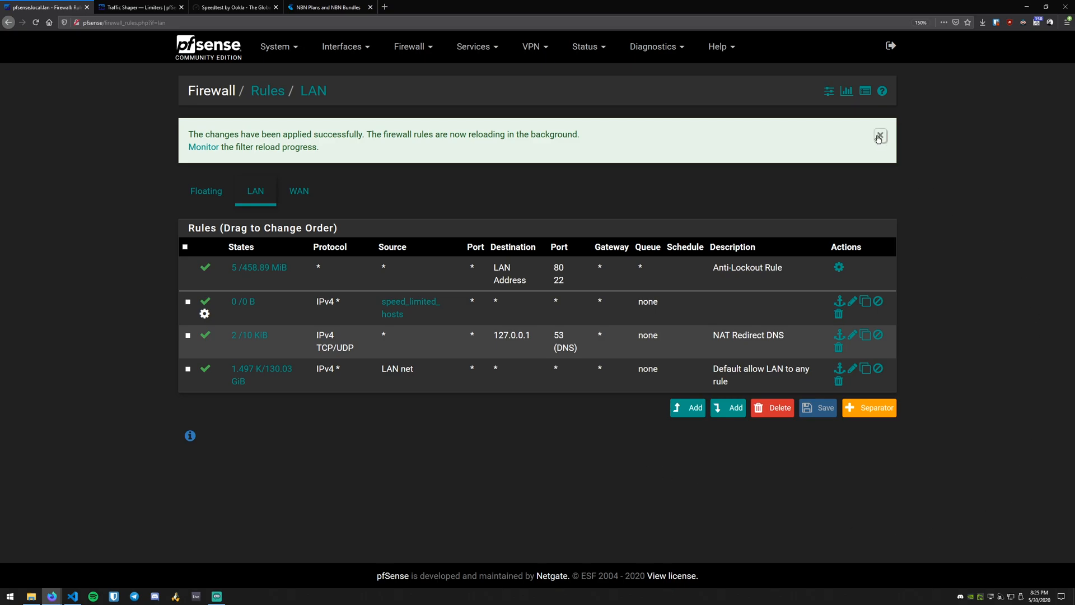
{"action": "left_click", "coordinate": [880, 136]}
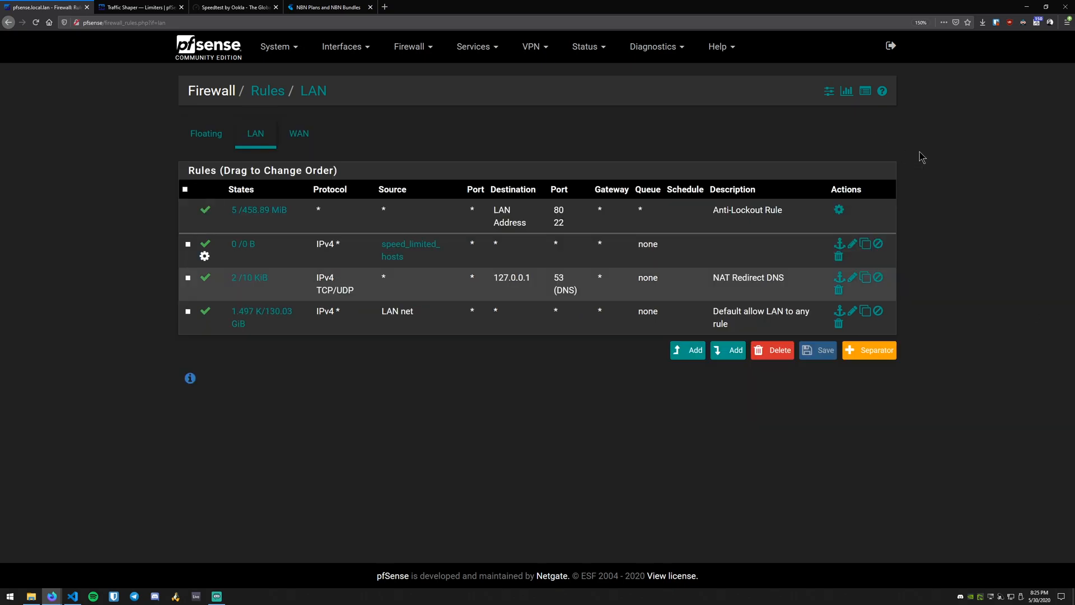
{"action": "mouse_move", "coordinate": [941, 161]}
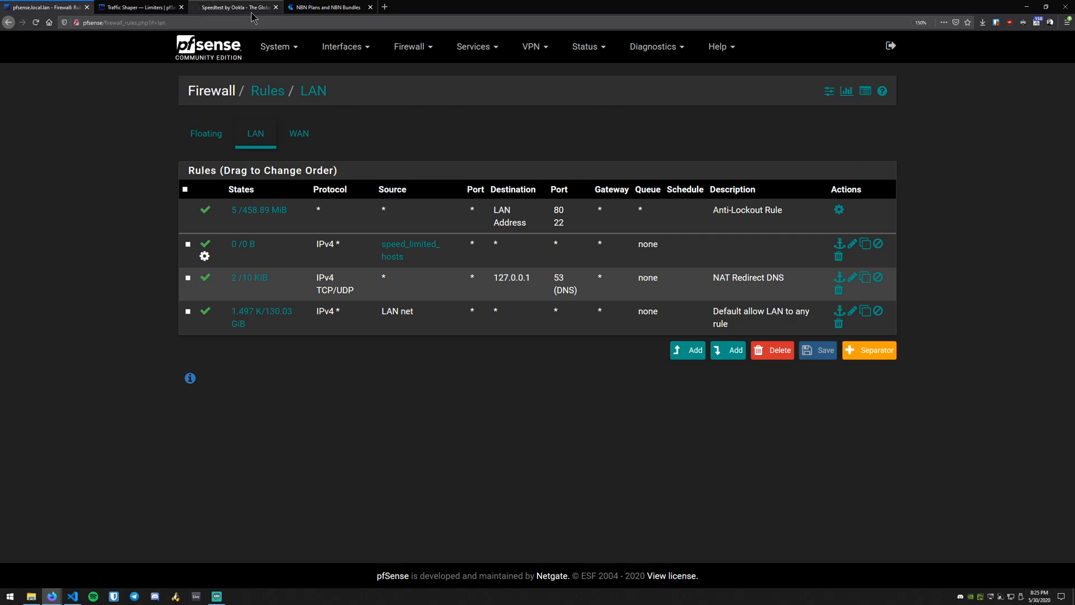
- Run a new Speedtest showing limited speeds around 47 Mbps down and 9.7 Mbps up
{"action": "left_click", "coordinate": [231, 7]}
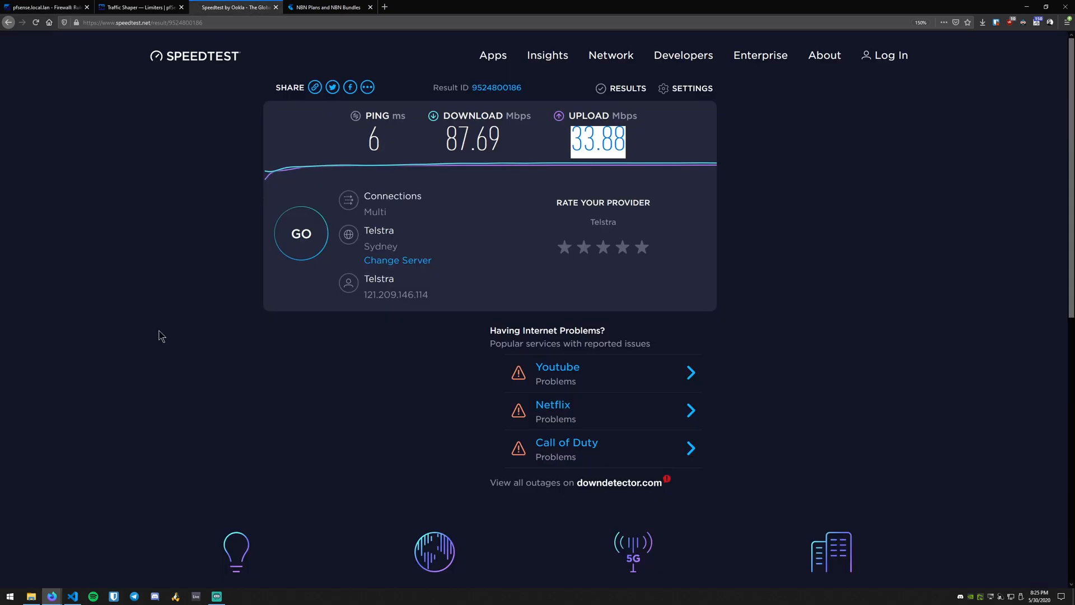
{"action": "mouse_move", "coordinate": [212, 336]}
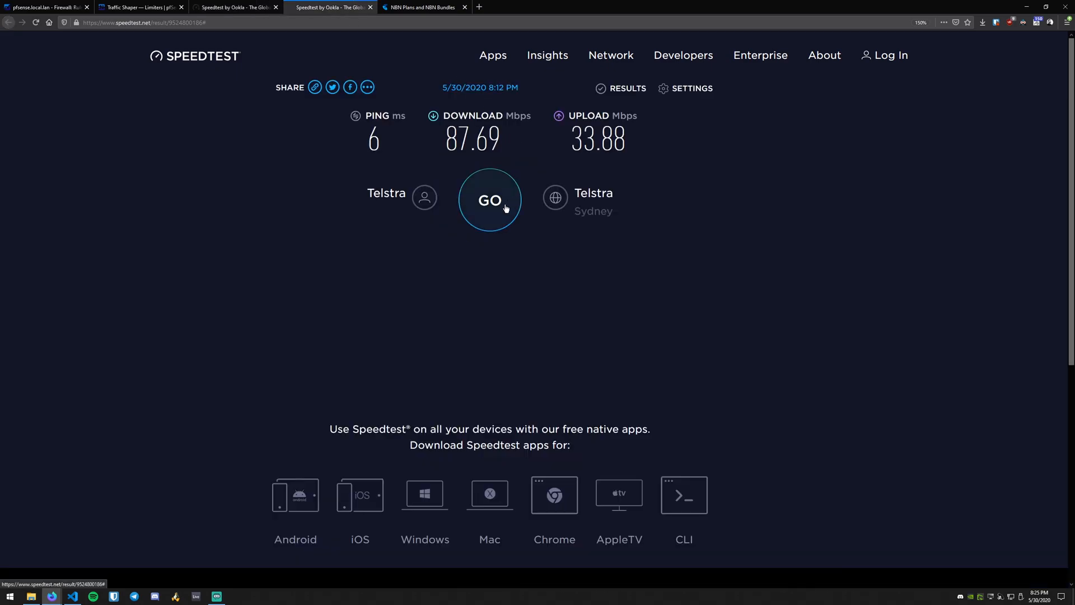
{"action": "left_click", "coordinate": [489, 200]}
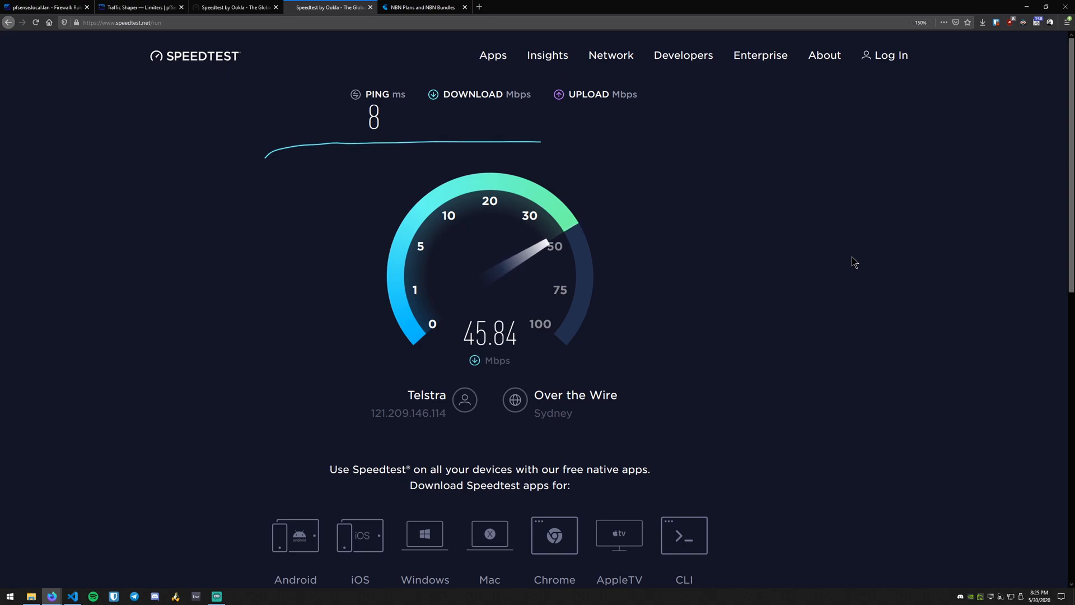
{"action": "mouse_move", "coordinate": [623, 238]}
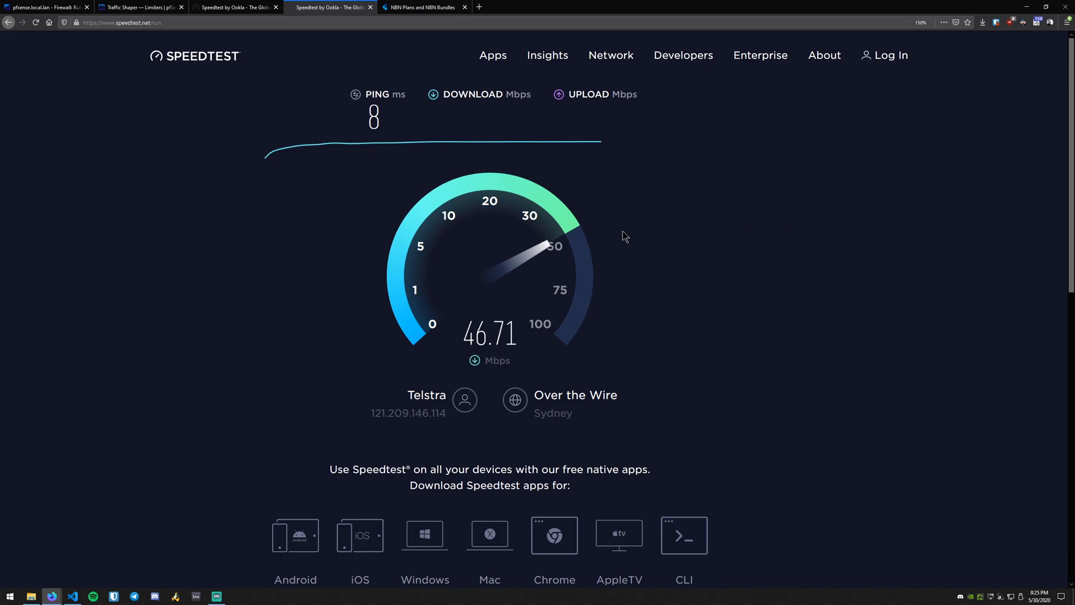
{"action": "mouse_move", "coordinate": [558, 251]}
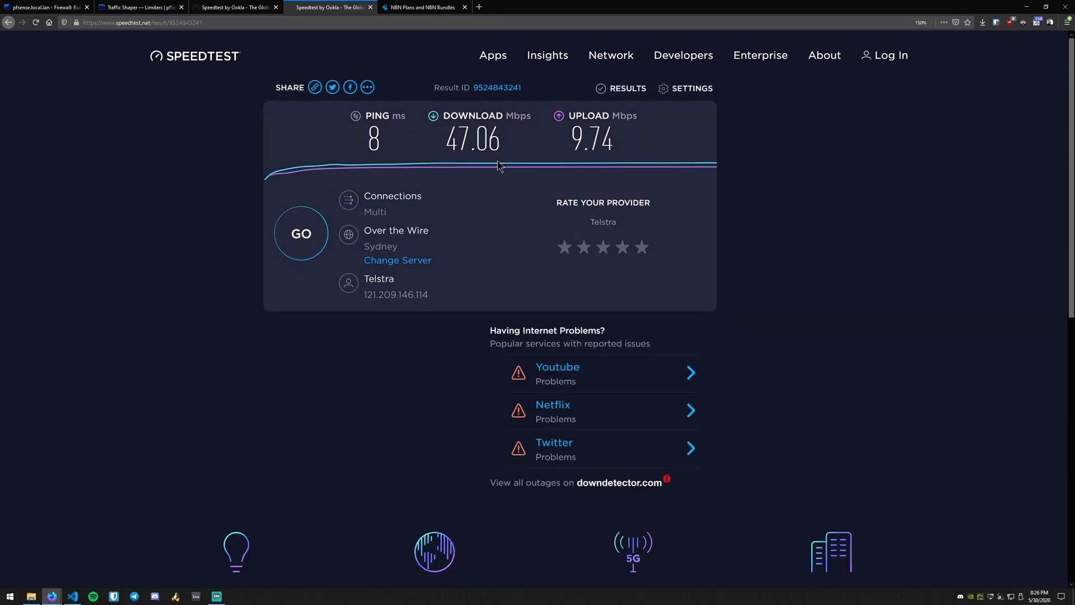
{"action": "mouse_move", "coordinate": [228, 18]}
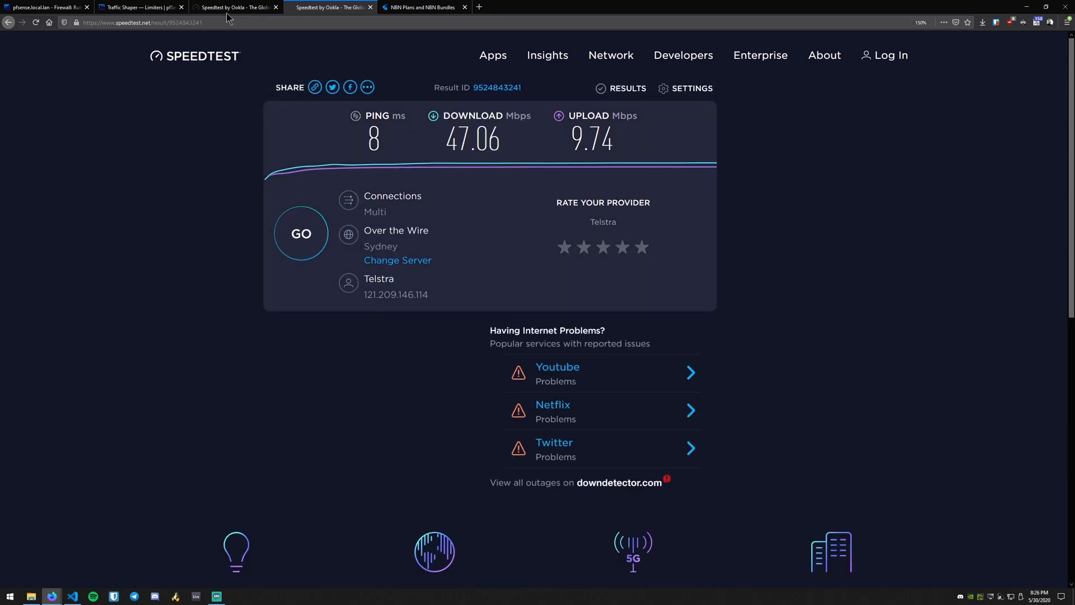
- Disable the speed_limited_hosts LAN rule, apply the change, and return to Speedtest
{"action": "left_click", "coordinate": [134, 6]}
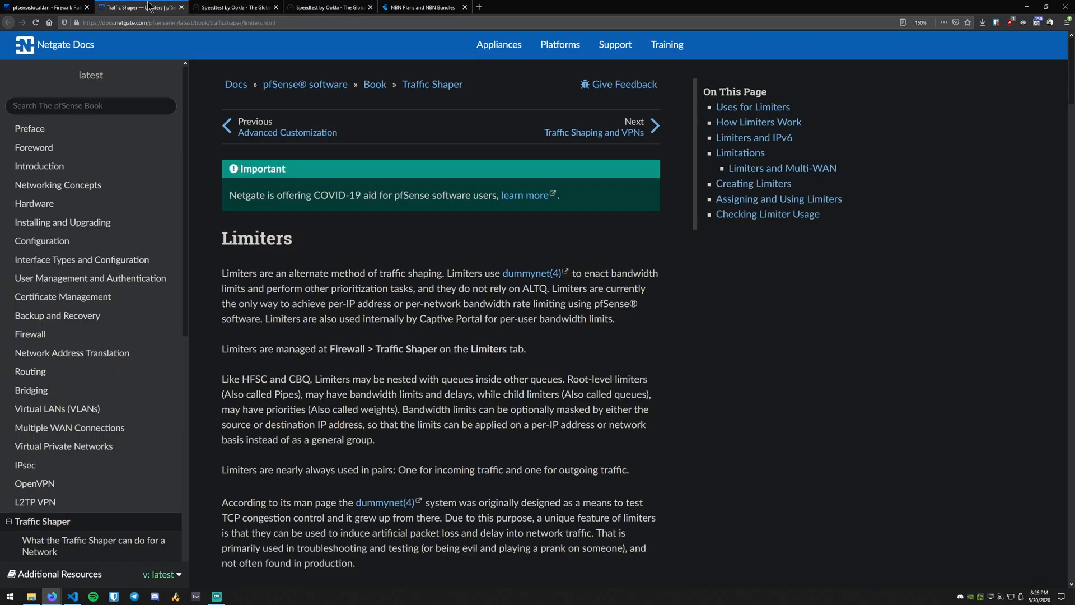
{"action": "left_click", "coordinate": [42, 6]}
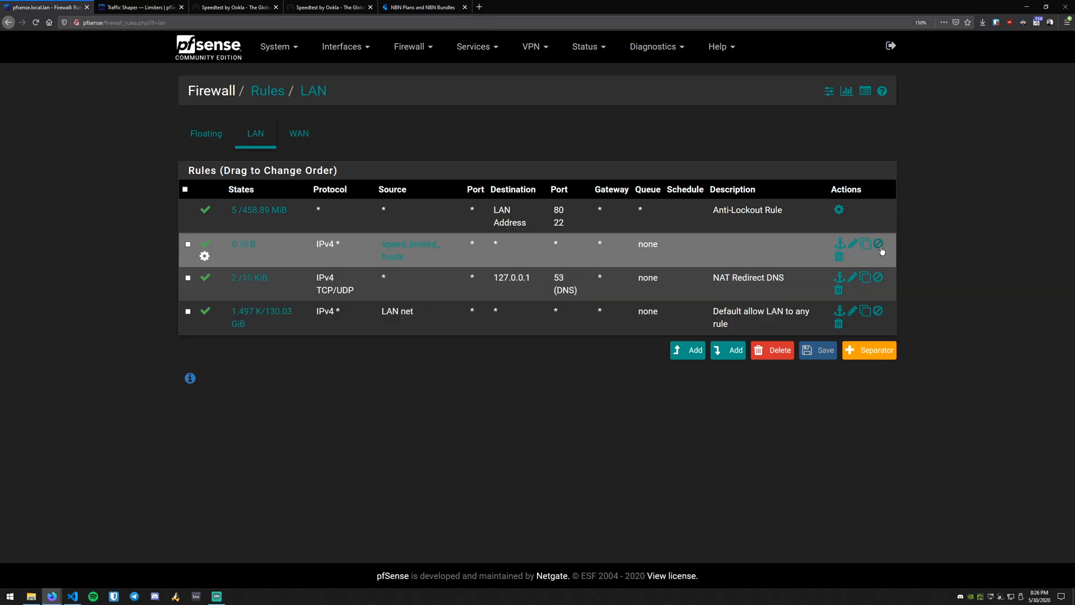
{"action": "left_click", "coordinate": [877, 244]}
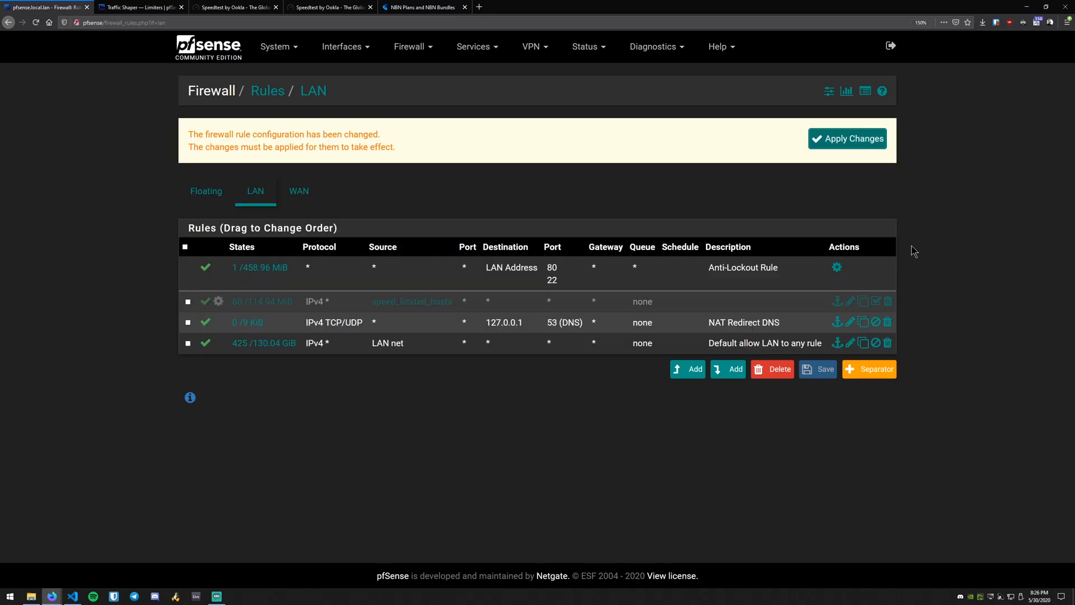
{"action": "left_click", "coordinate": [848, 139]}
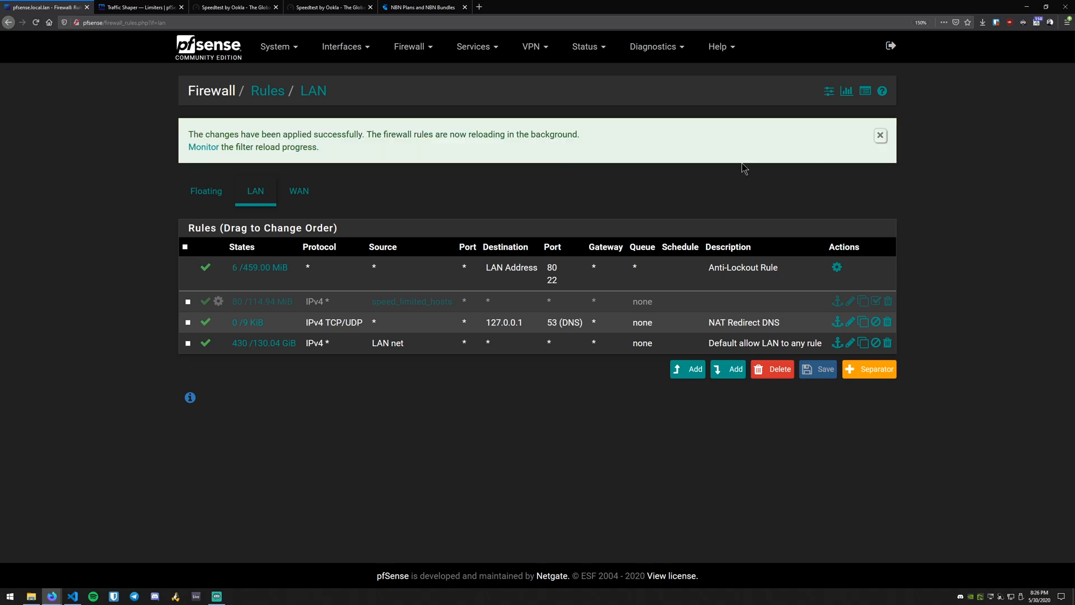
{"action": "left_click", "coordinate": [335, 7]}
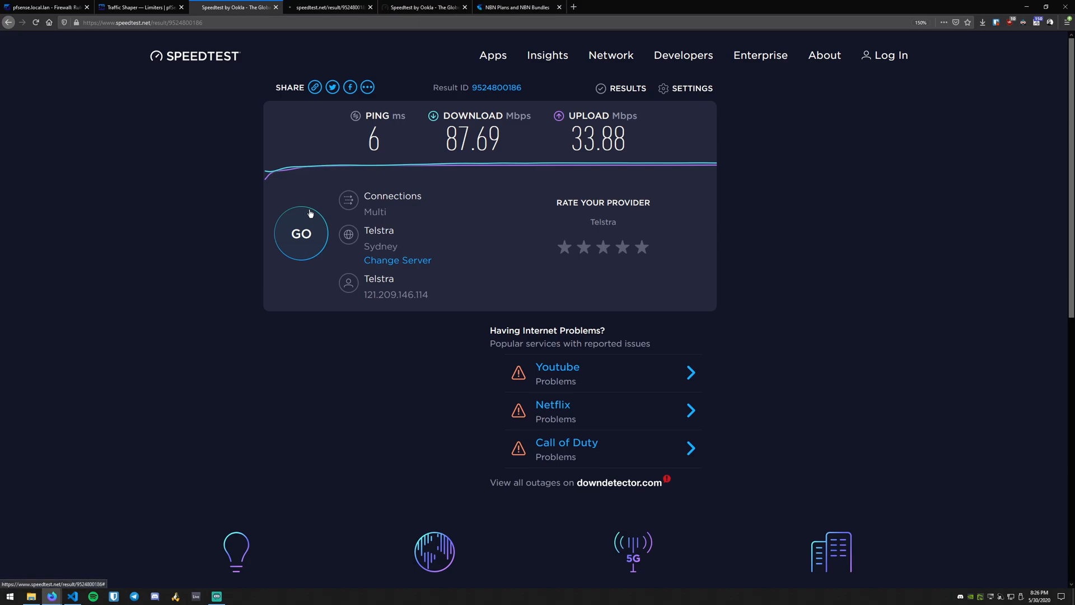
- Run another Speedtest showing restored speeds of 88.88 Mbps down and 33.61 Mbps up
{"action": "left_click", "coordinate": [301, 233]}
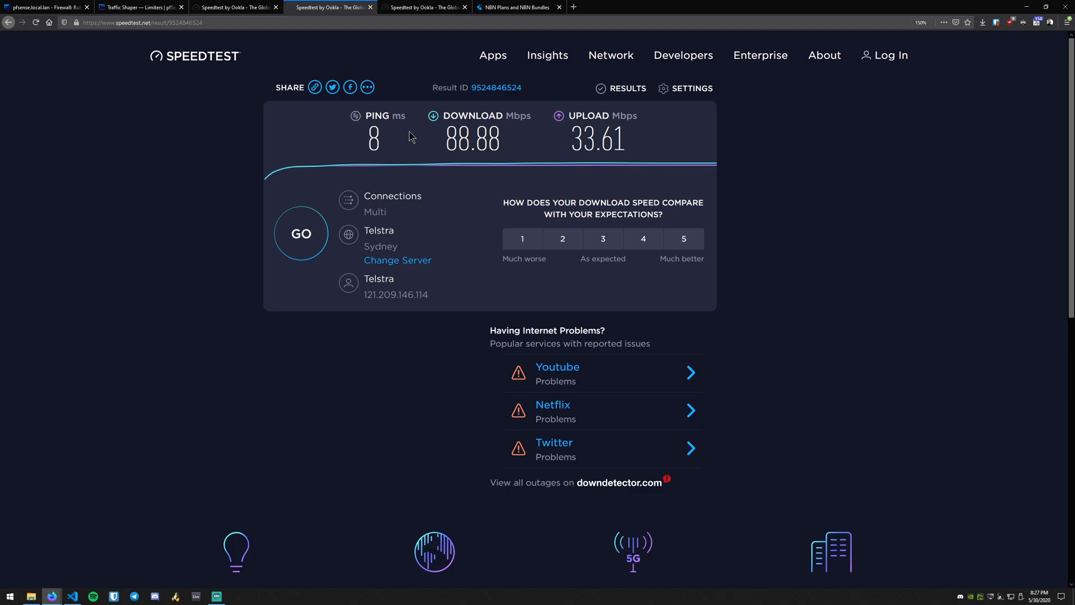
{"action": "mouse_move", "coordinate": [883, 174]}
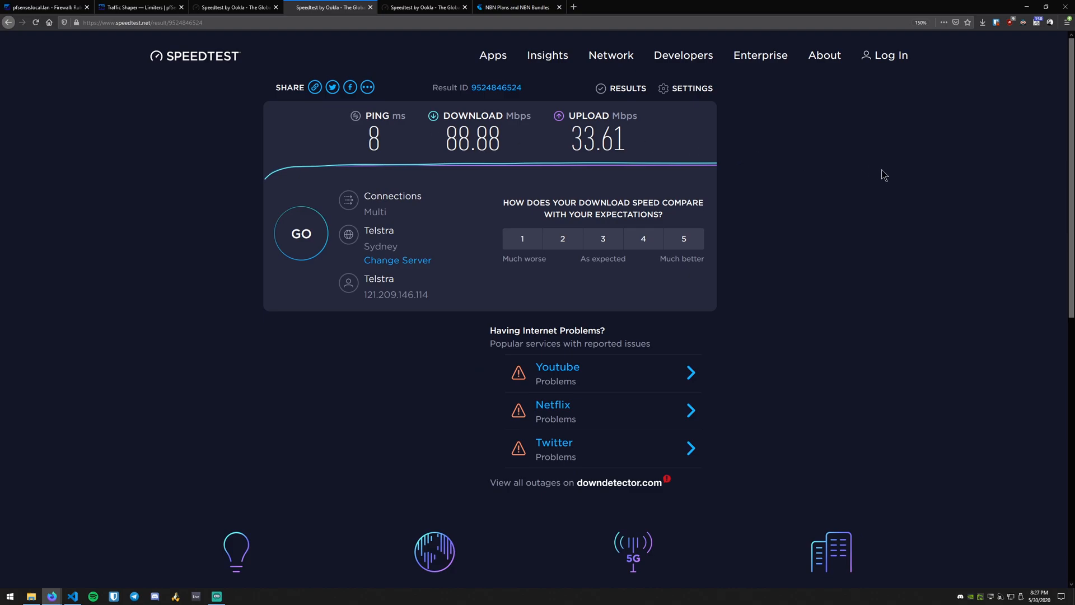